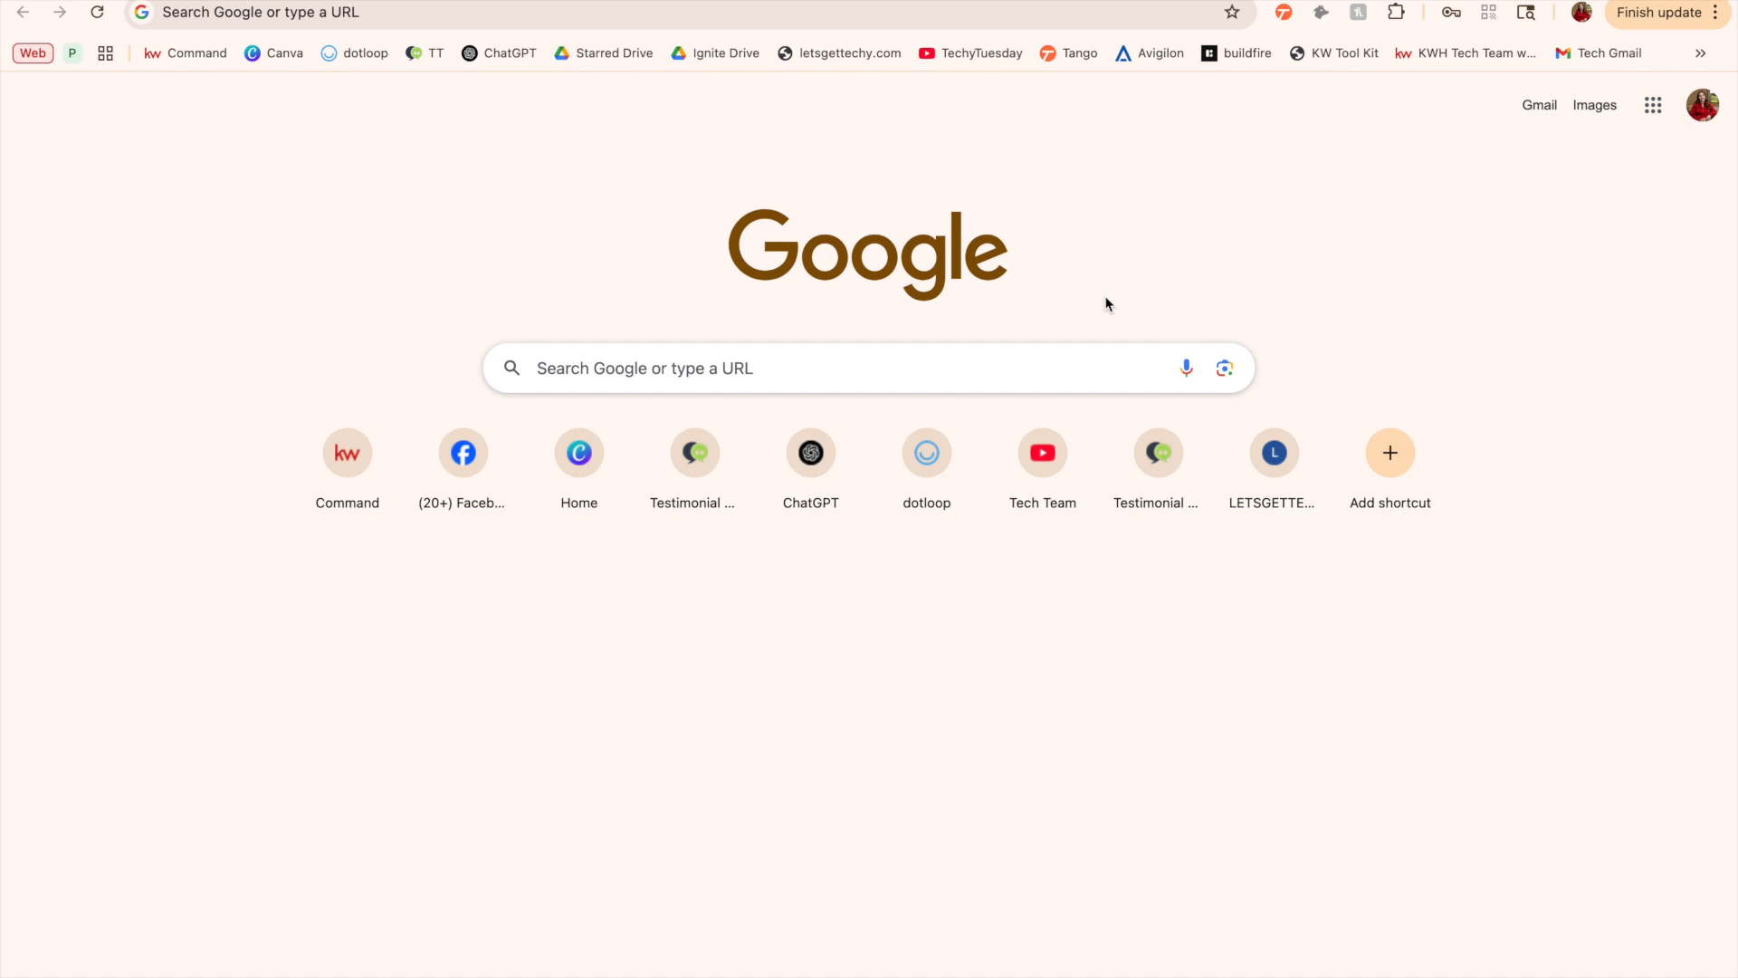
{"action": "mouse_move", "coordinate": [254, 93]}
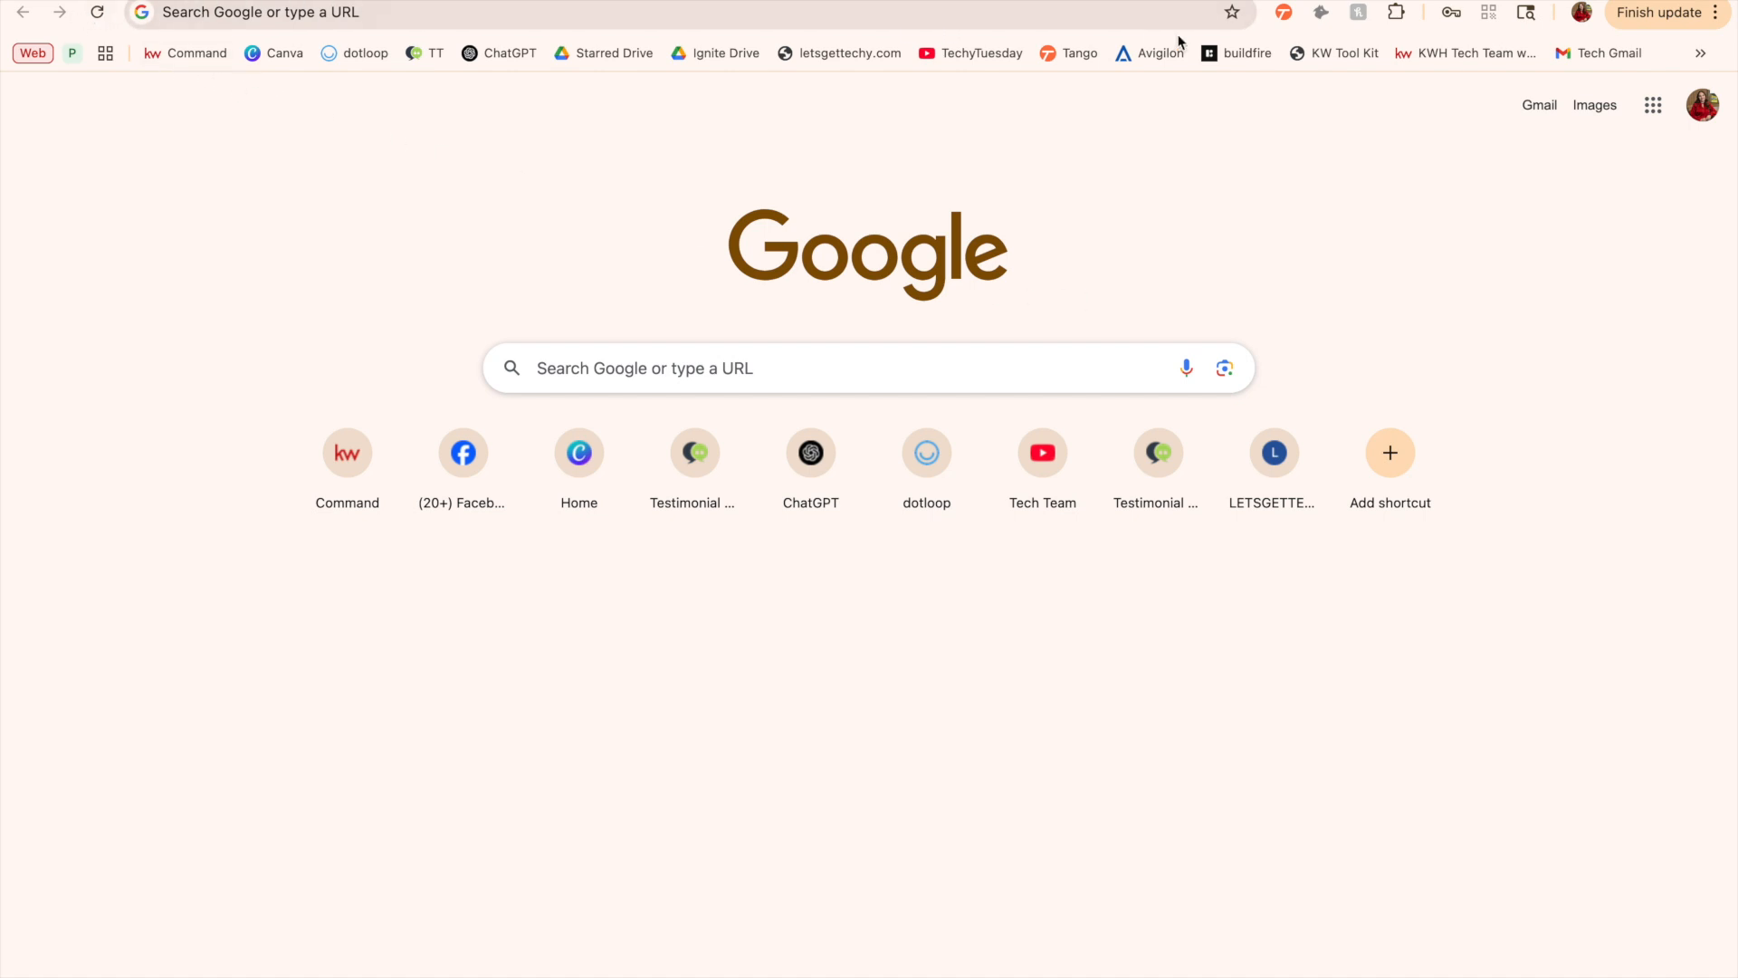
{"action": "mouse_move", "coordinate": [1528, 18]}
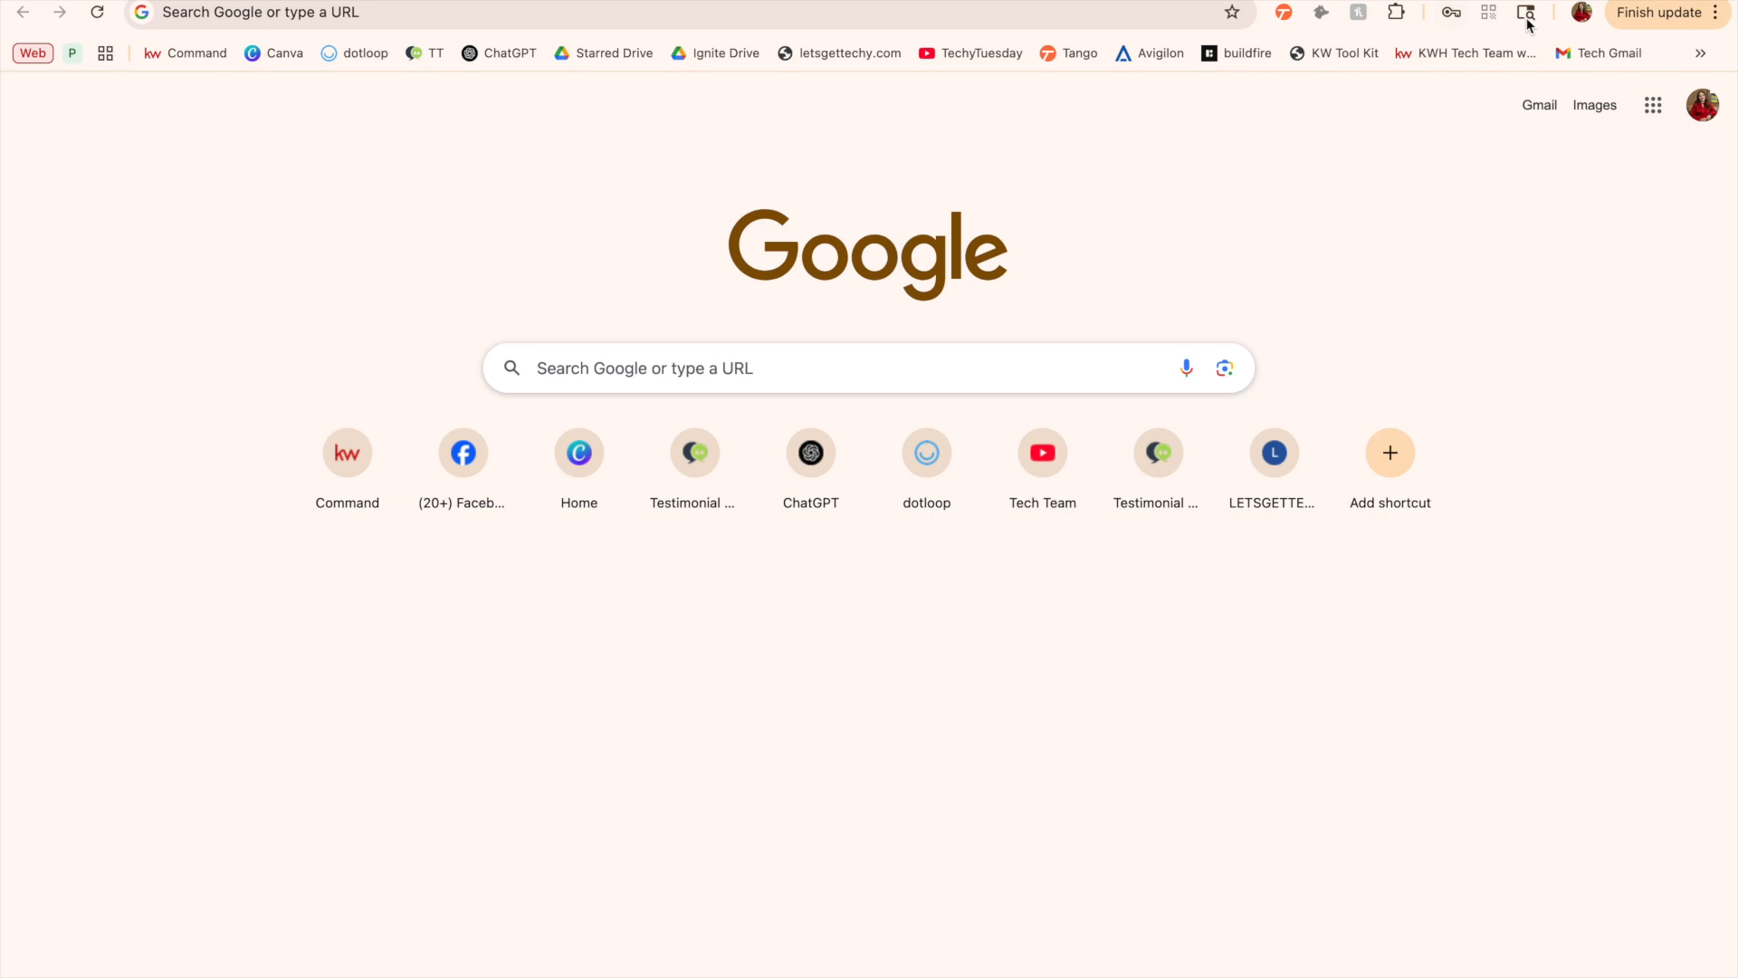
{"action": "mouse_move", "coordinate": [1580, 12]}
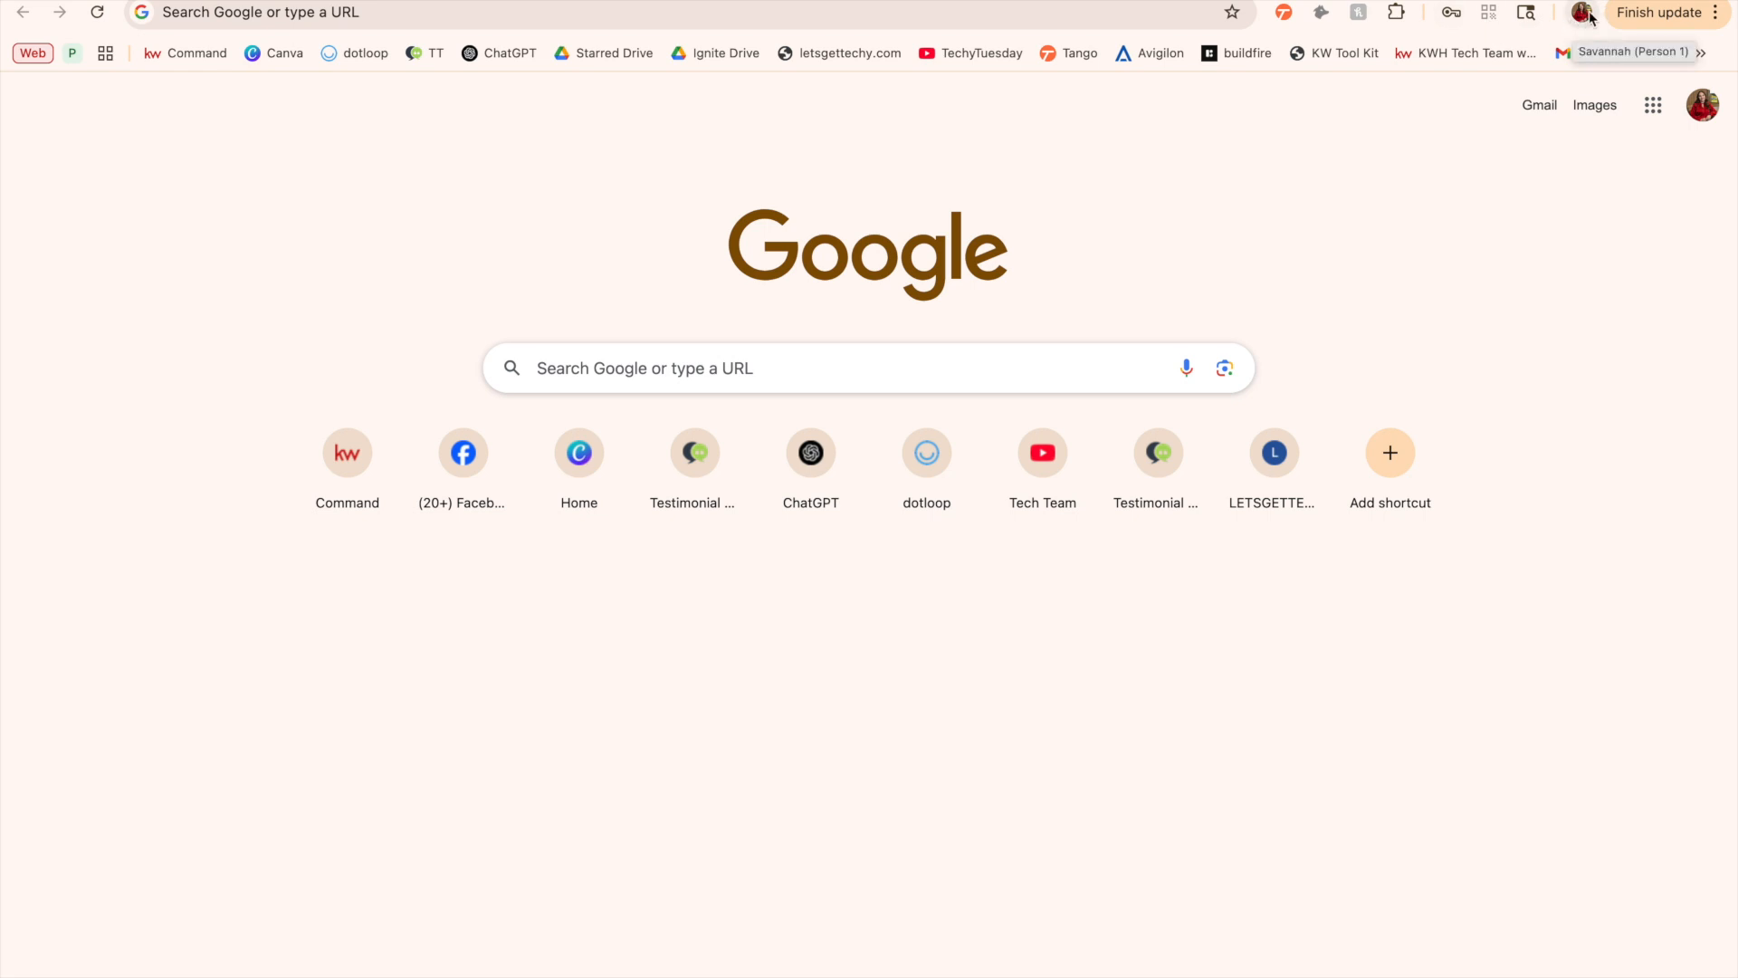
{"action": "mouse_move", "coordinate": [1586, 19]}
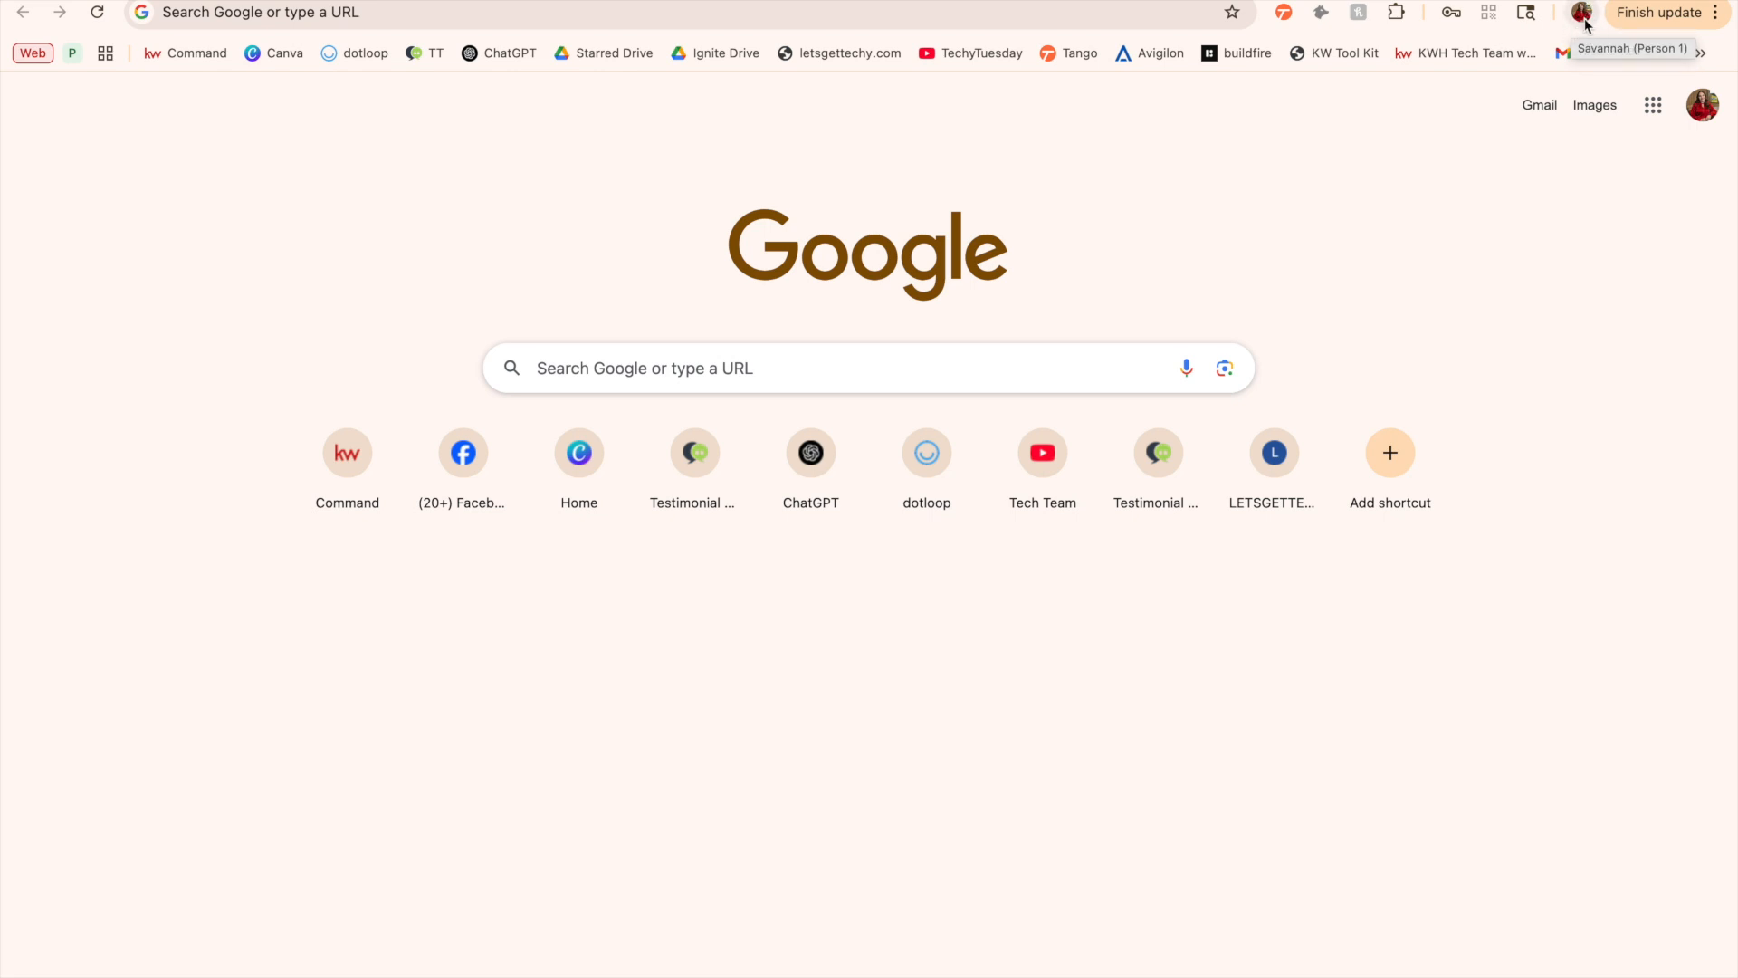
Show the Chrome profile menu from the toolbar avatar.
{"action": "left_click", "coordinate": [1579, 15]}
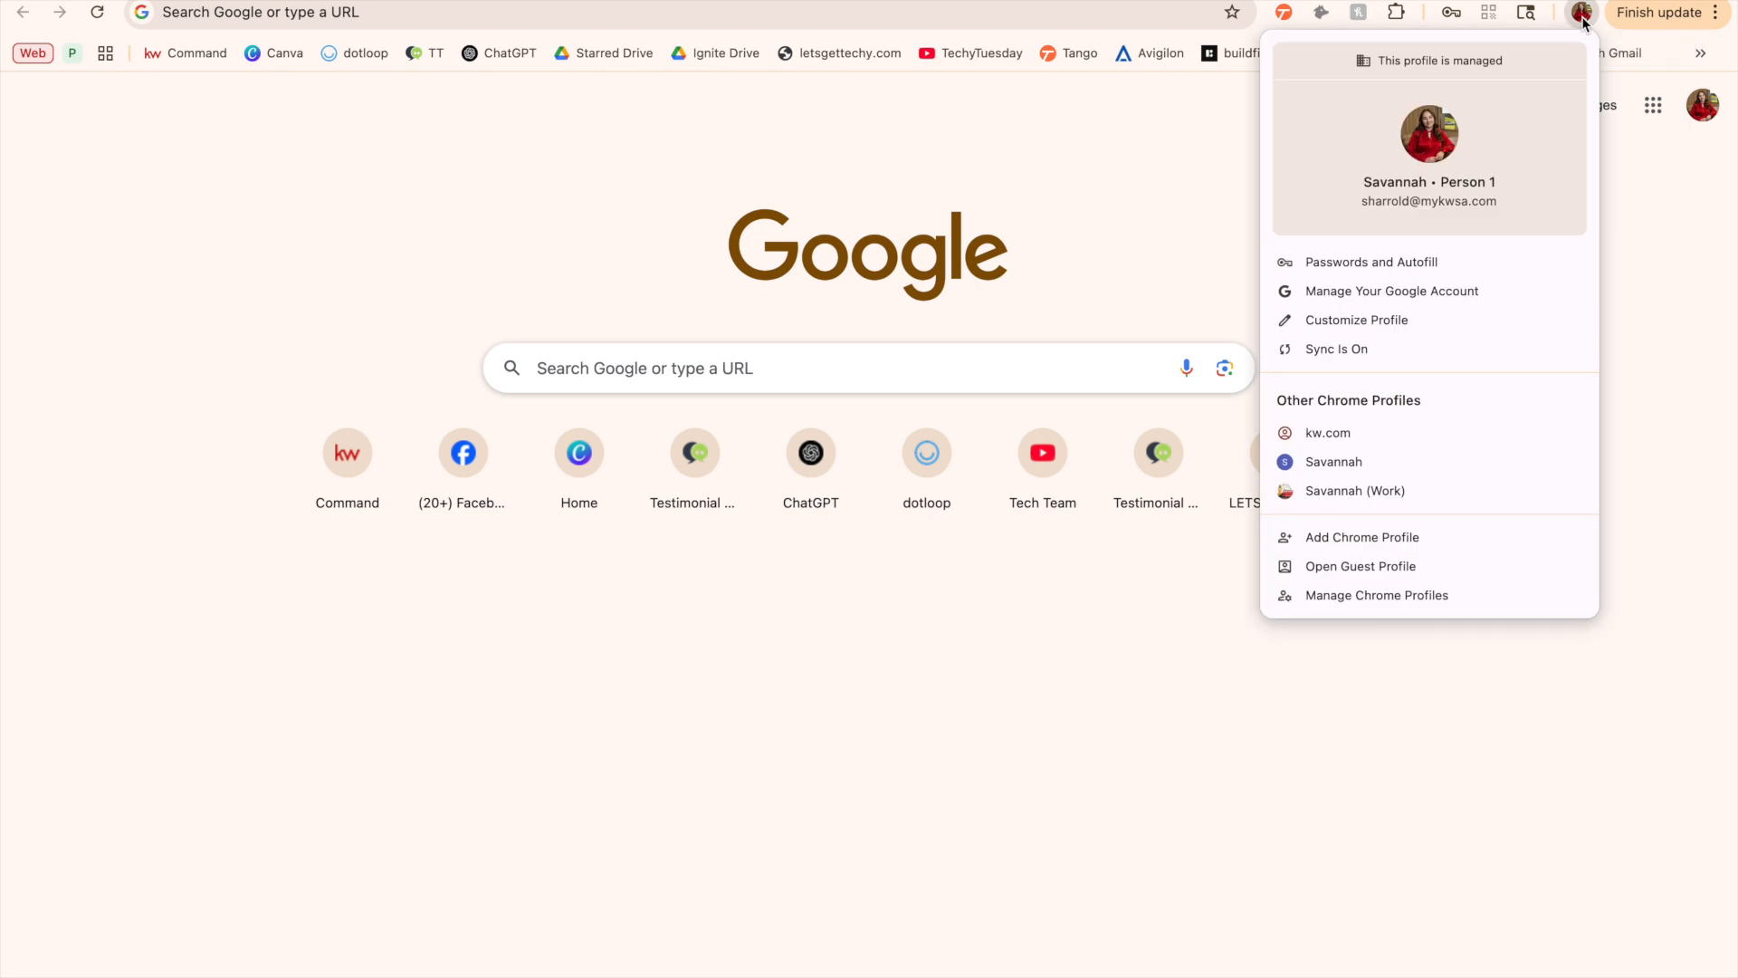
{"action": "mouse_move", "coordinate": [1448, 82]}
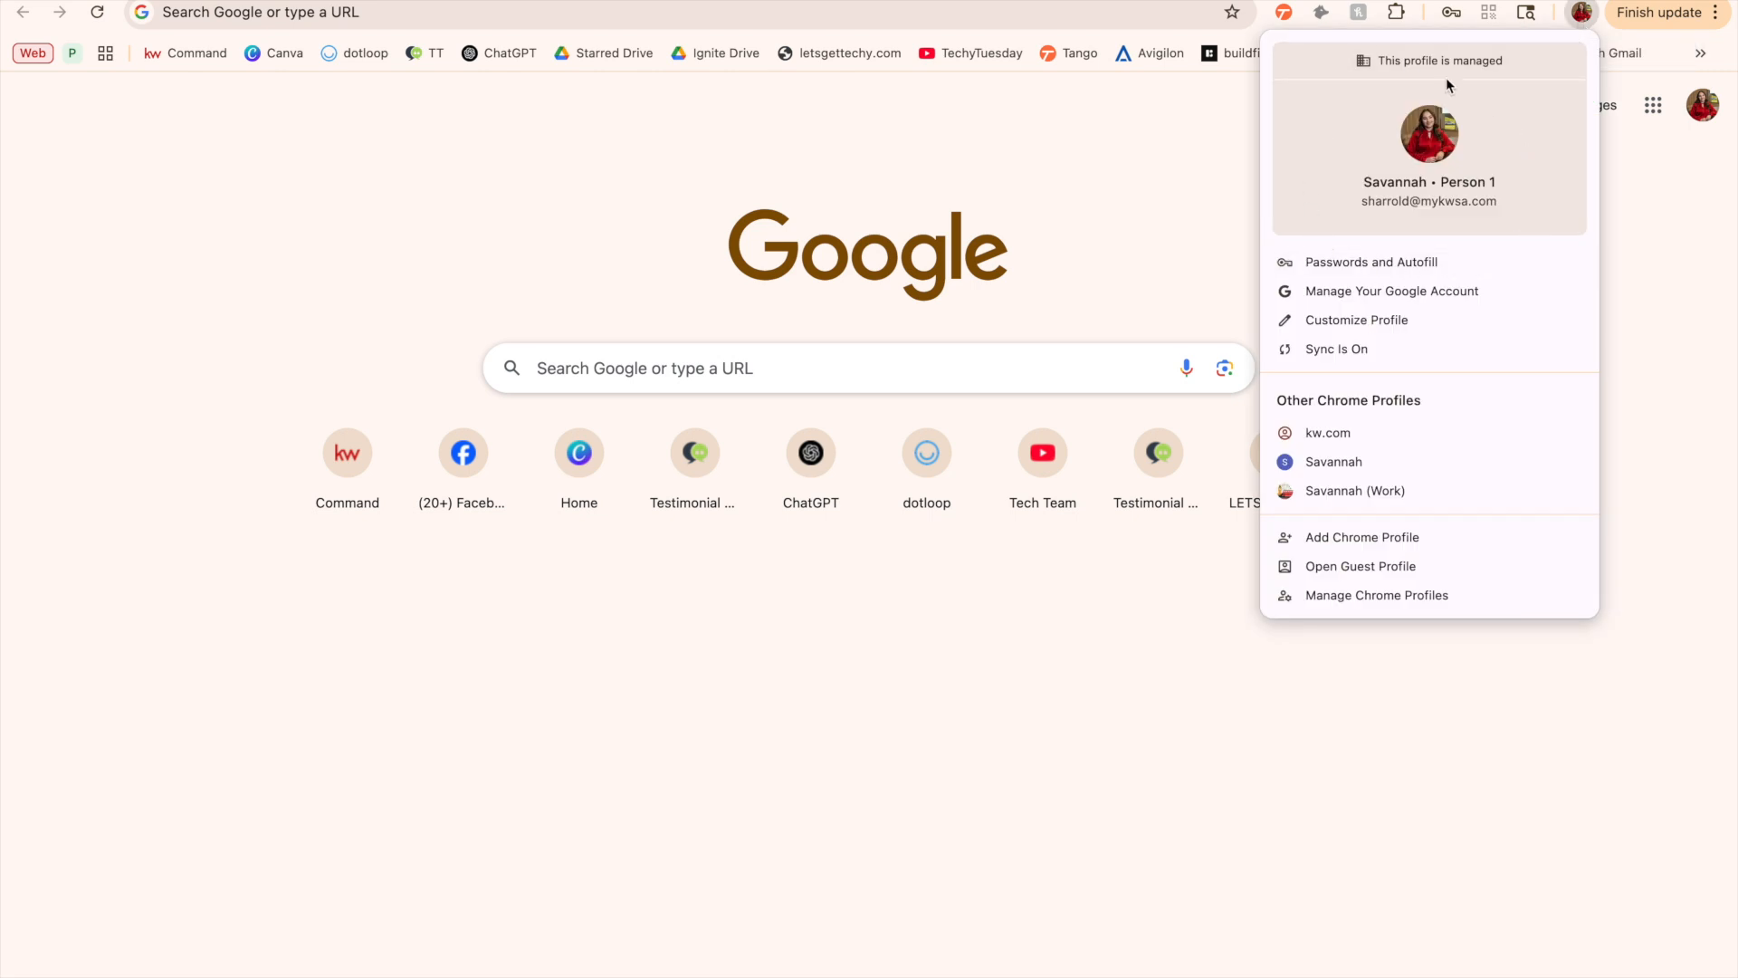
{"action": "mouse_move", "coordinate": [1437, 224]}
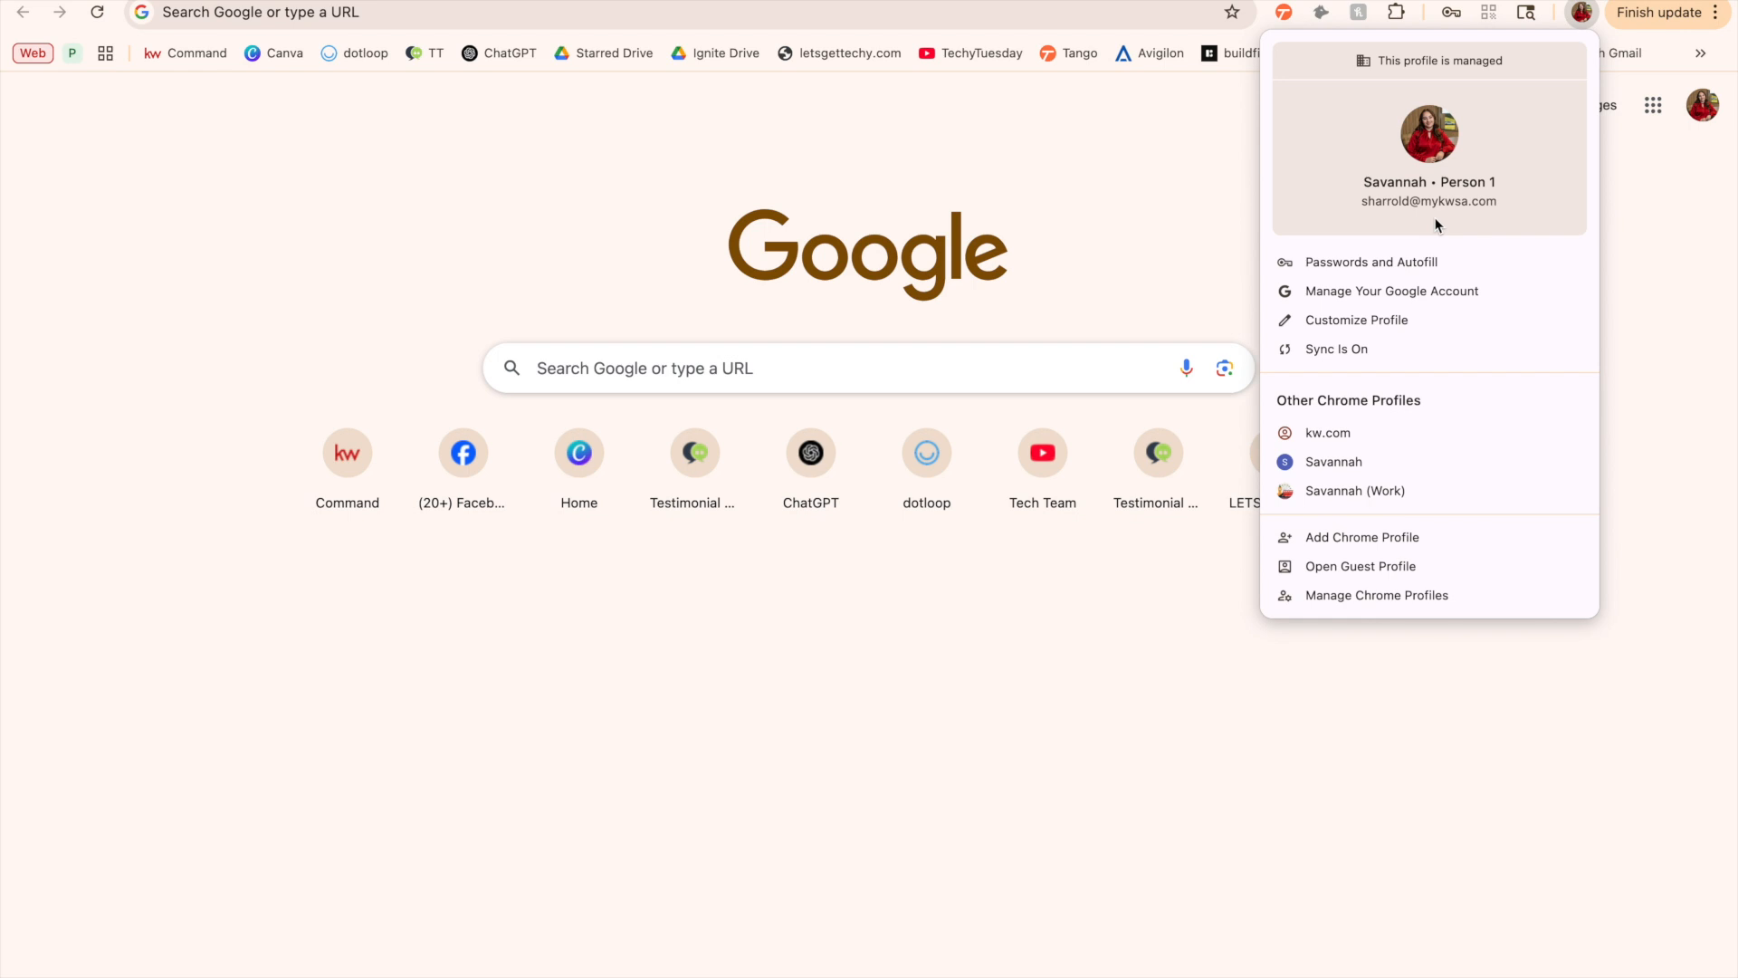
{"action": "mouse_move", "coordinate": [1431, 222]}
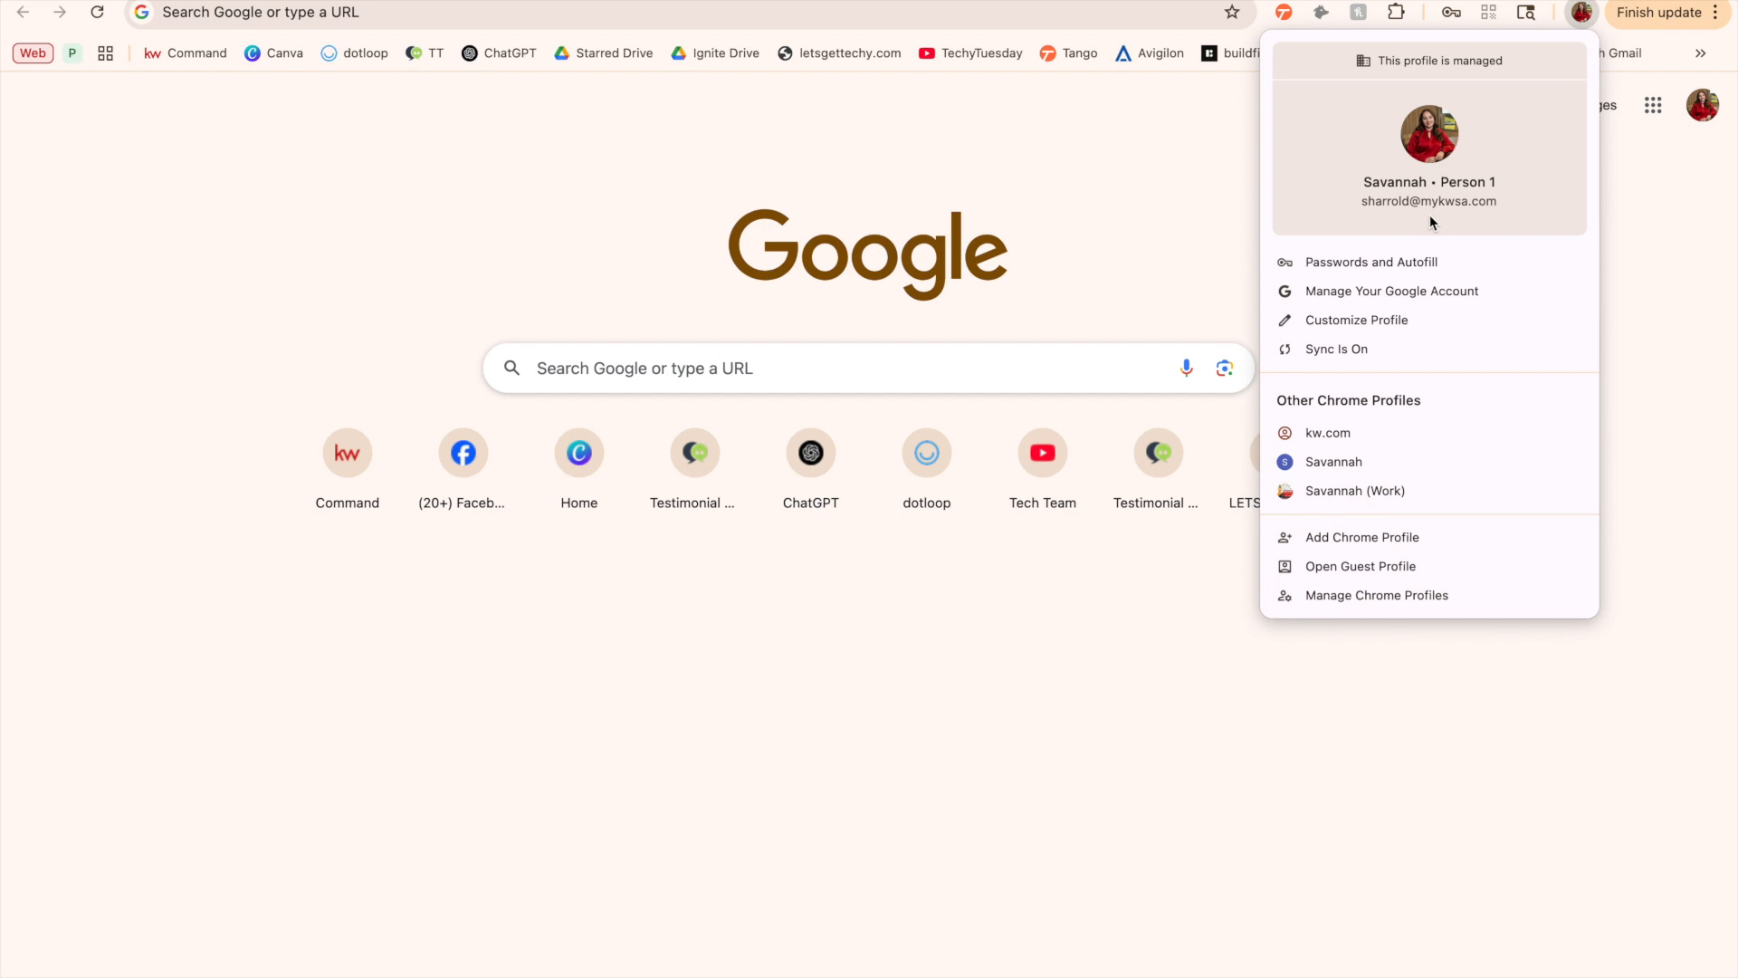
{"action": "mouse_move", "coordinate": [1434, 291]}
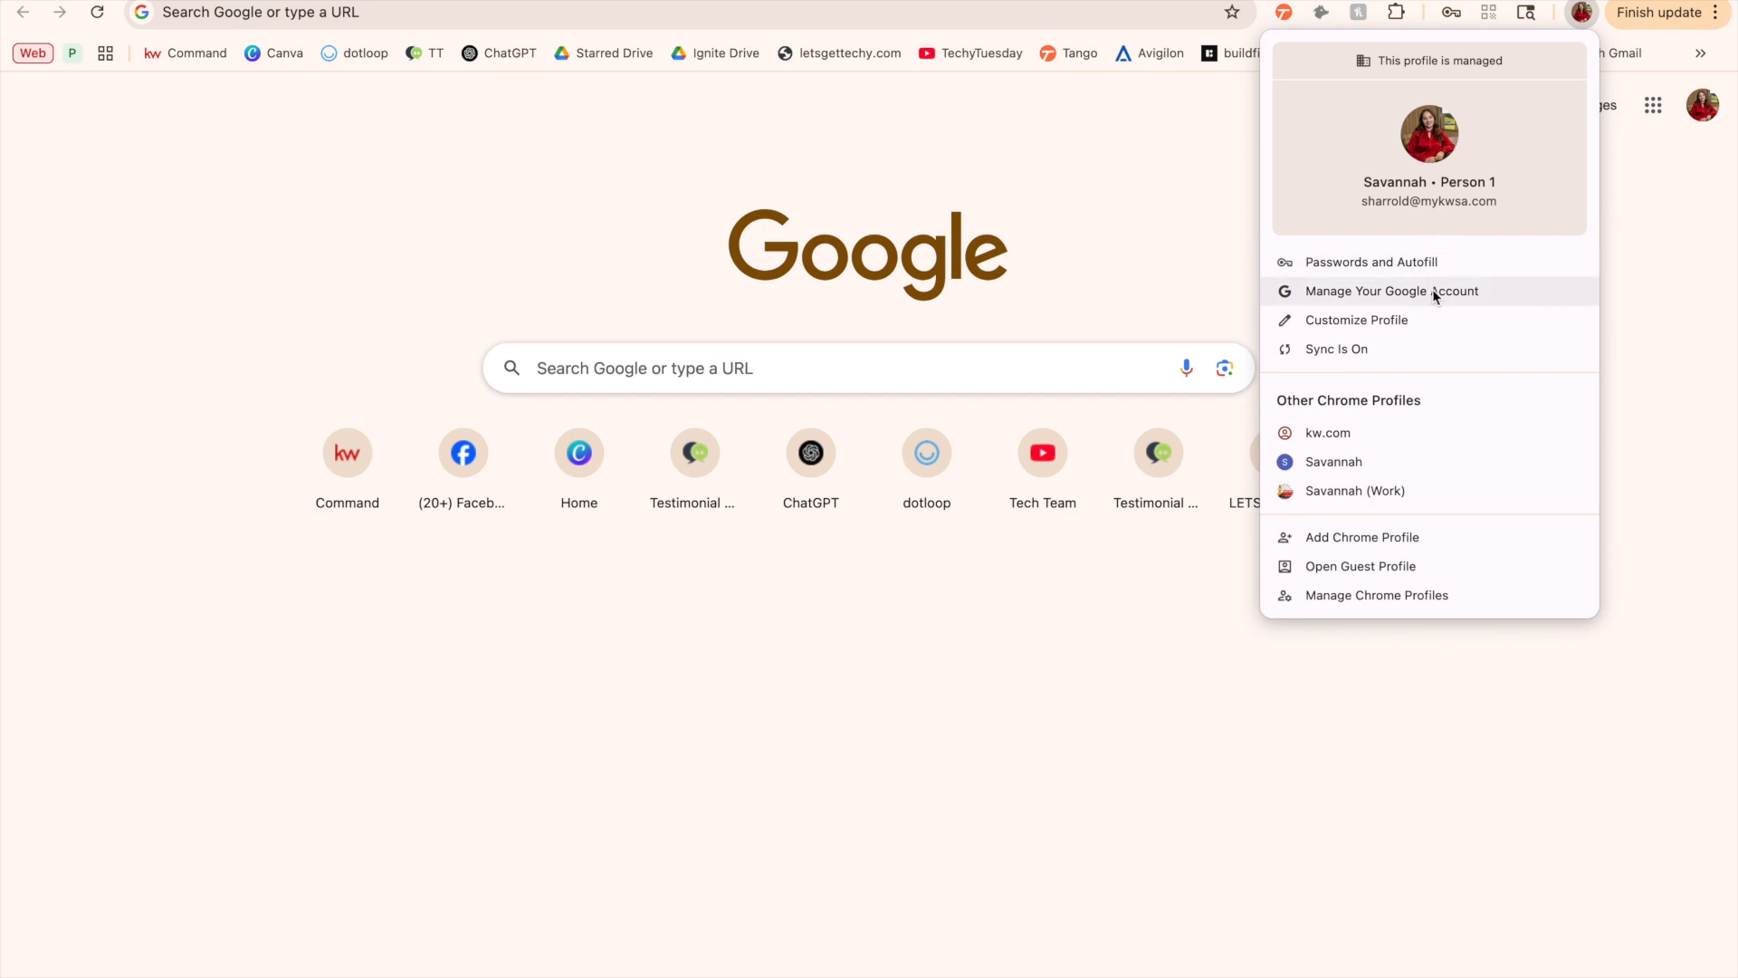
Go to the Google Account's Personal info page and scroll through name, birthday and gender.
{"action": "left_click", "coordinate": [1392, 291]}
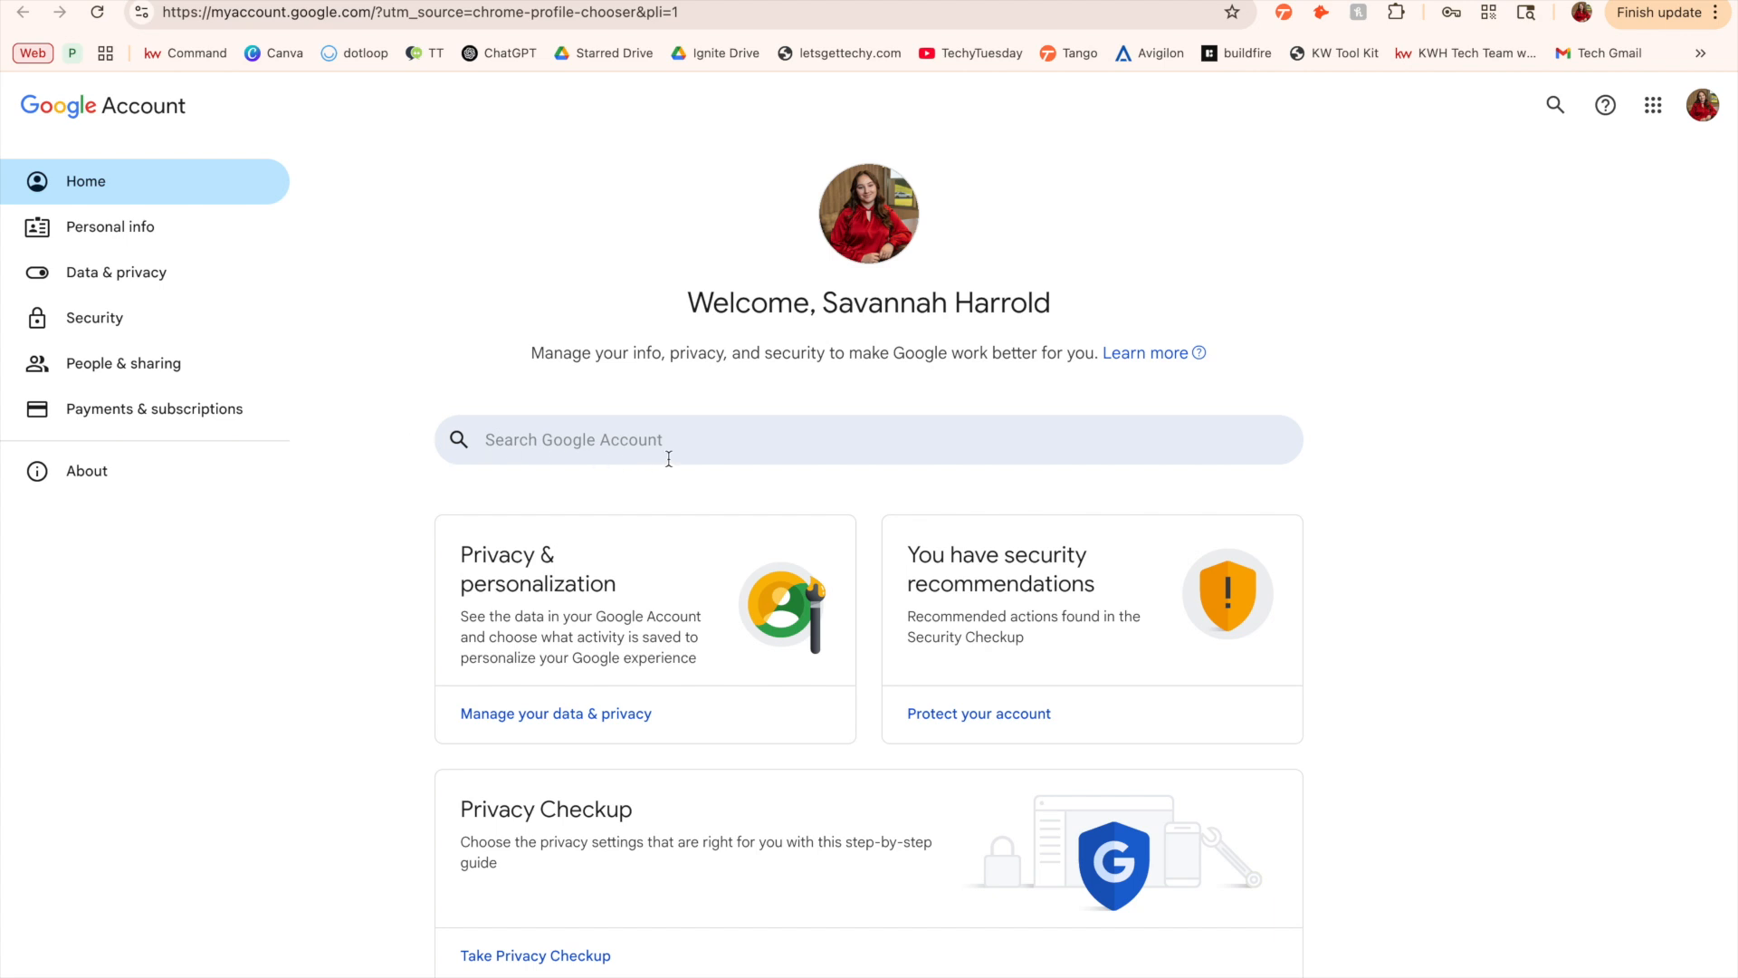
{"action": "mouse_move", "coordinate": [547, 480]}
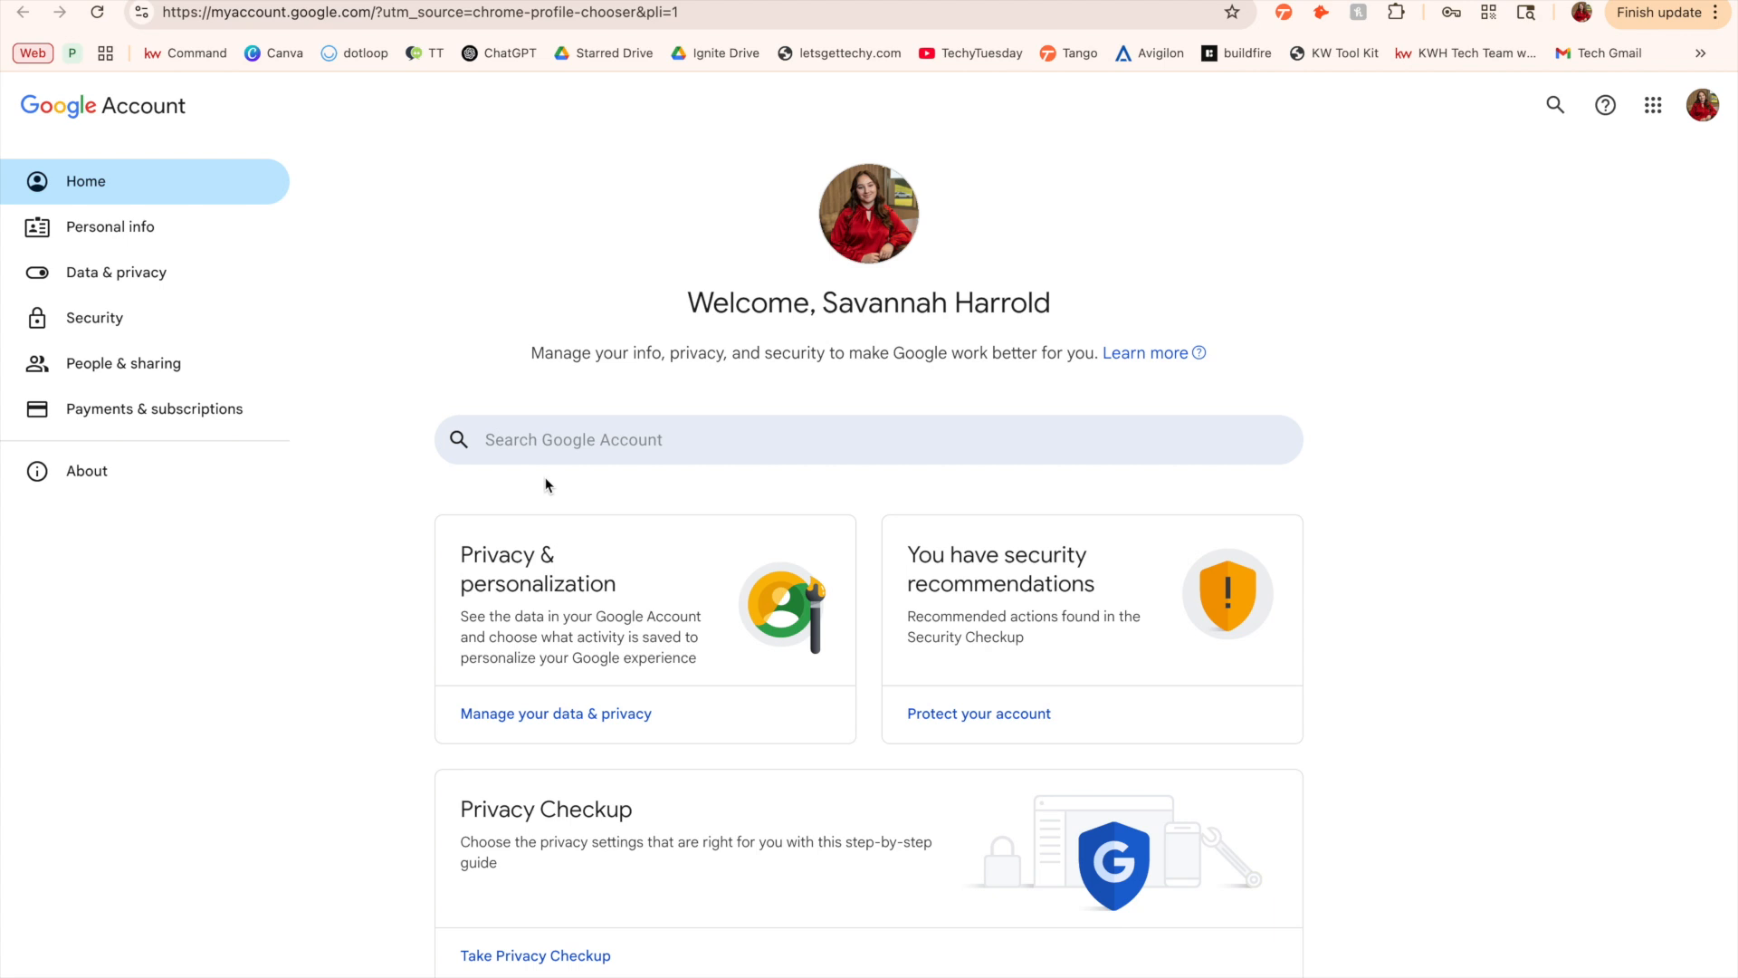
{"action": "mouse_move", "coordinate": [268, 557]}
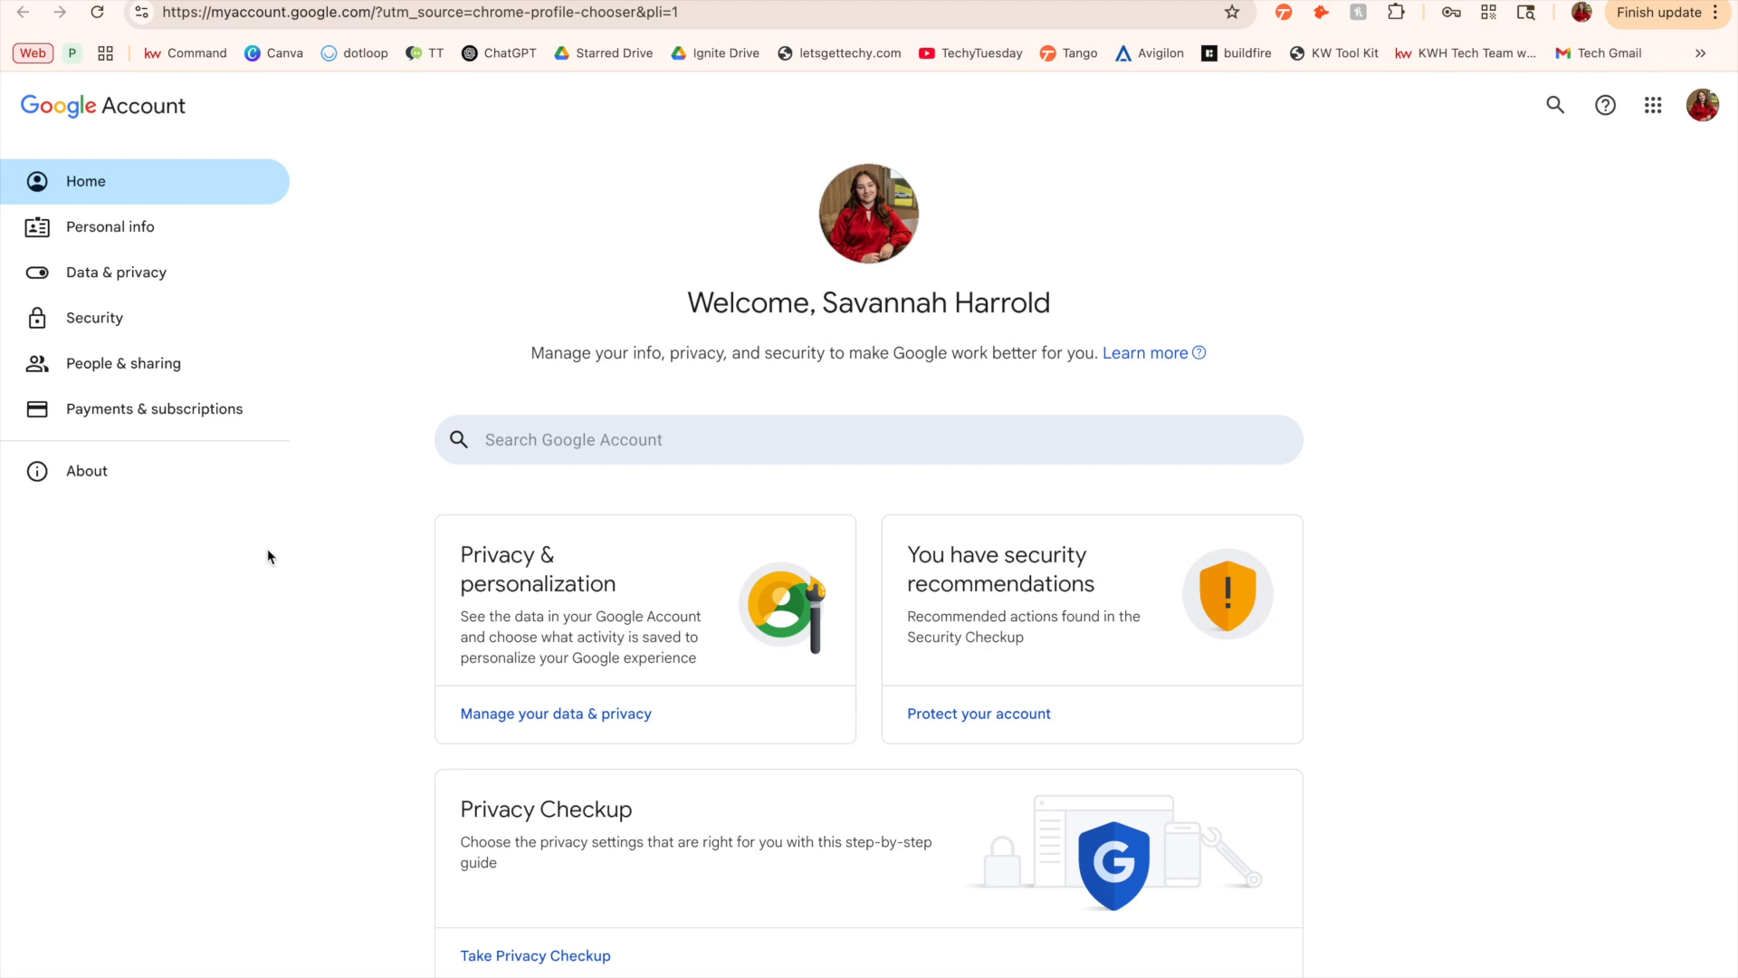
{"action": "mouse_move", "coordinate": [181, 228]}
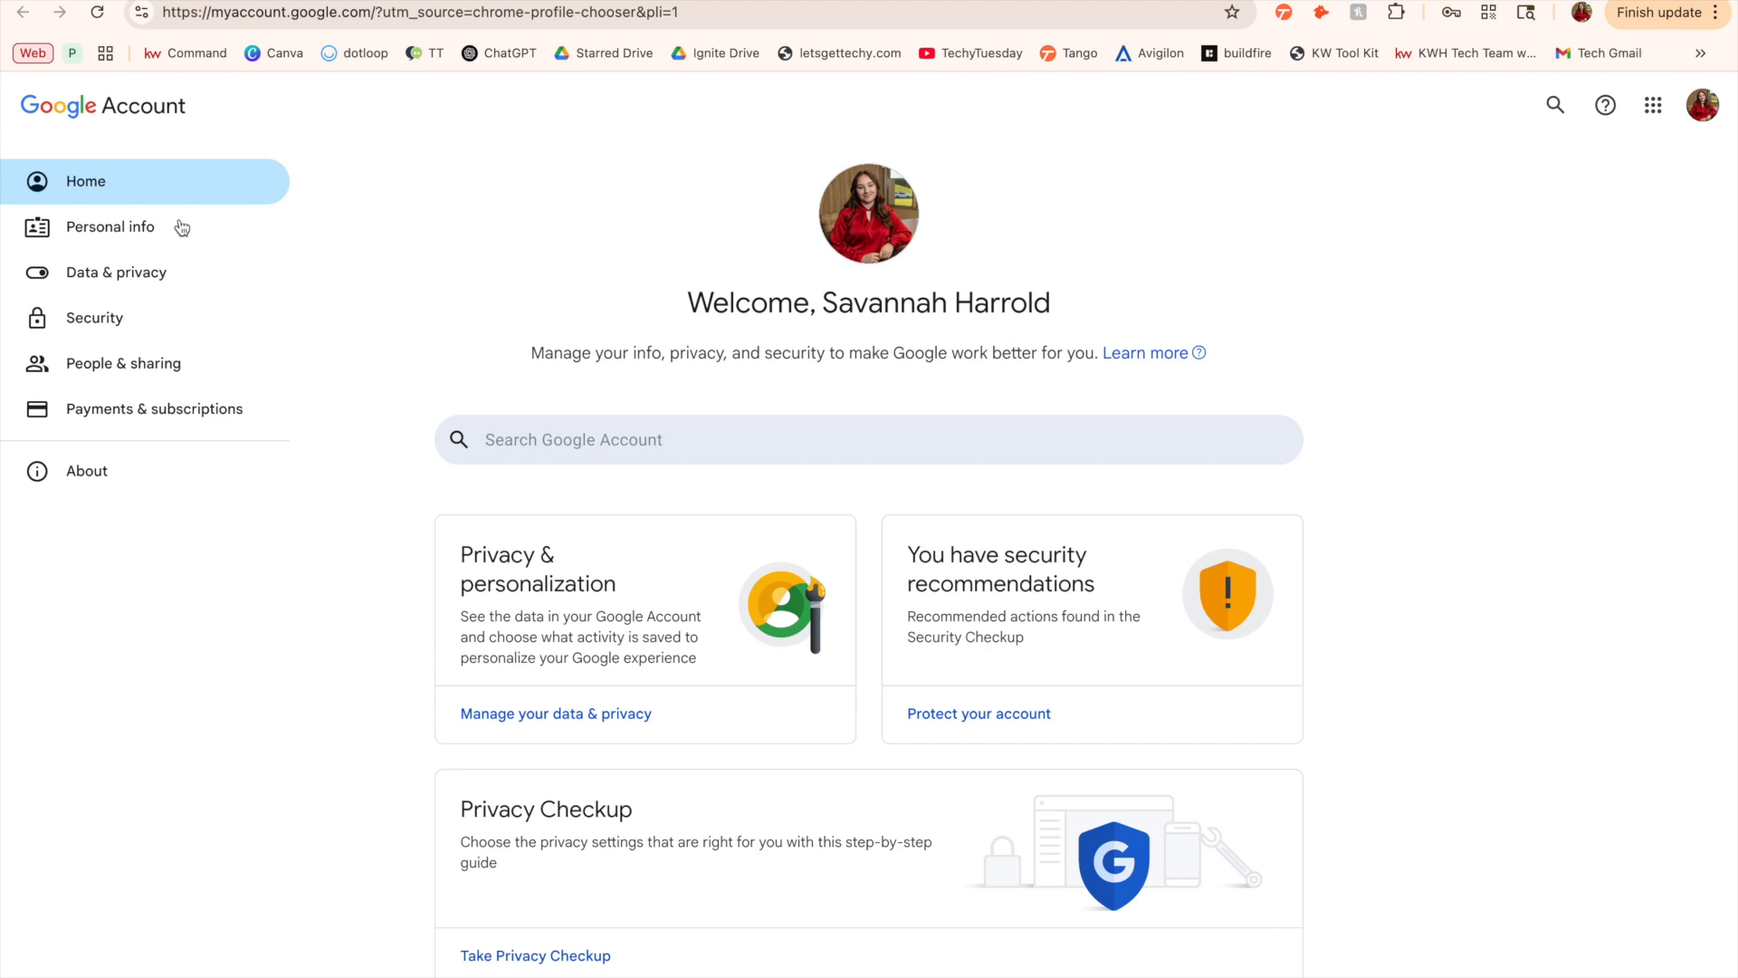
{"action": "left_click", "coordinate": [110, 227]}
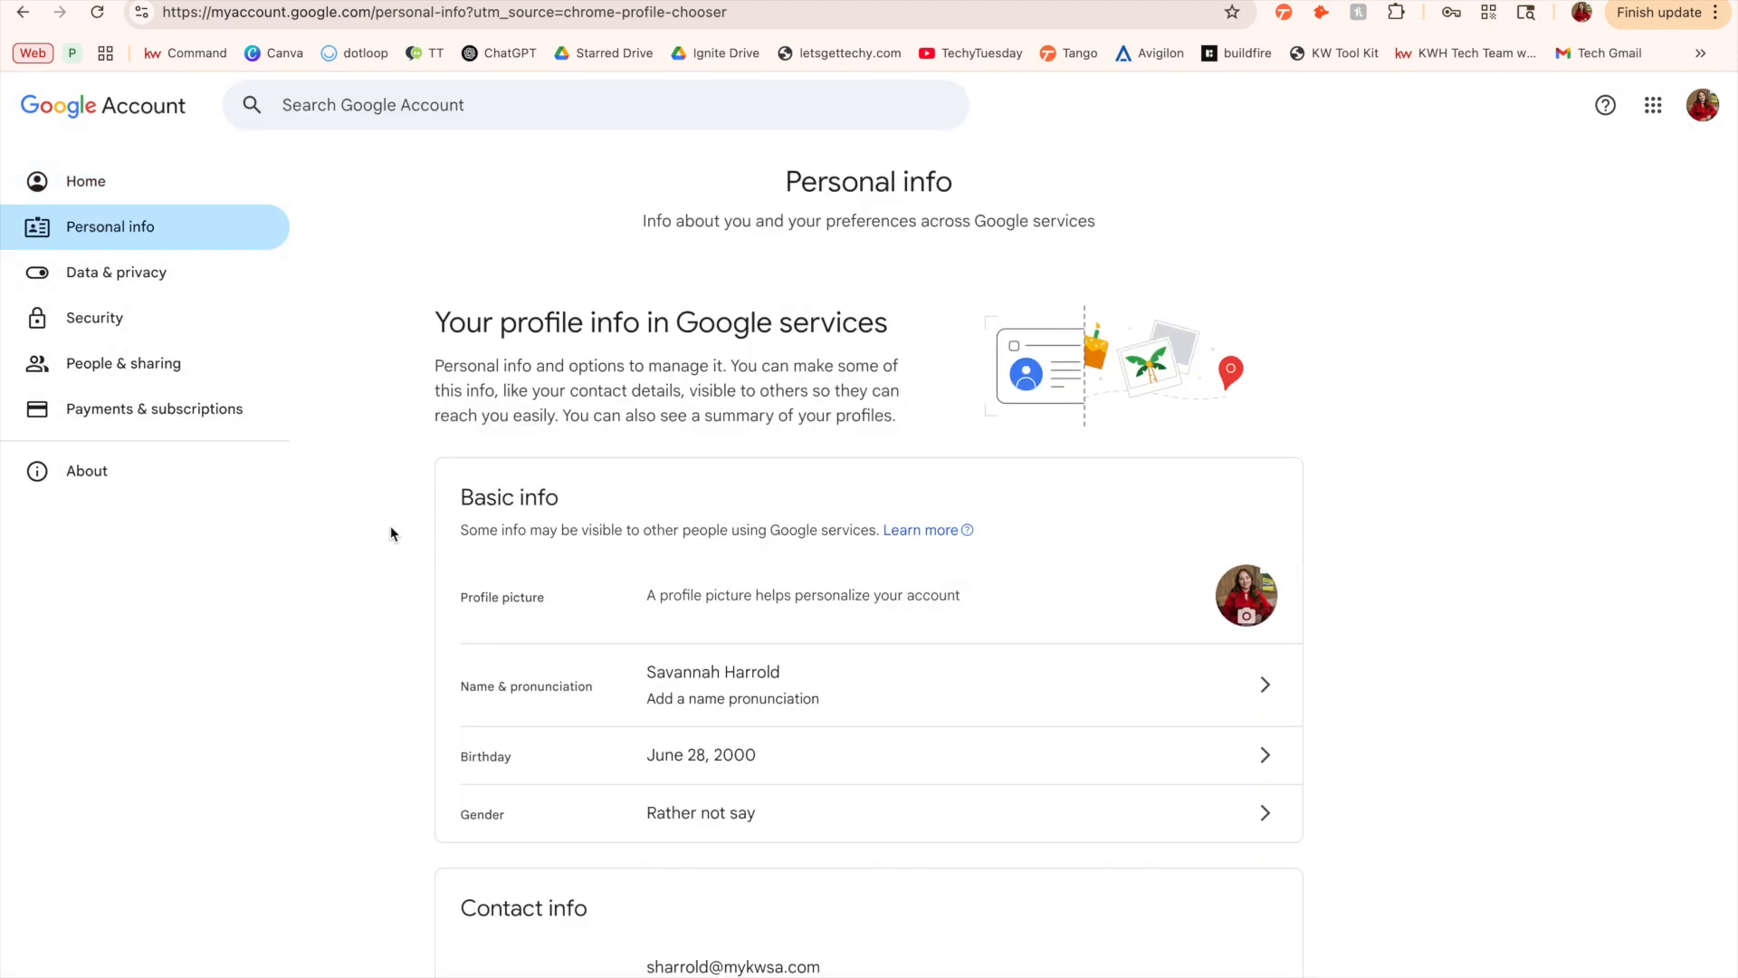
{"action": "scroll", "scroll_direction": "down", "scroll_amount": 3}
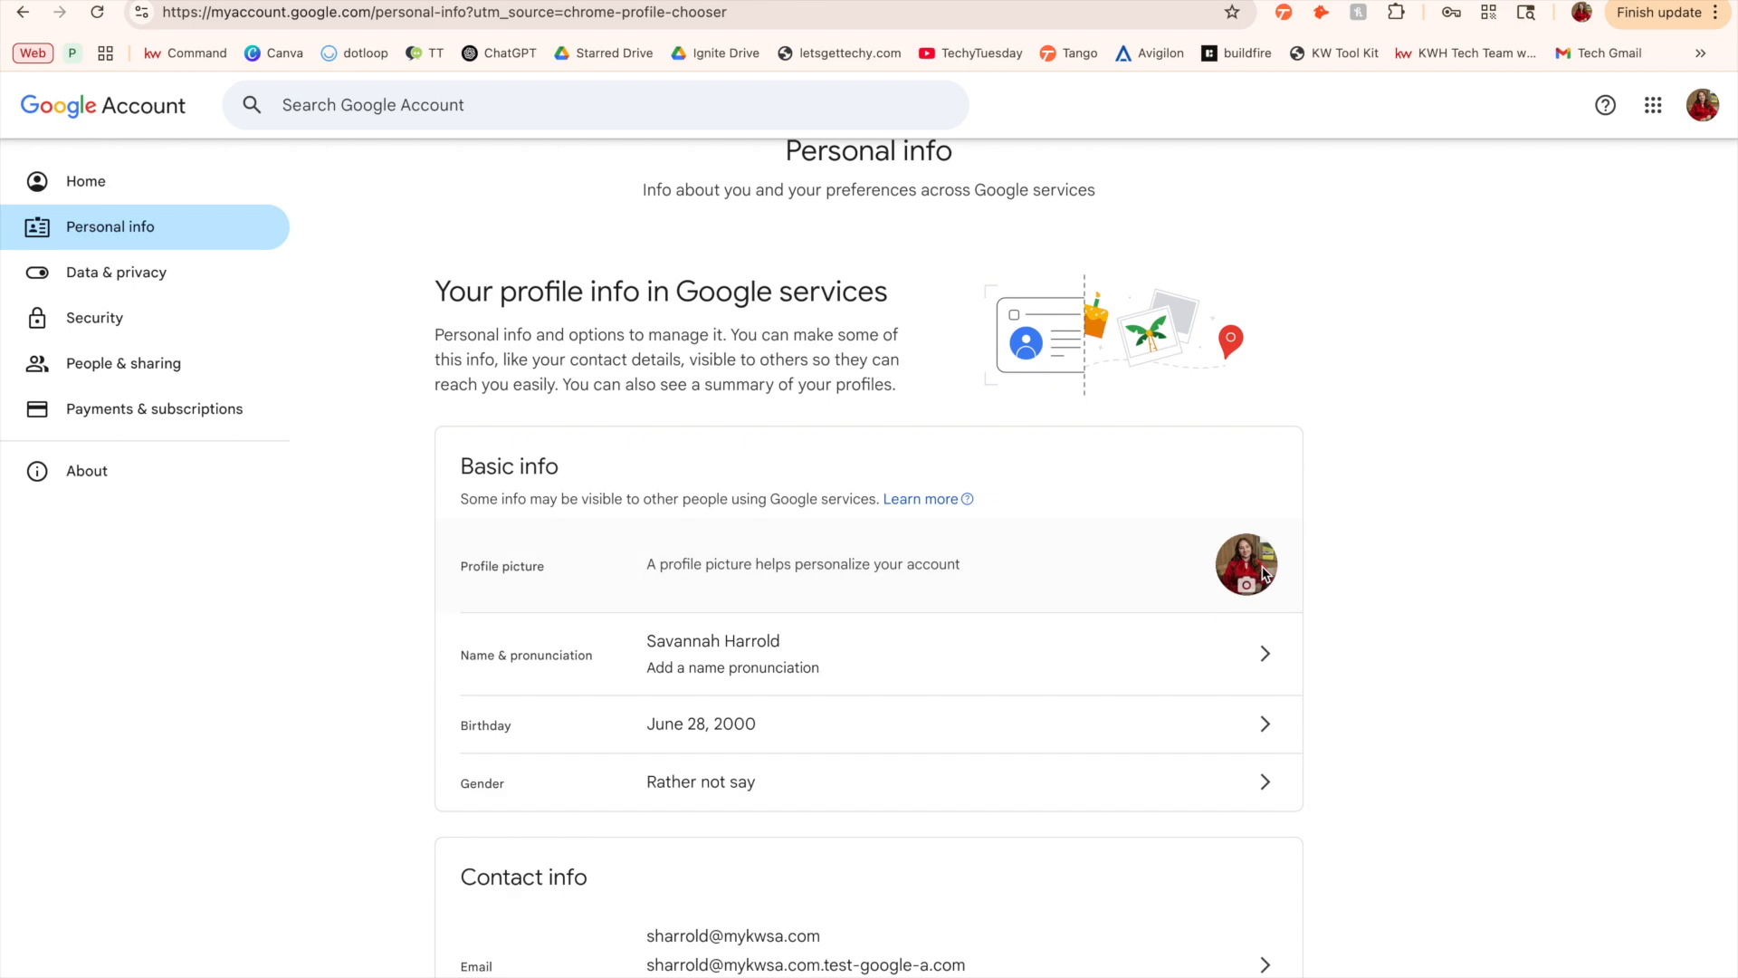
{"action": "left_click", "coordinate": [1246, 564]}
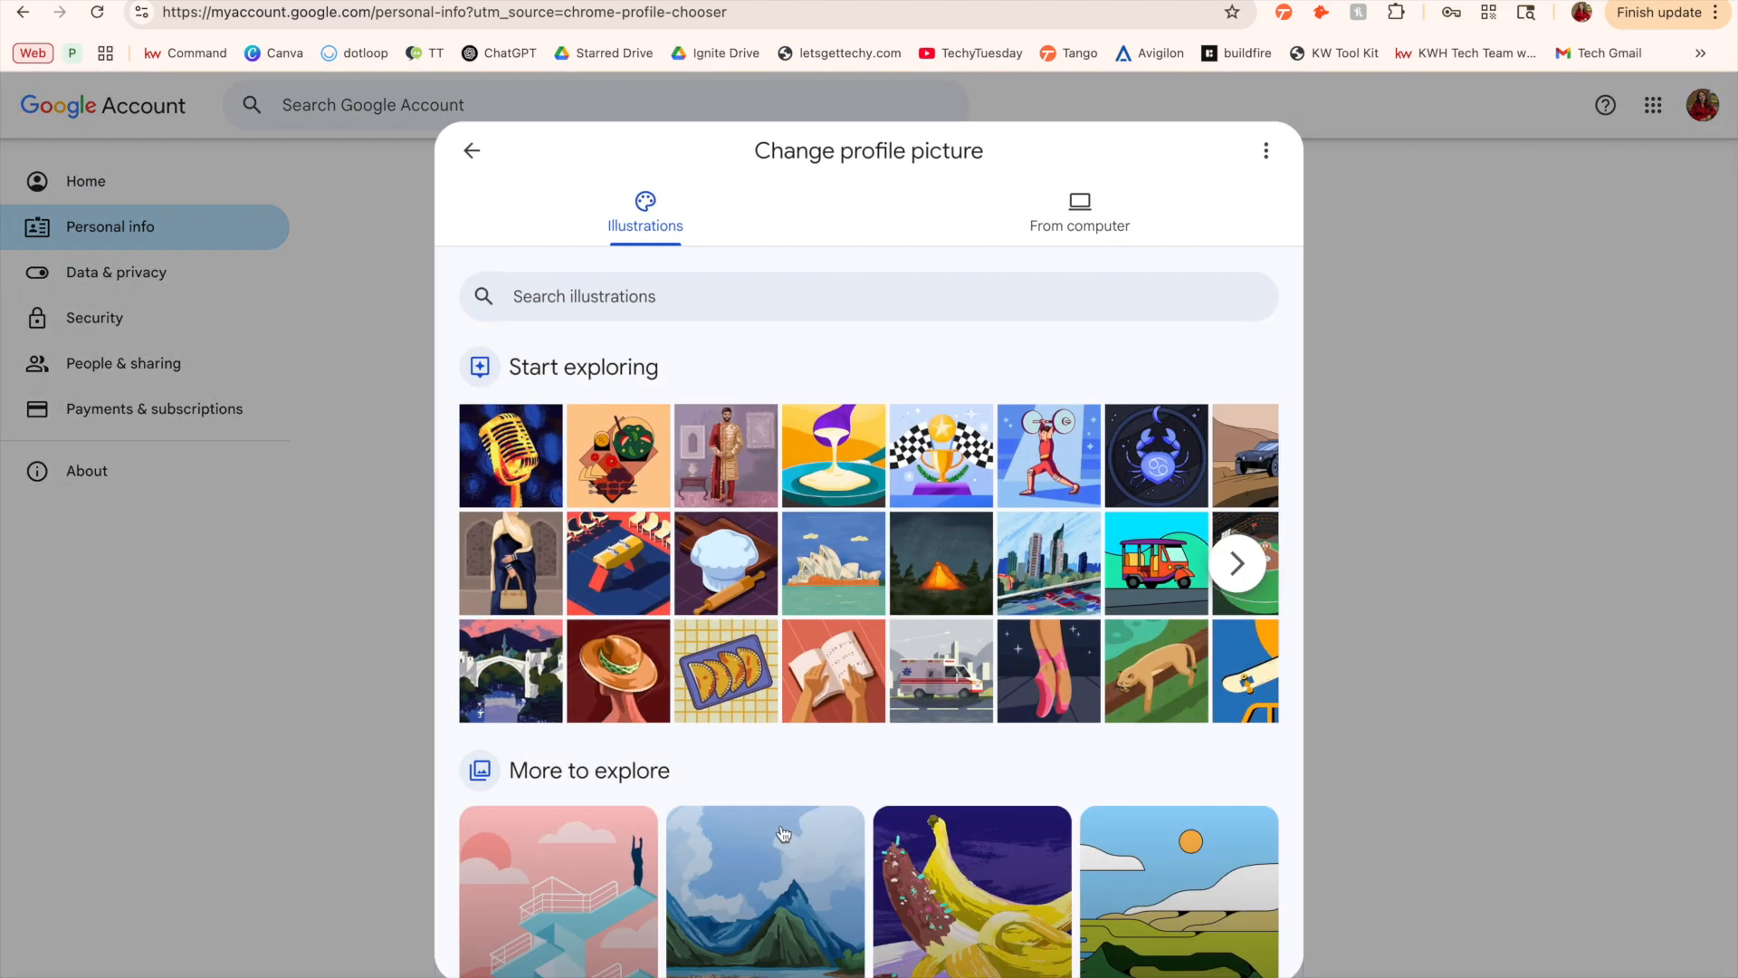
{"action": "scroll", "scroll_direction": "down", "scroll_amount": 3}
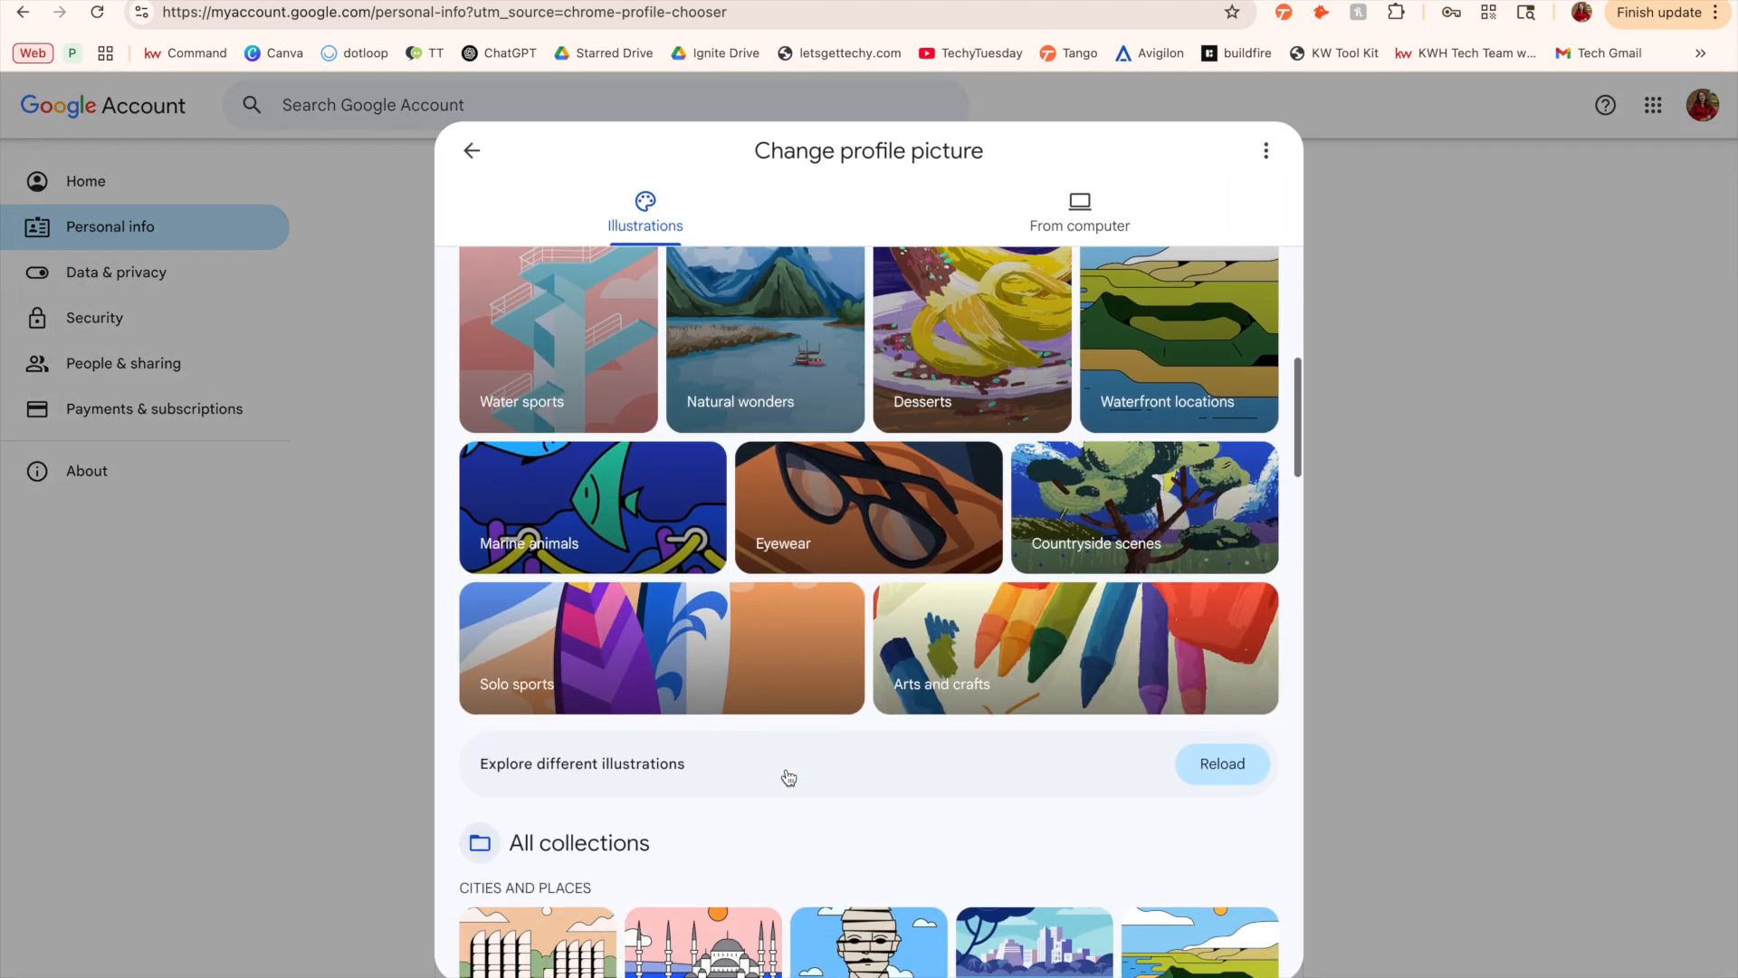
{"action": "scroll", "scroll_direction": "down", "scroll_amount": 3}
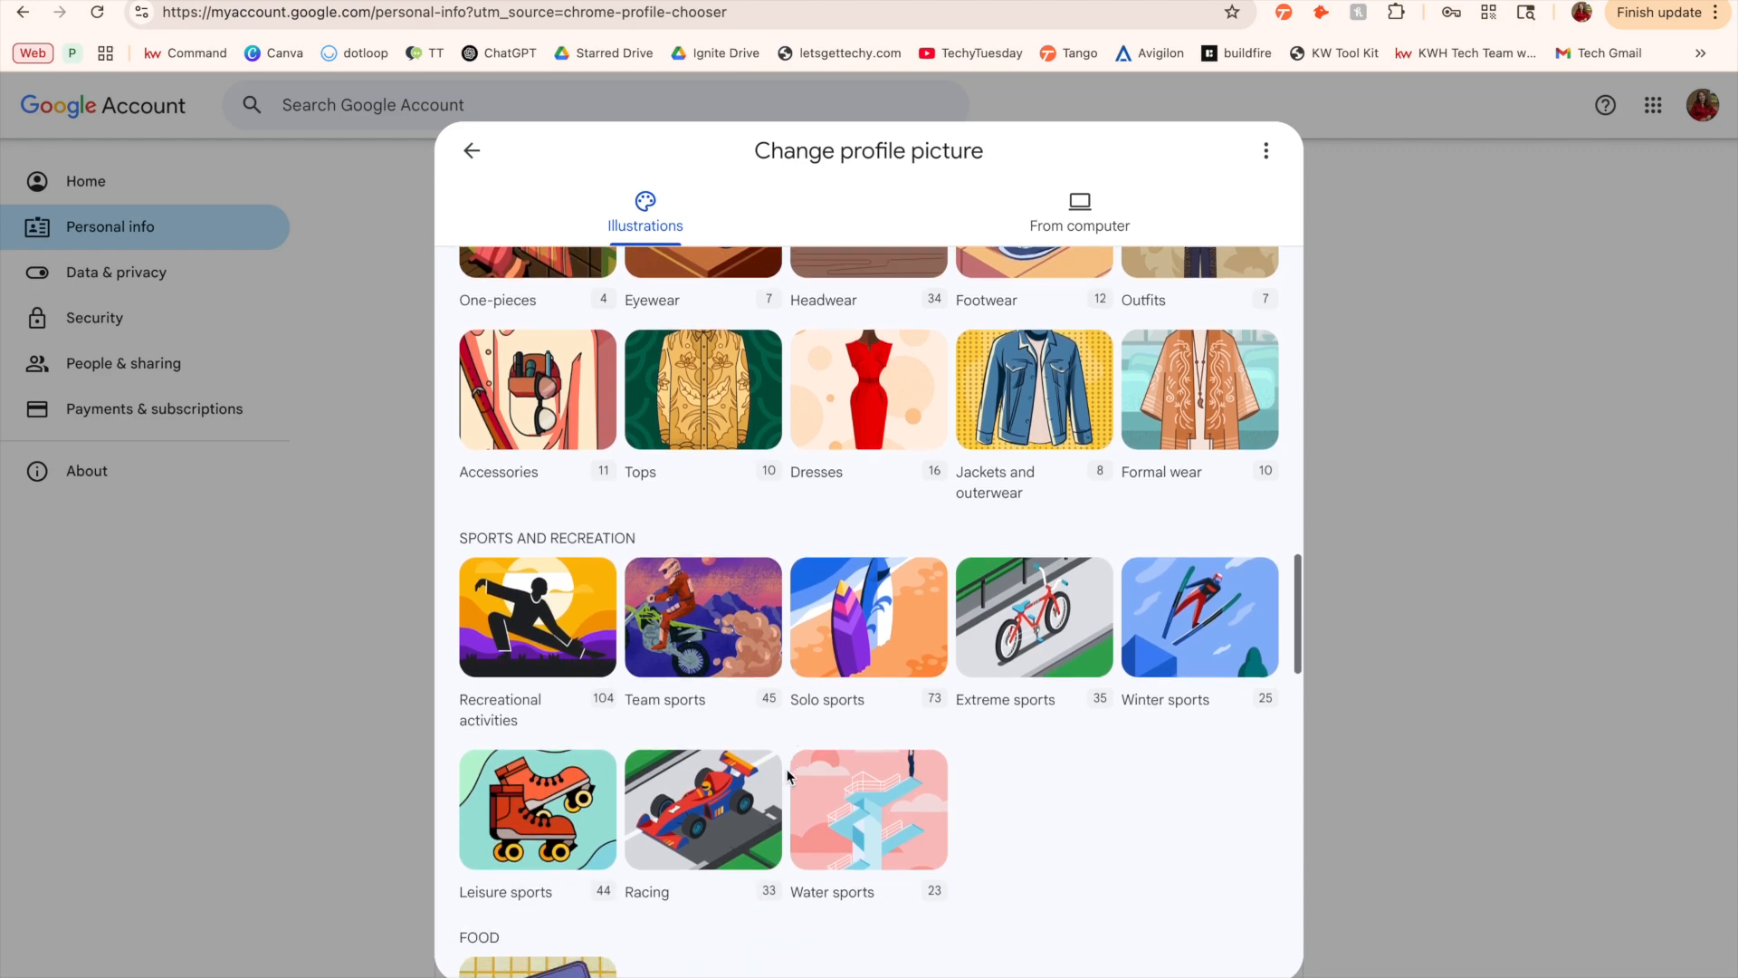
{"action": "scroll", "scroll_direction": "down", "scroll_amount": 3}
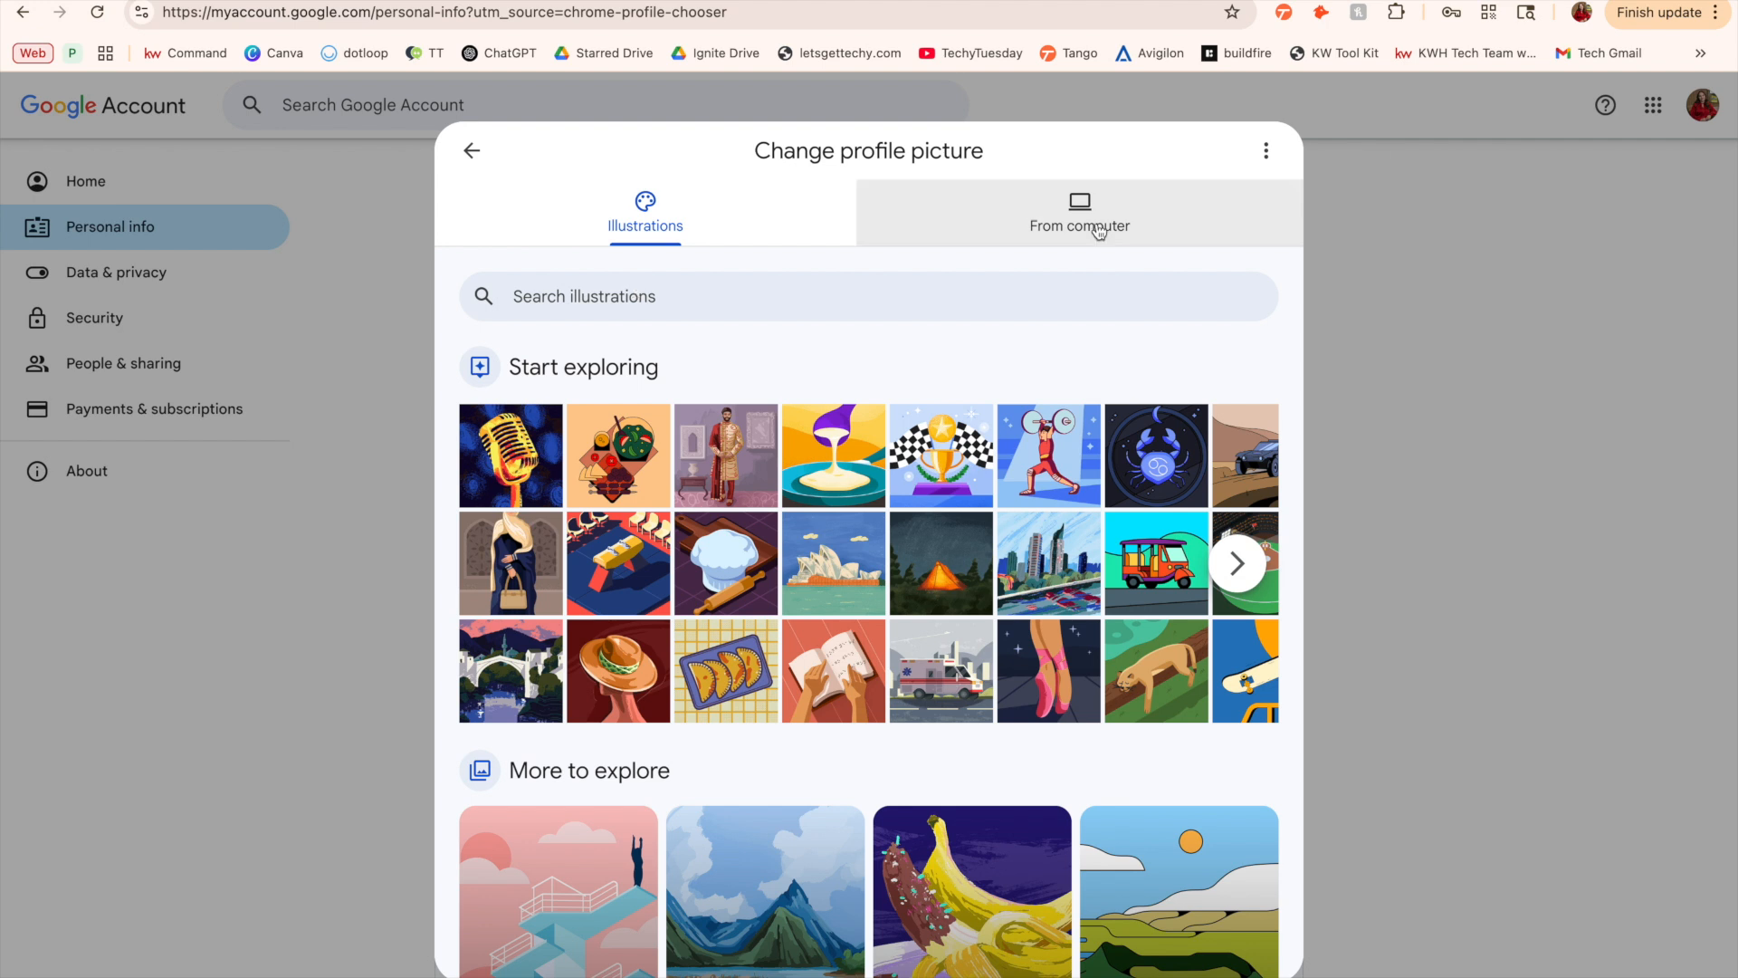
{"action": "mouse_move", "coordinate": [1156, 224]}
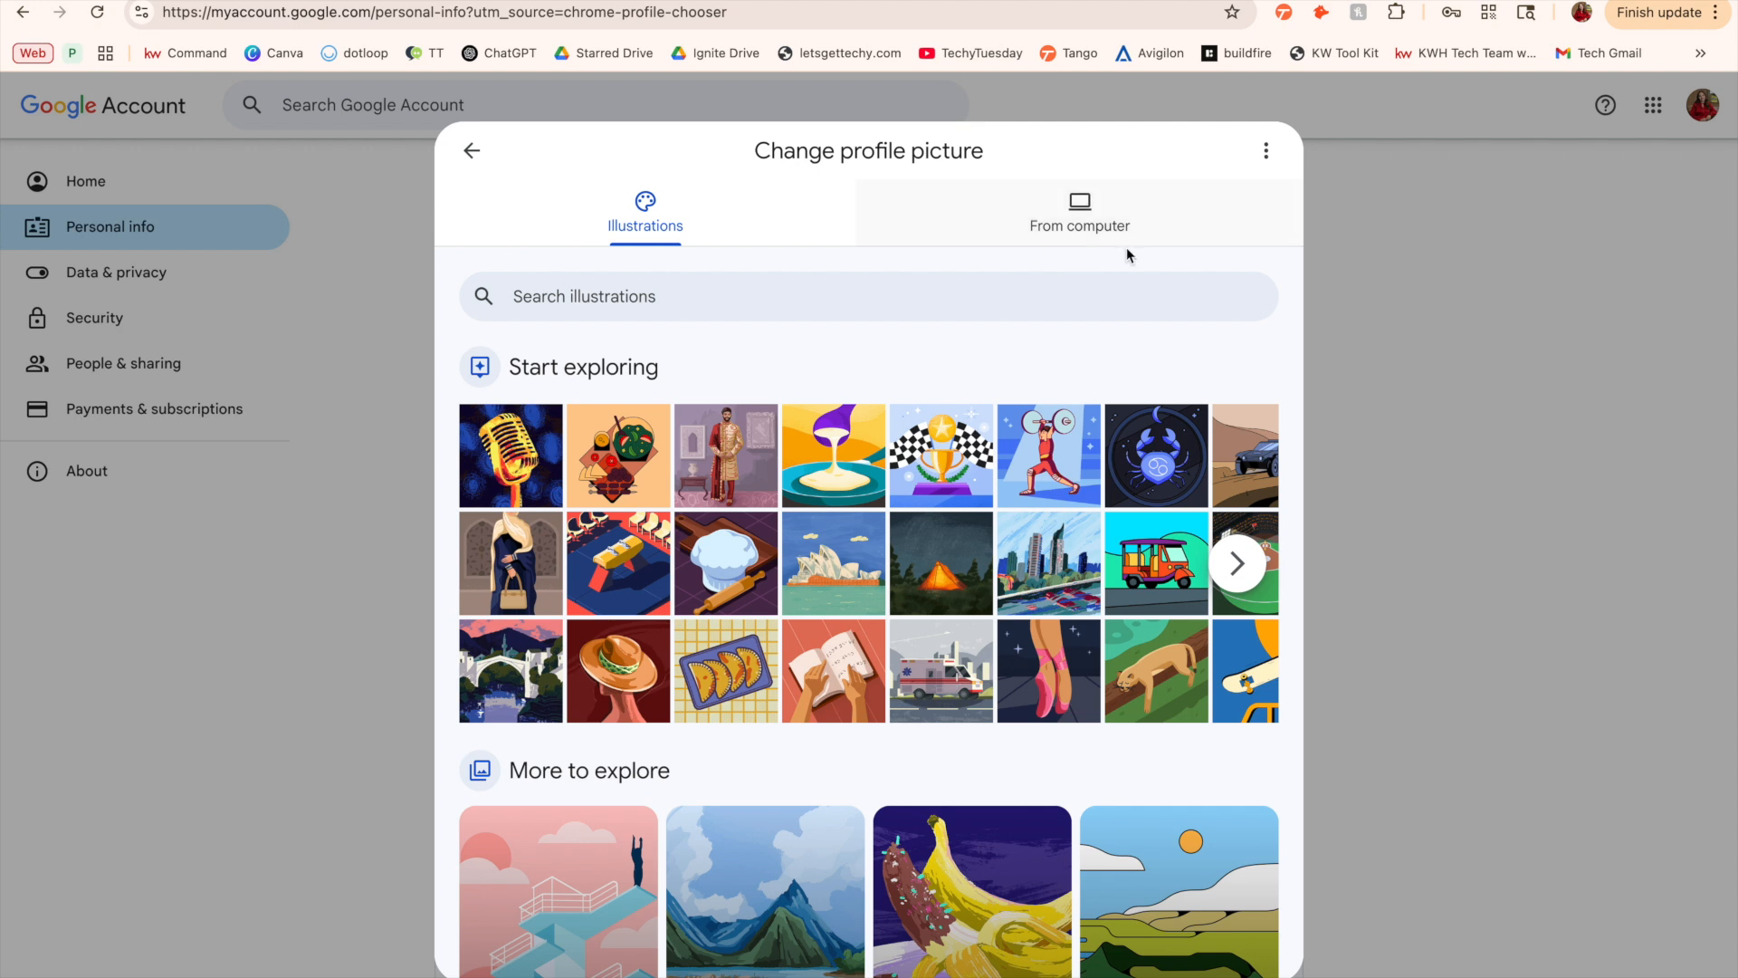
{"action": "left_click", "coordinate": [1266, 150]}
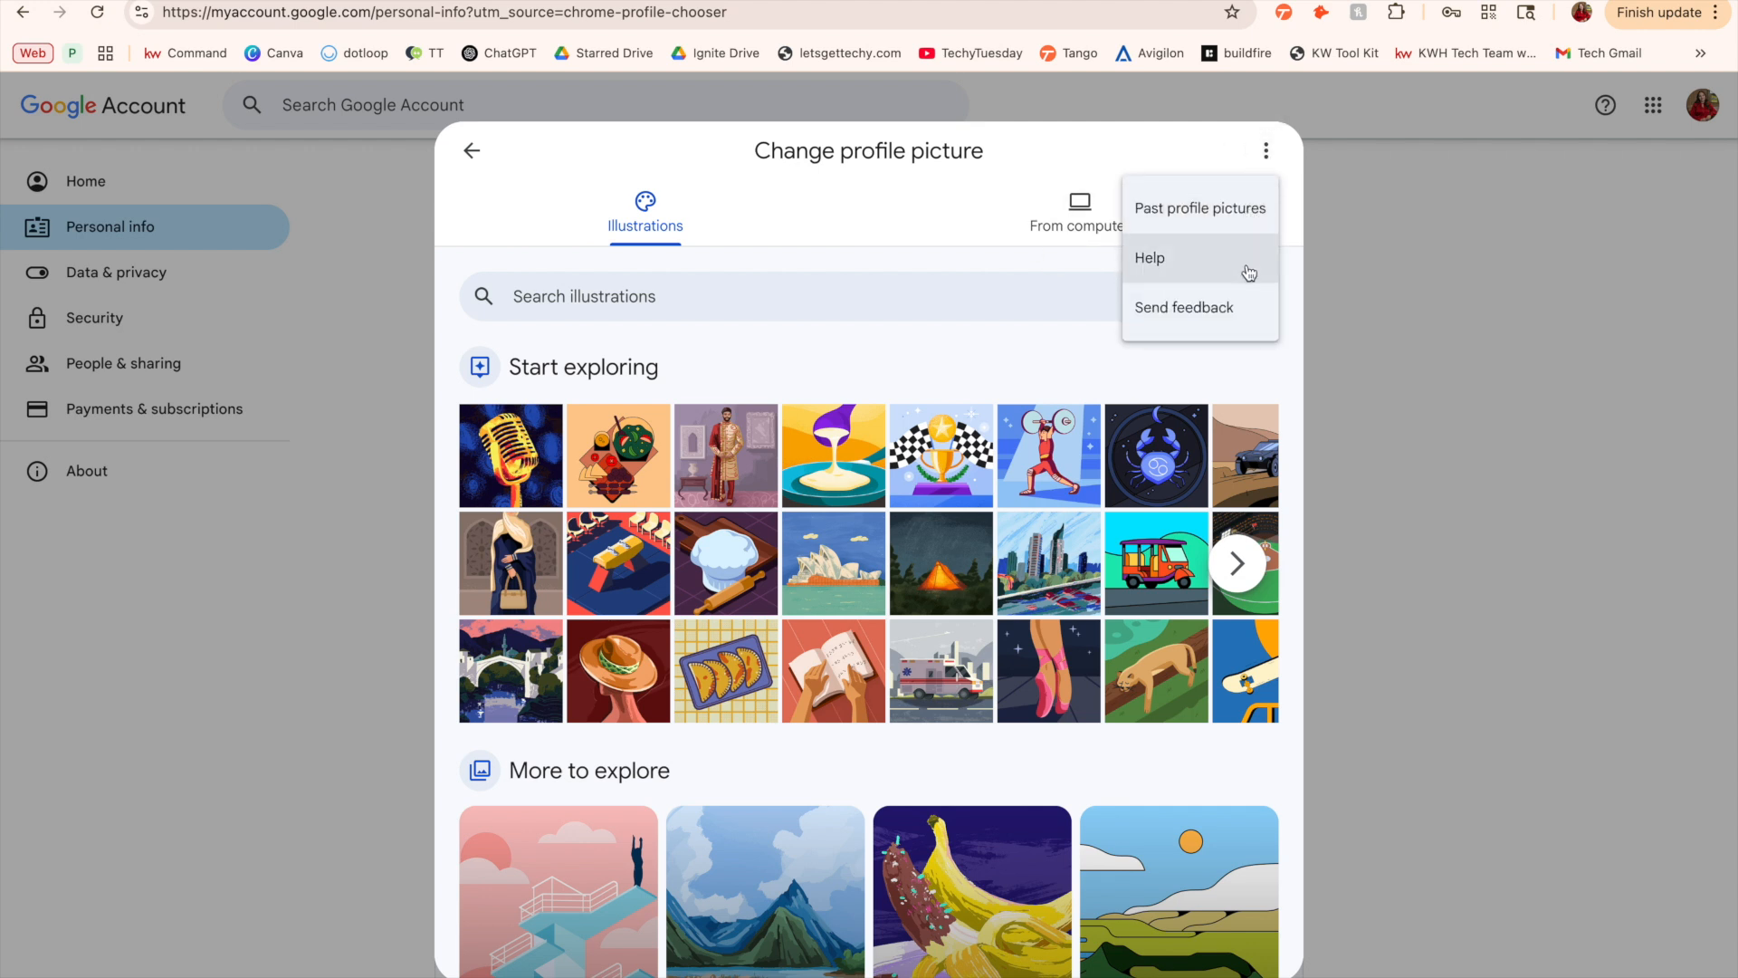
{"action": "left_click", "coordinate": [471, 151]}
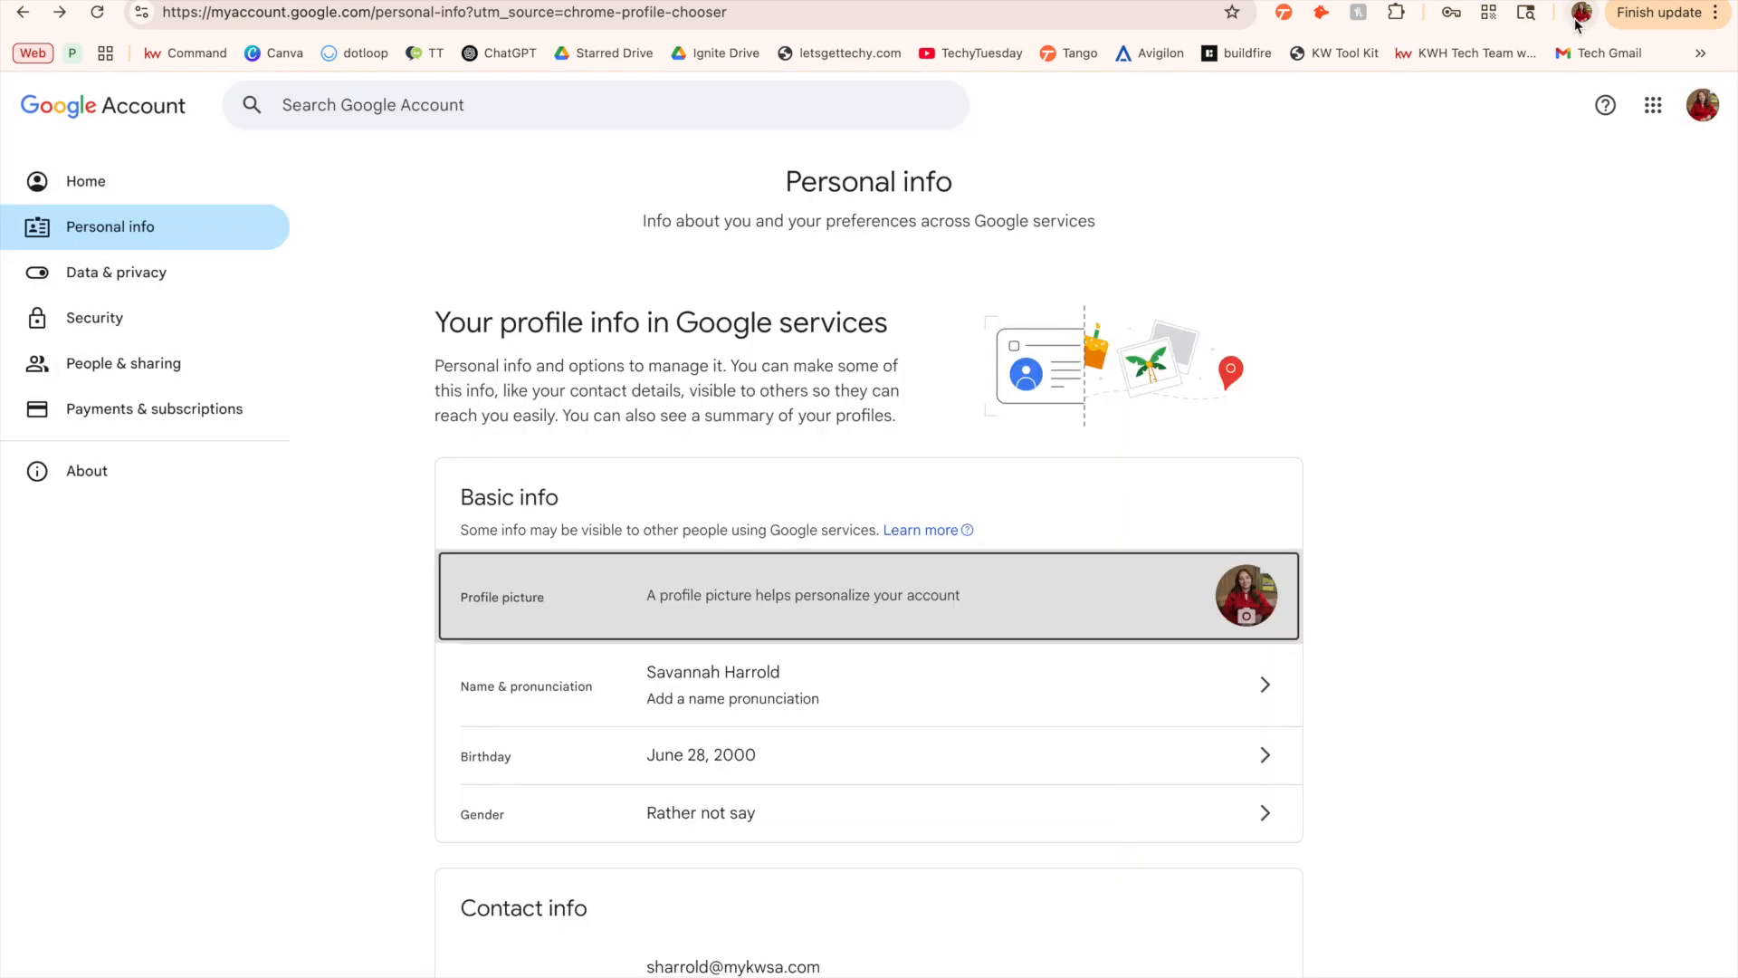
Replace the orange custom profile theme colour with the grey-green swatch via Customize Profile.
{"action": "left_click", "coordinate": [1581, 13]}
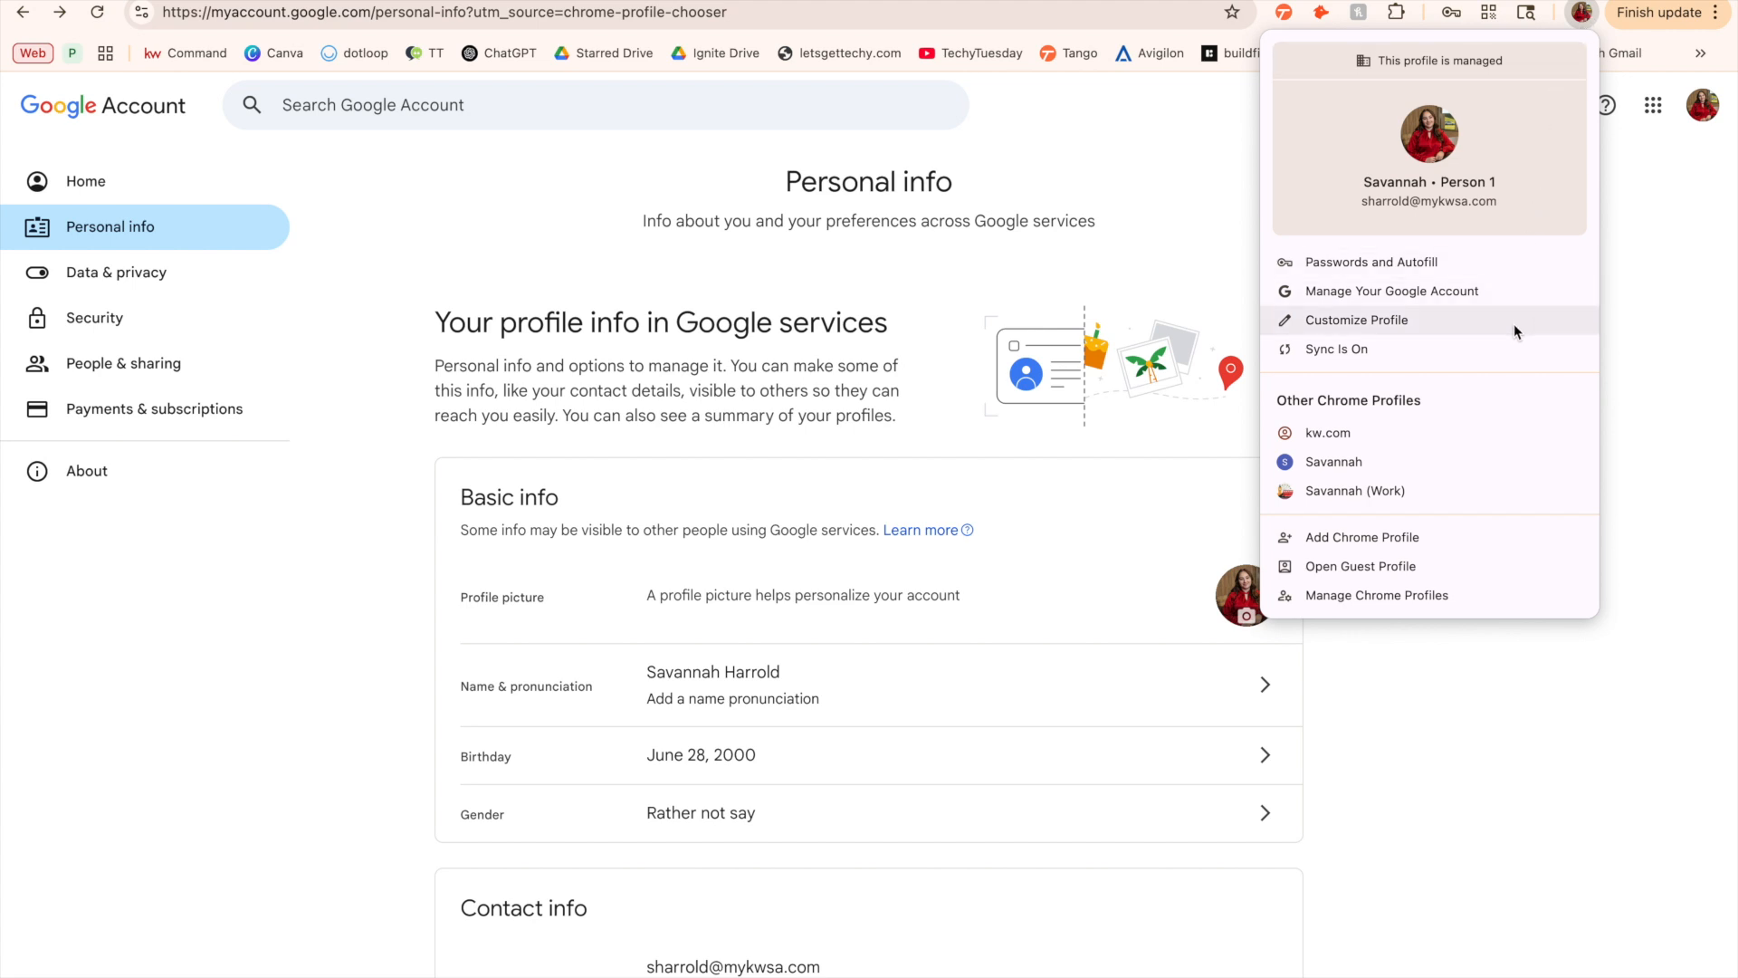
{"action": "left_click", "coordinate": [1356, 320]}
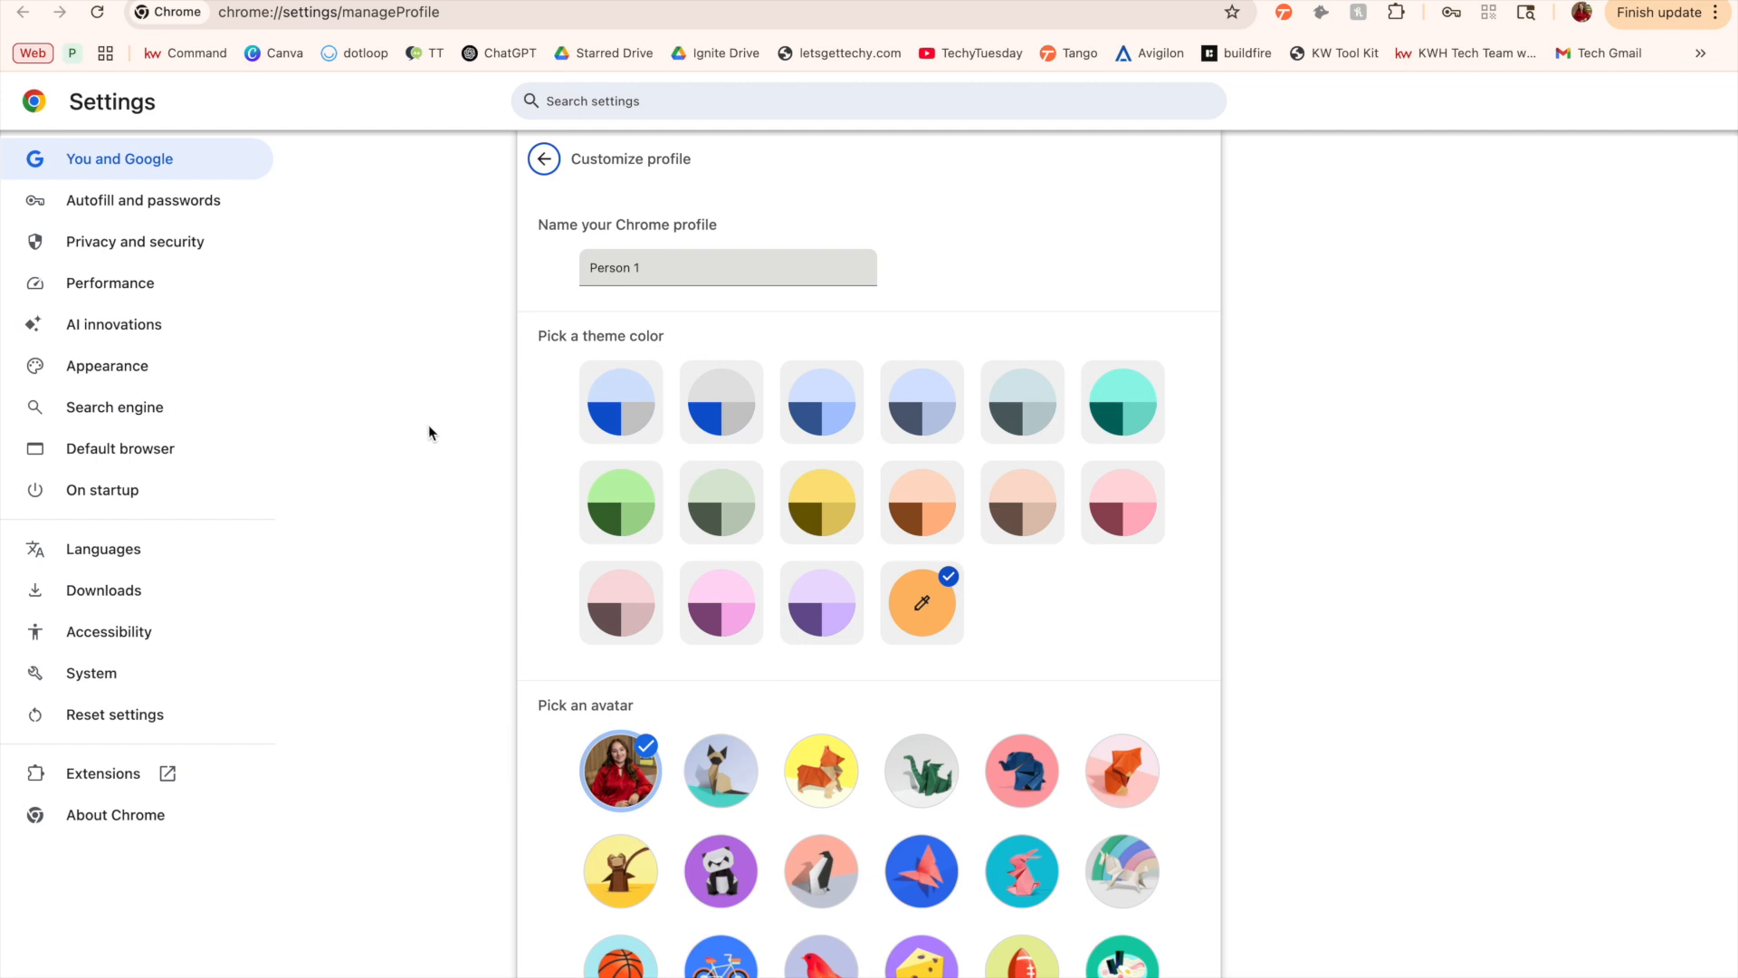
{"action": "mouse_move", "coordinate": [587, 875]}
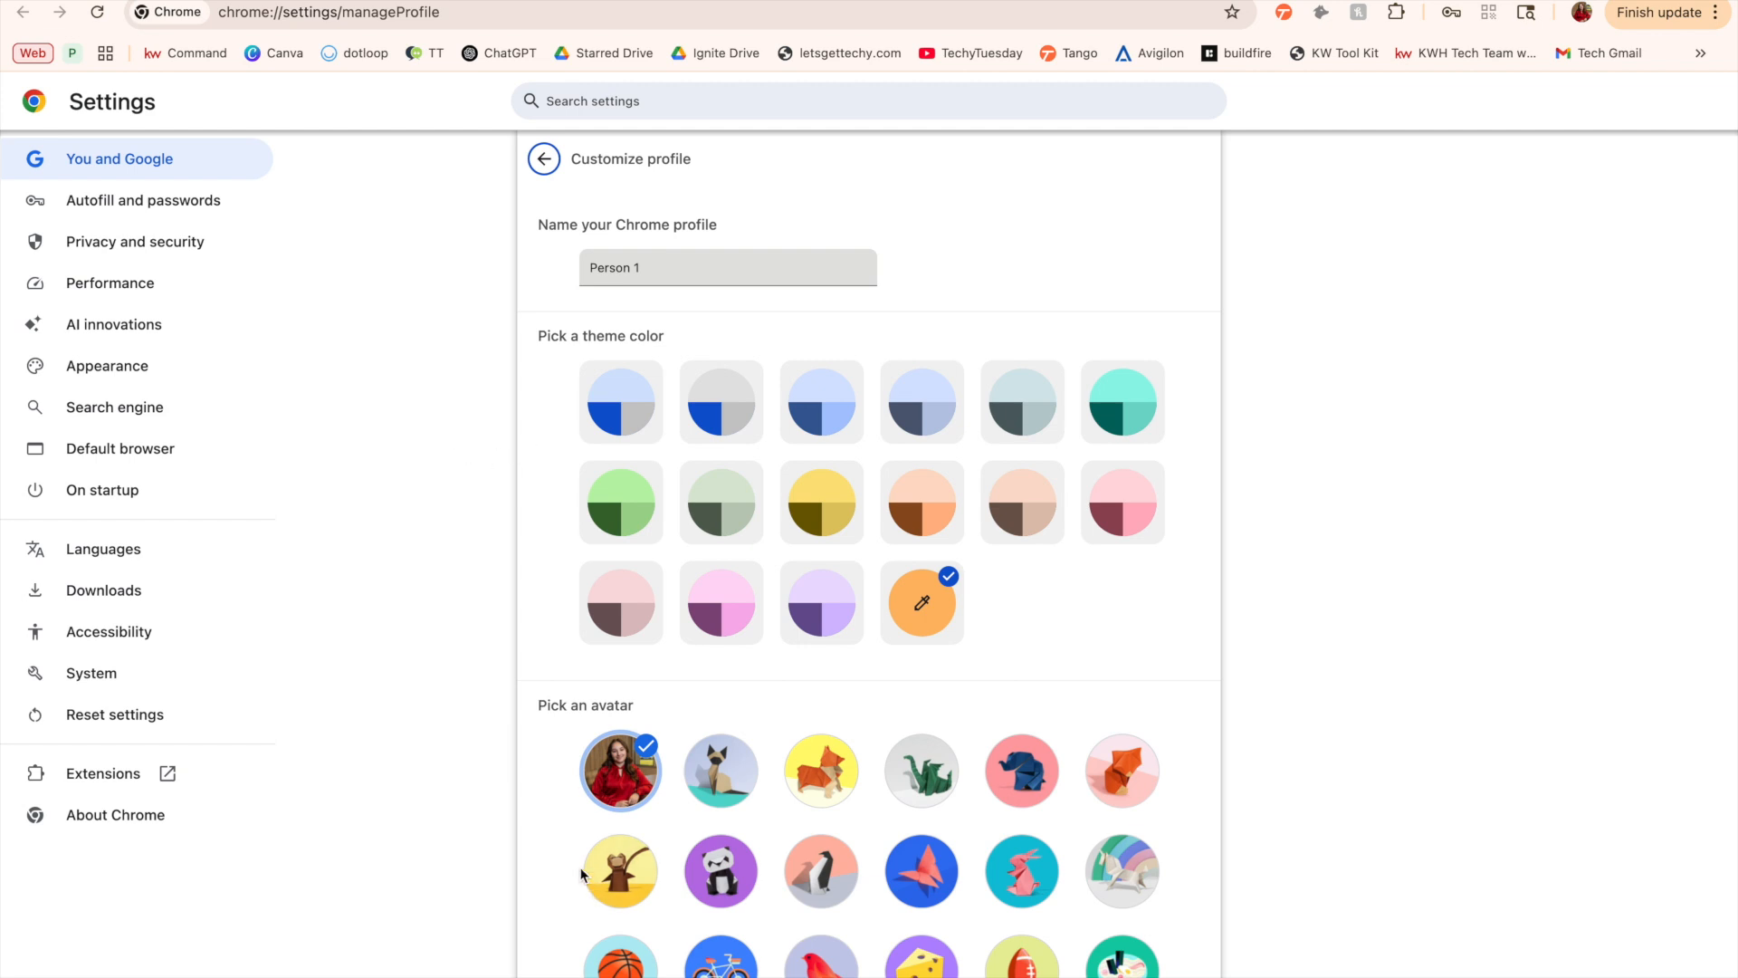
{"action": "mouse_move", "coordinate": [564, 797]}
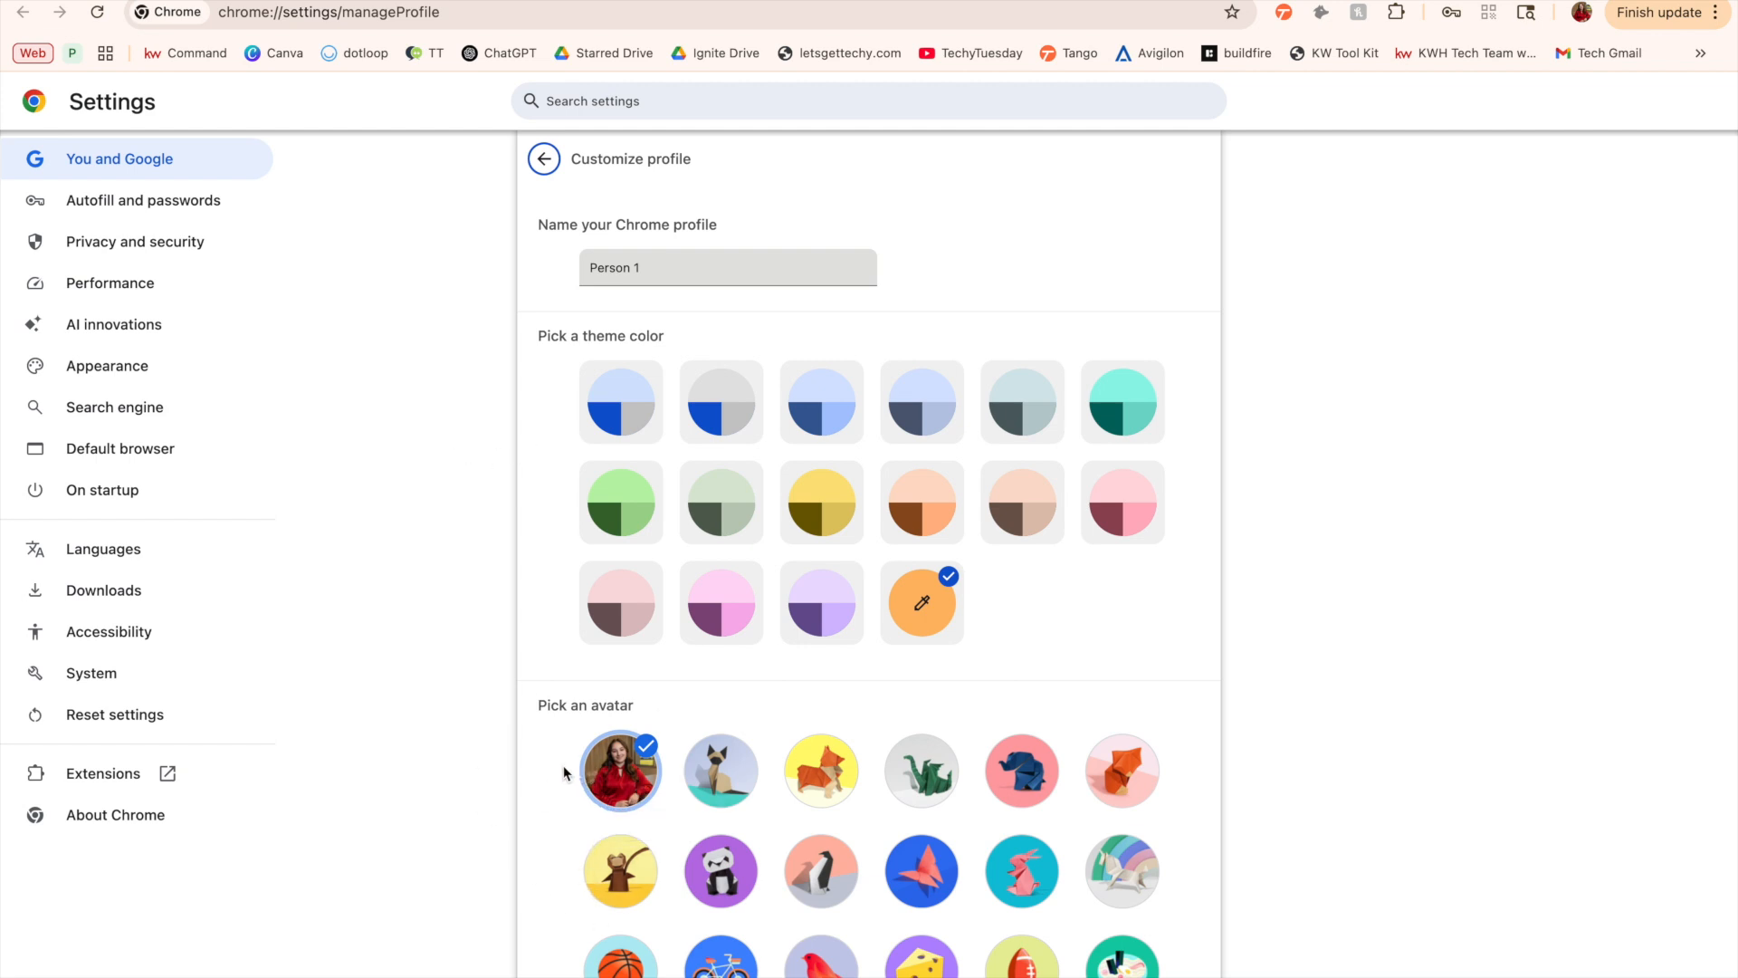
{"action": "mouse_move", "coordinate": [555, 414]}
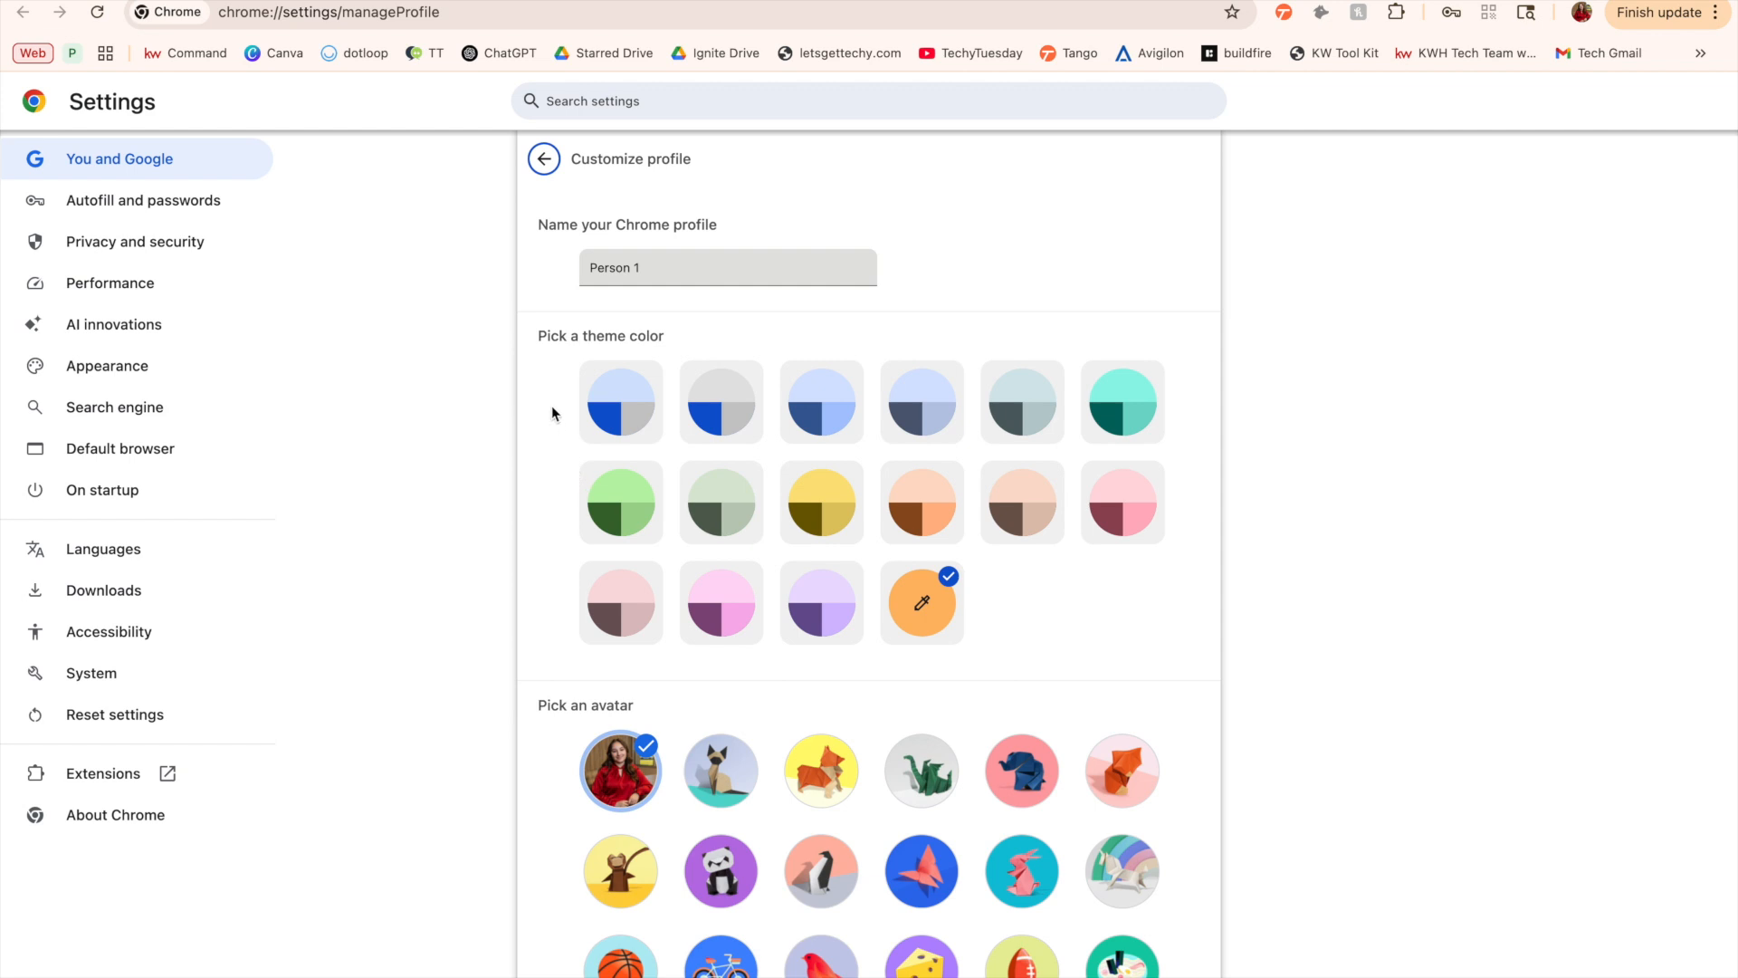
{"action": "mouse_move", "coordinate": [887, 669]}
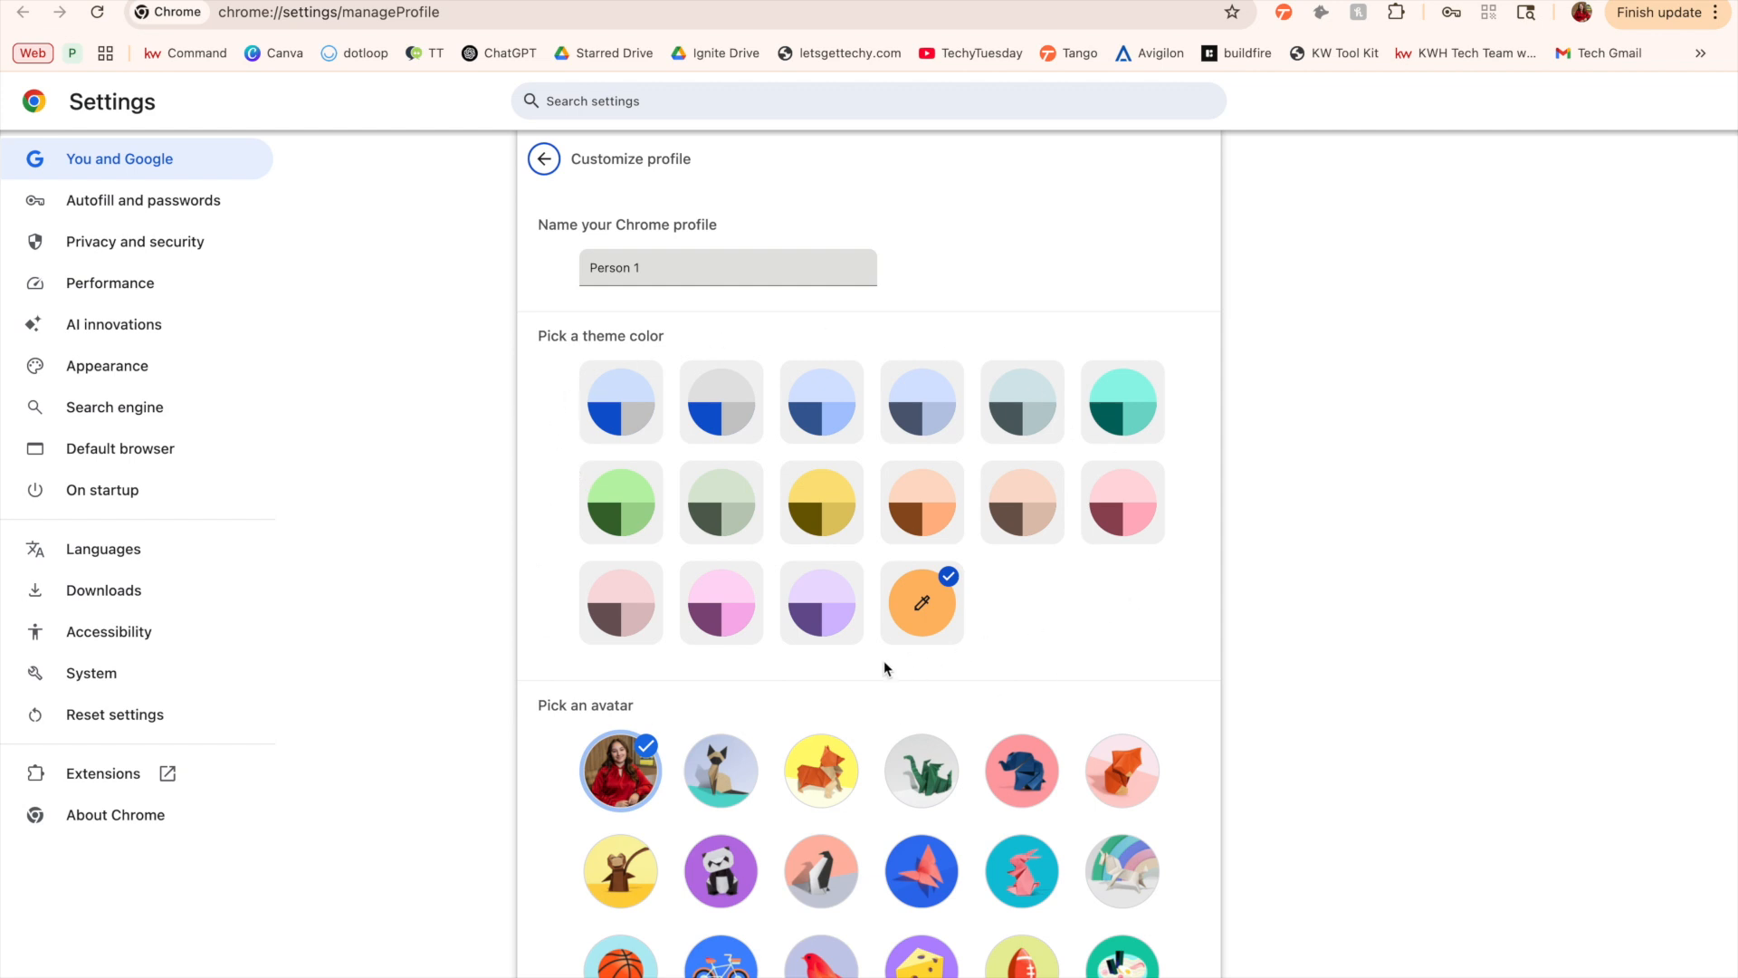
{"action": "mouse_move", "coordinate": [936, 612]}
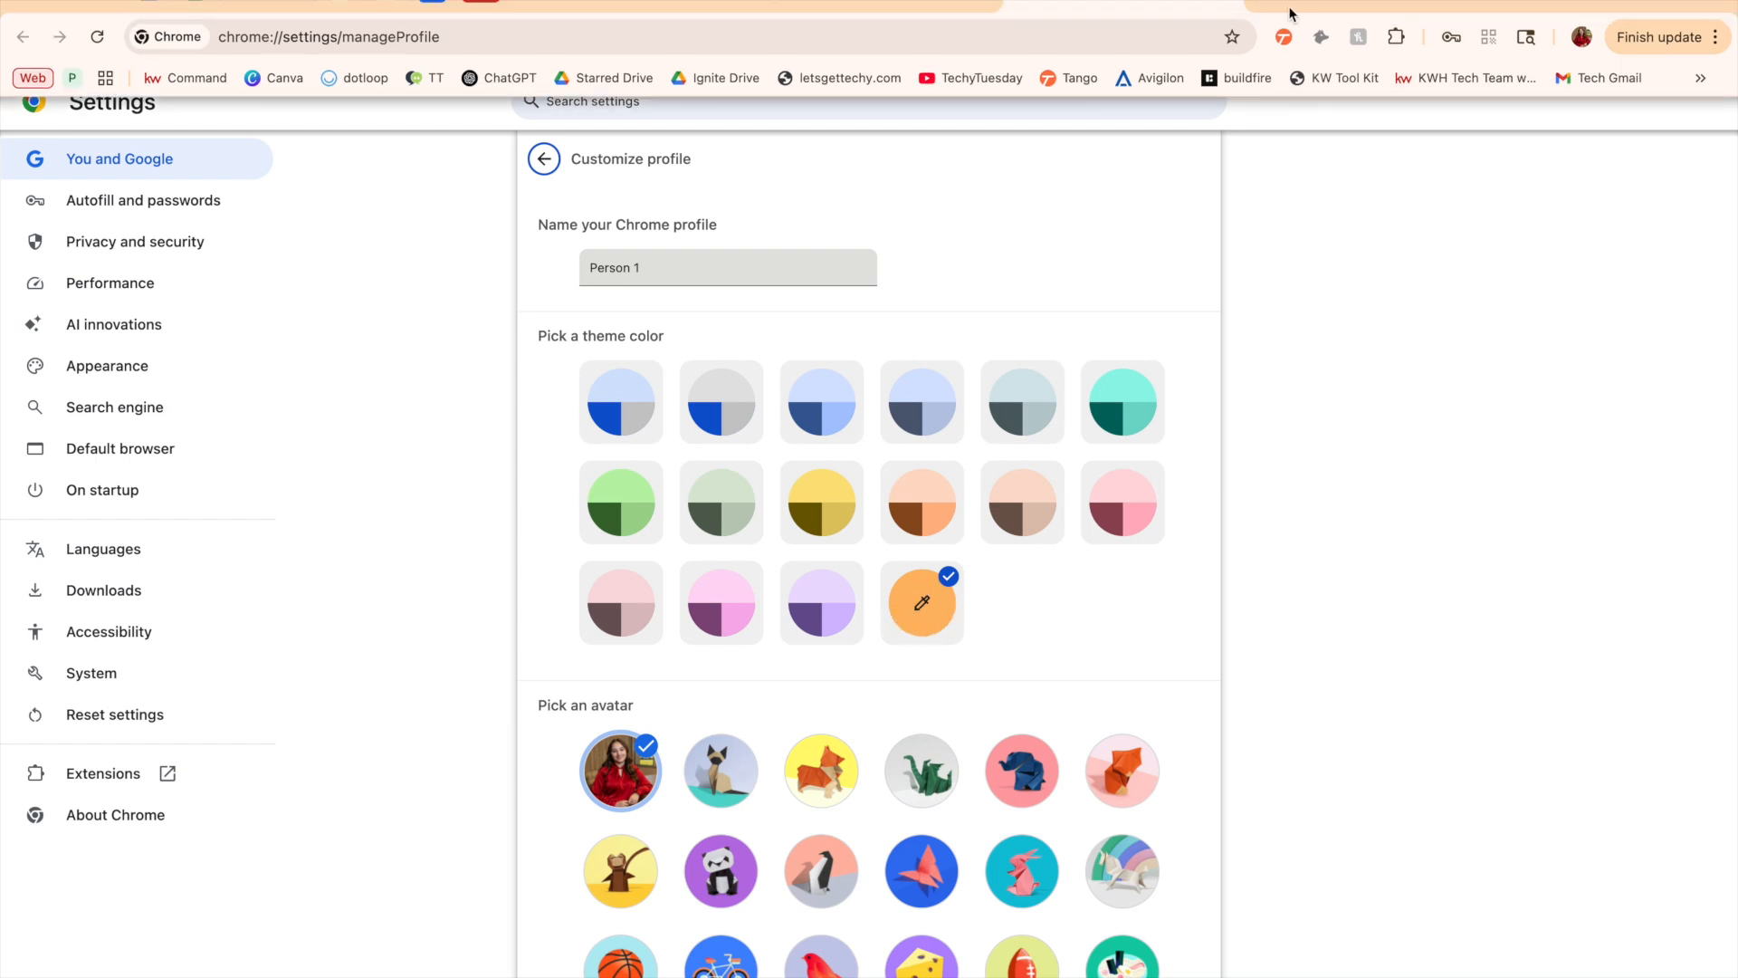
{"action": "mouse_move", "coordinate": [1426, 3]}
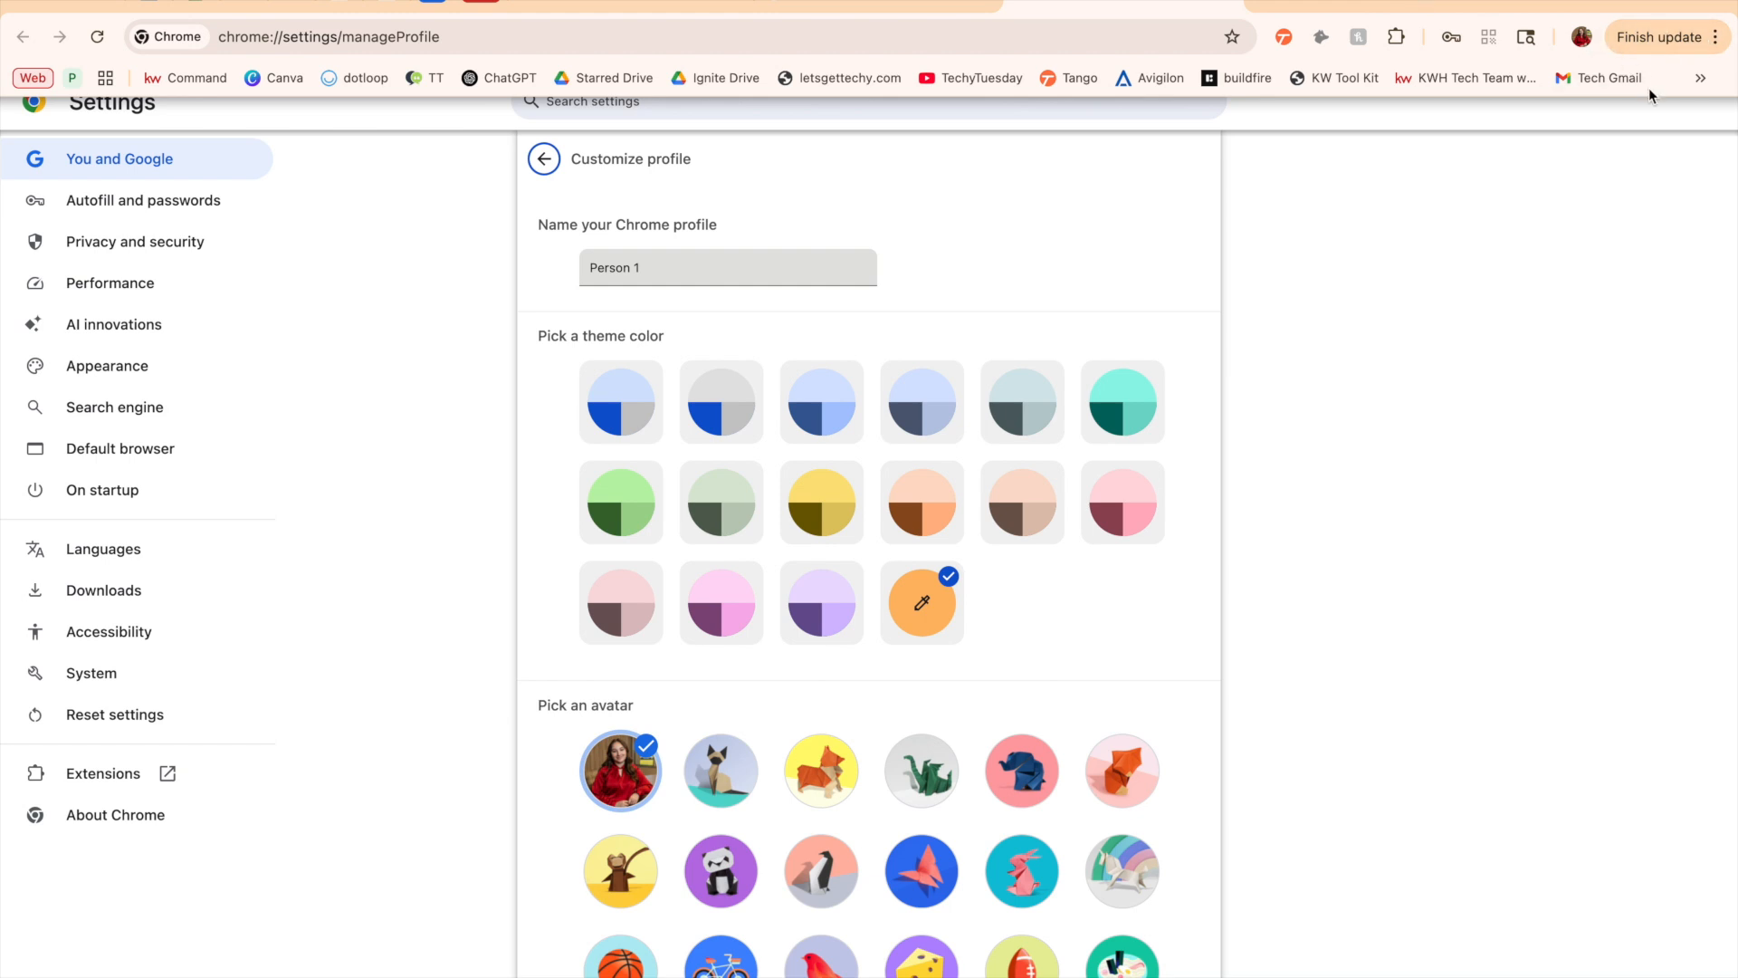
{"action": "left_click", "coordinate": [720, 502]}
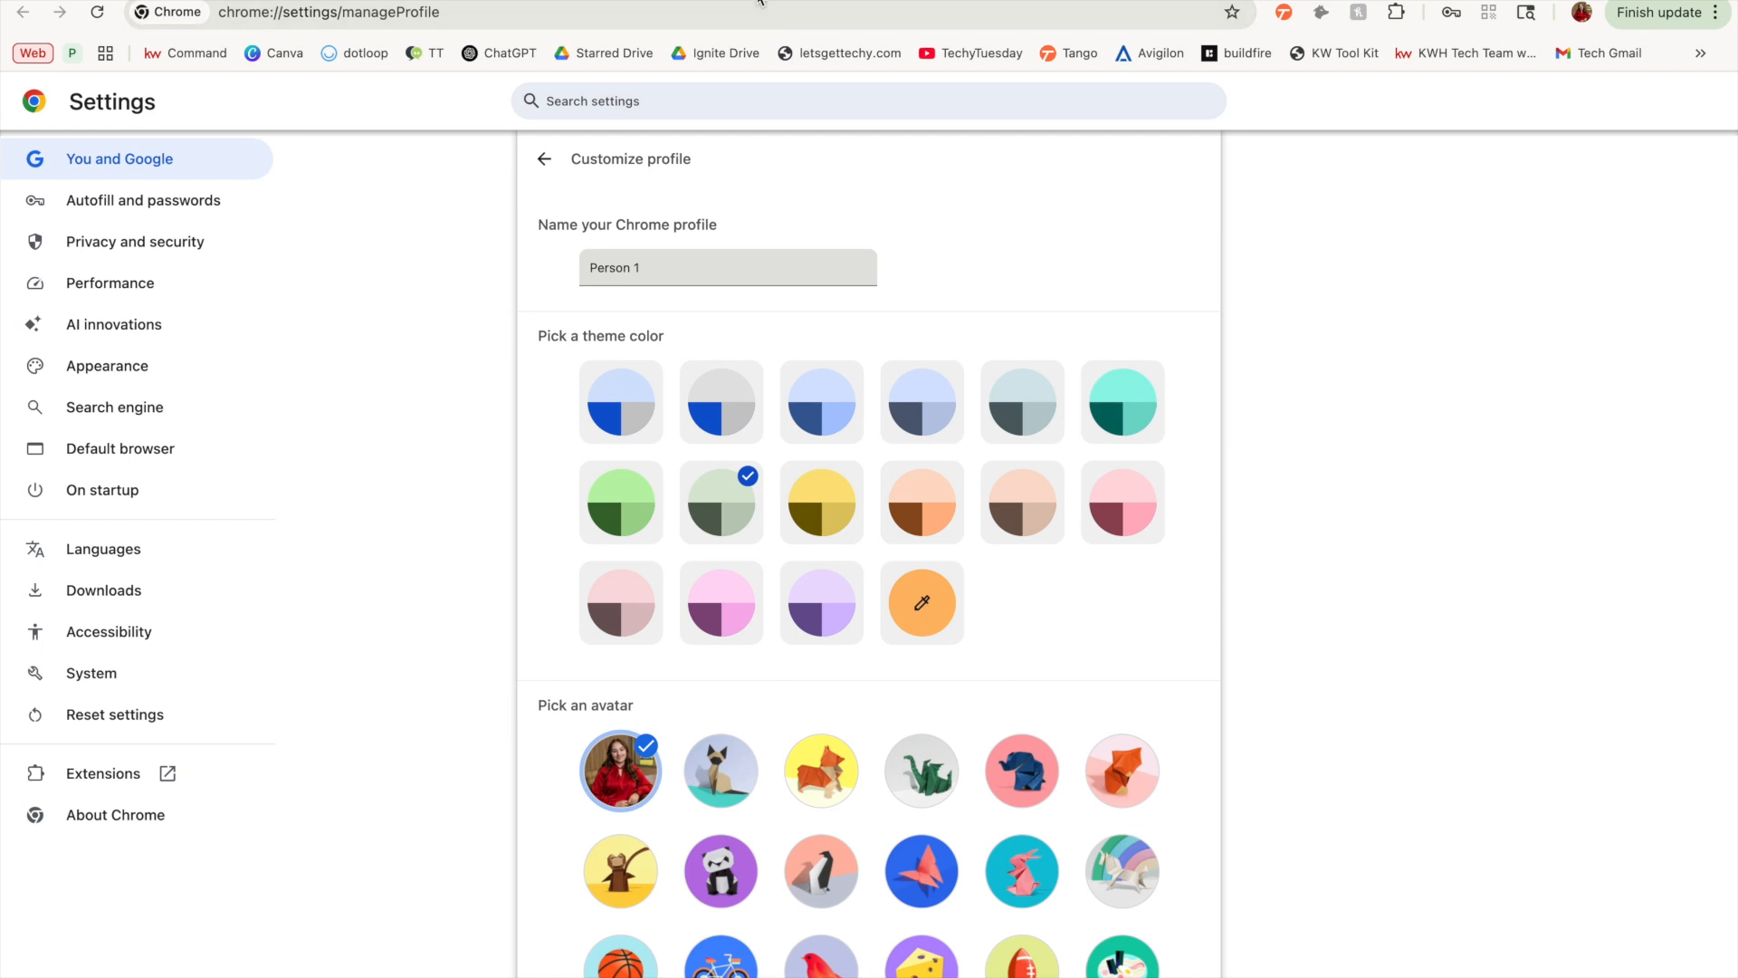
{"action": "mouse_move", "coordinate": [673, 296]}
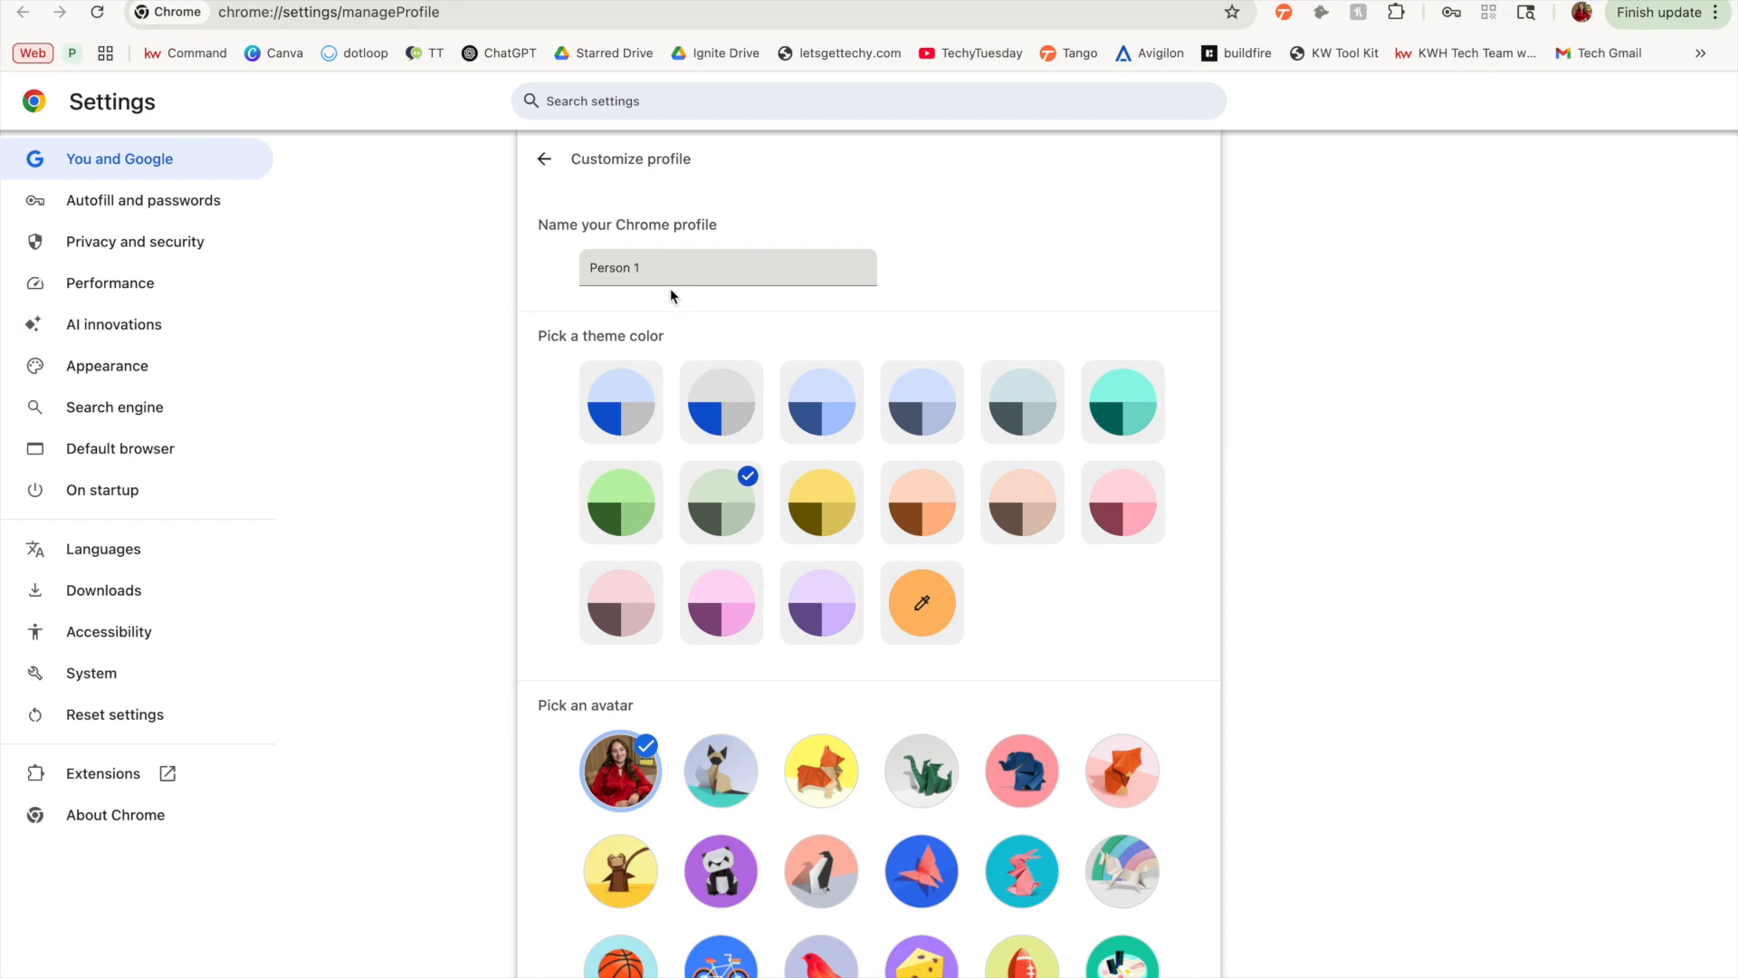
Change the profile name field from Person 1 to 'Work'.
{"action": "left_click", "coordinate": [727, 268]}
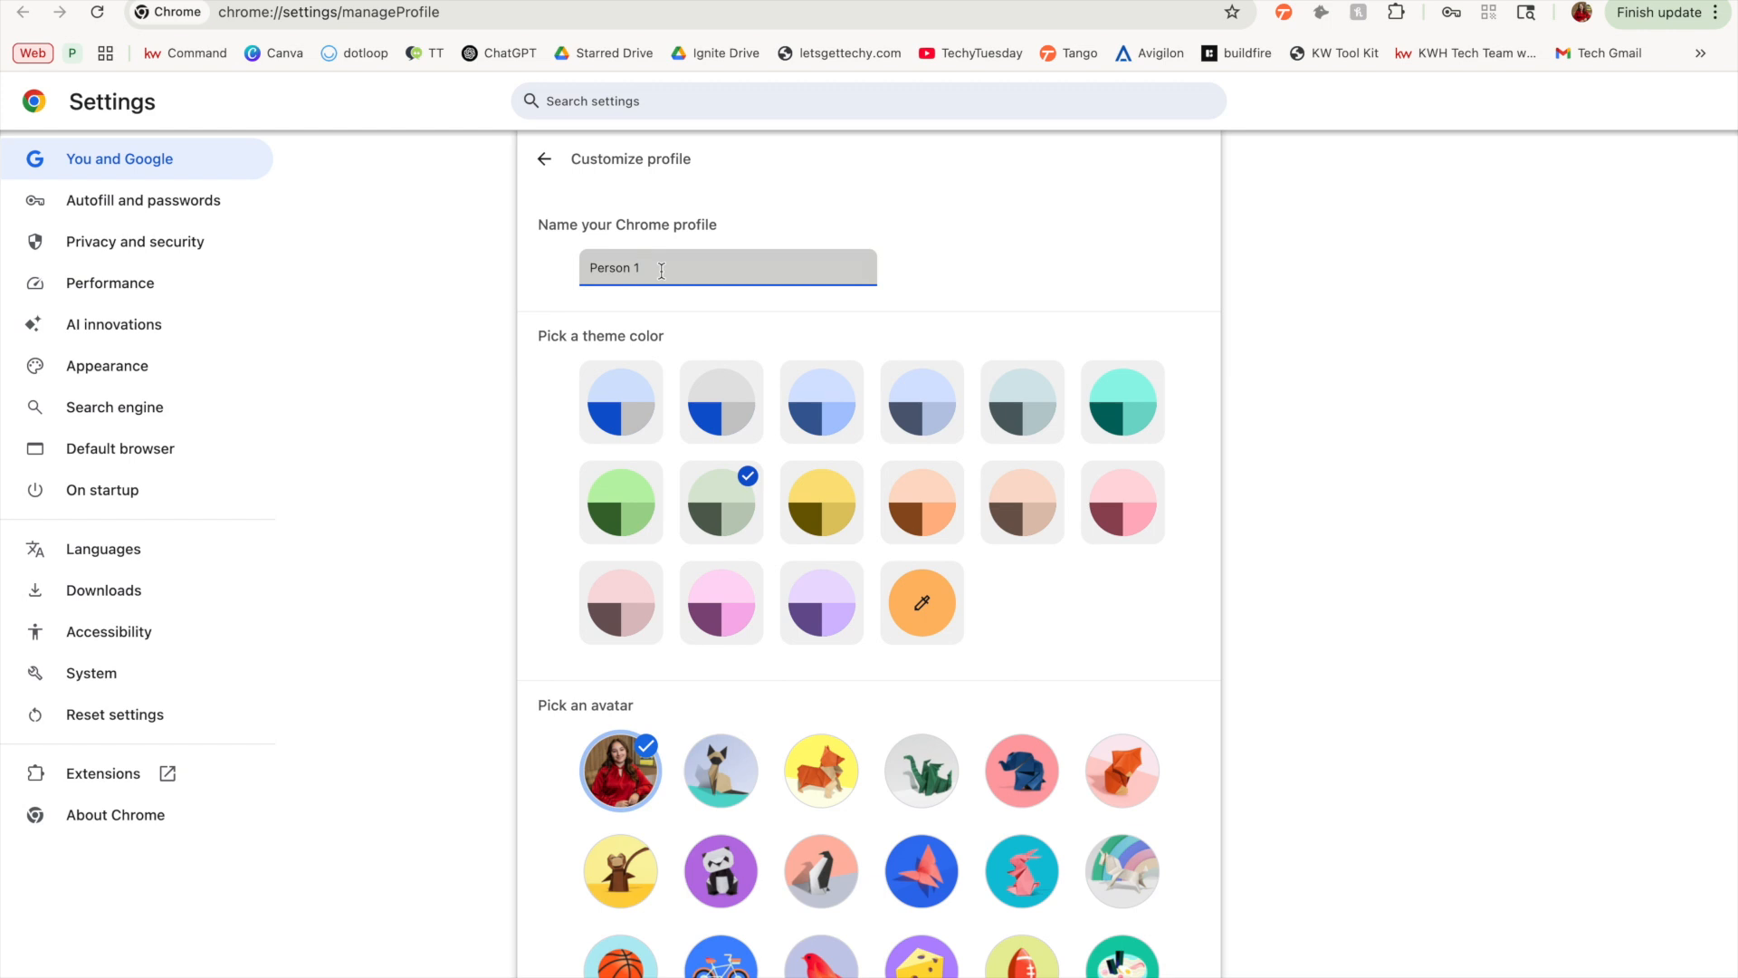
{"action": "type", "text": "Work"}
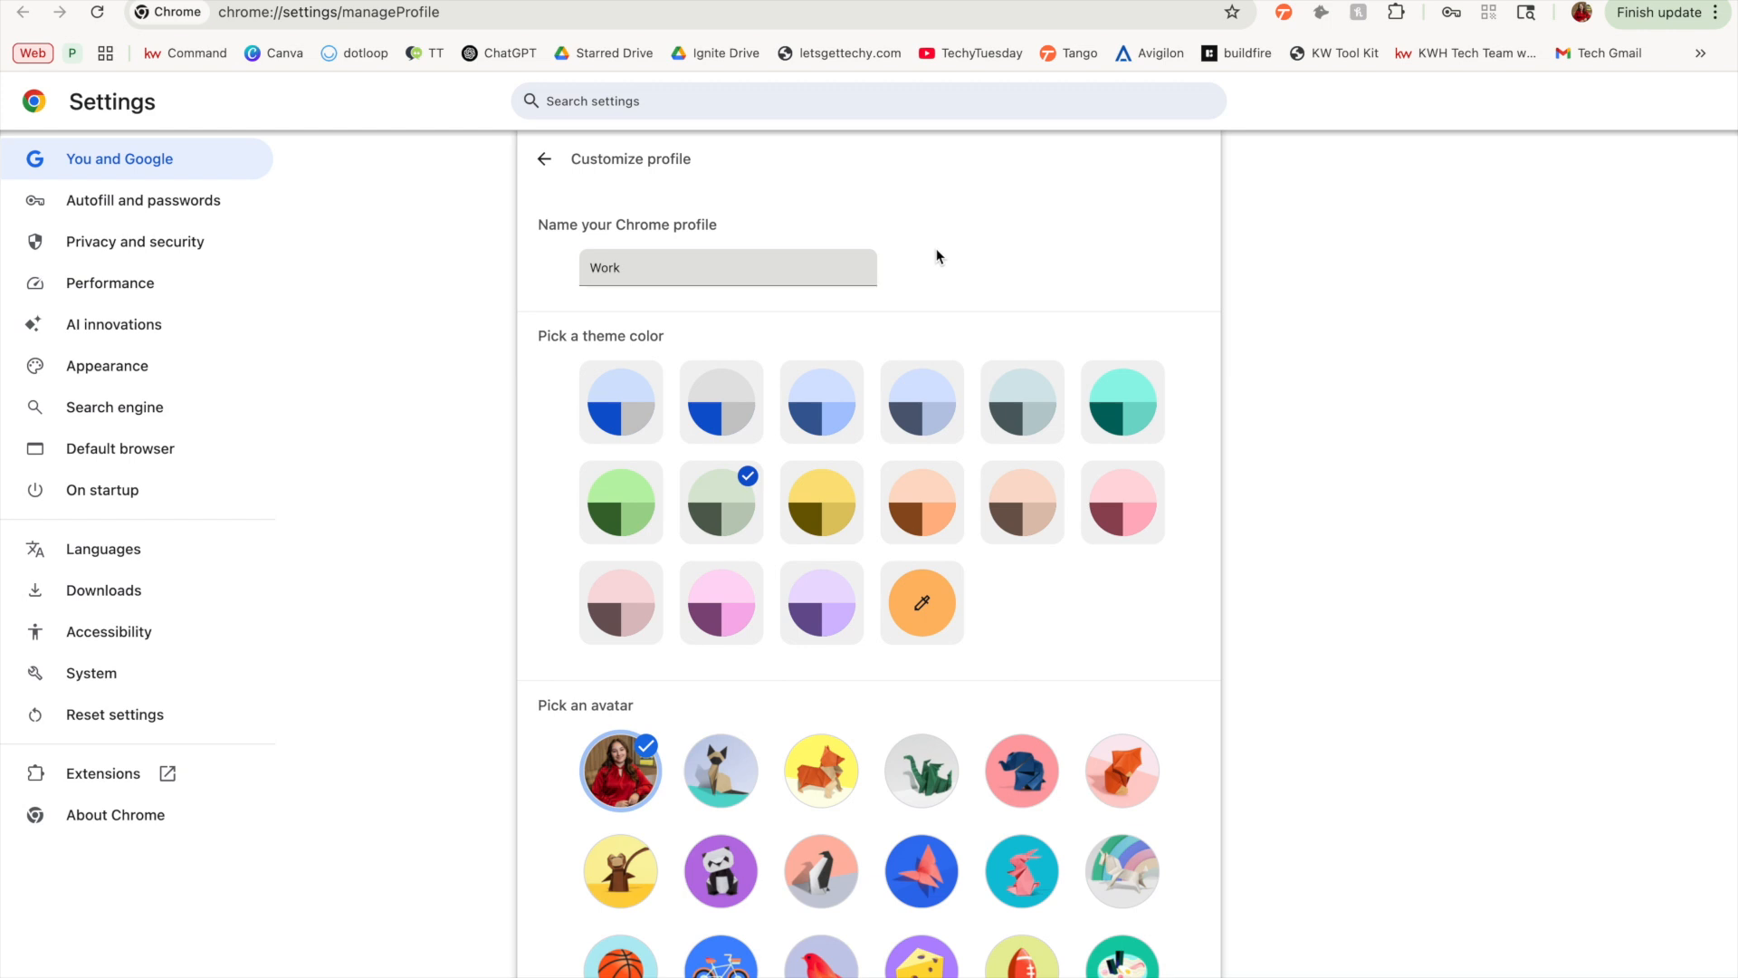
{"action": "mouse_move", "coordinate": [504, 227]}
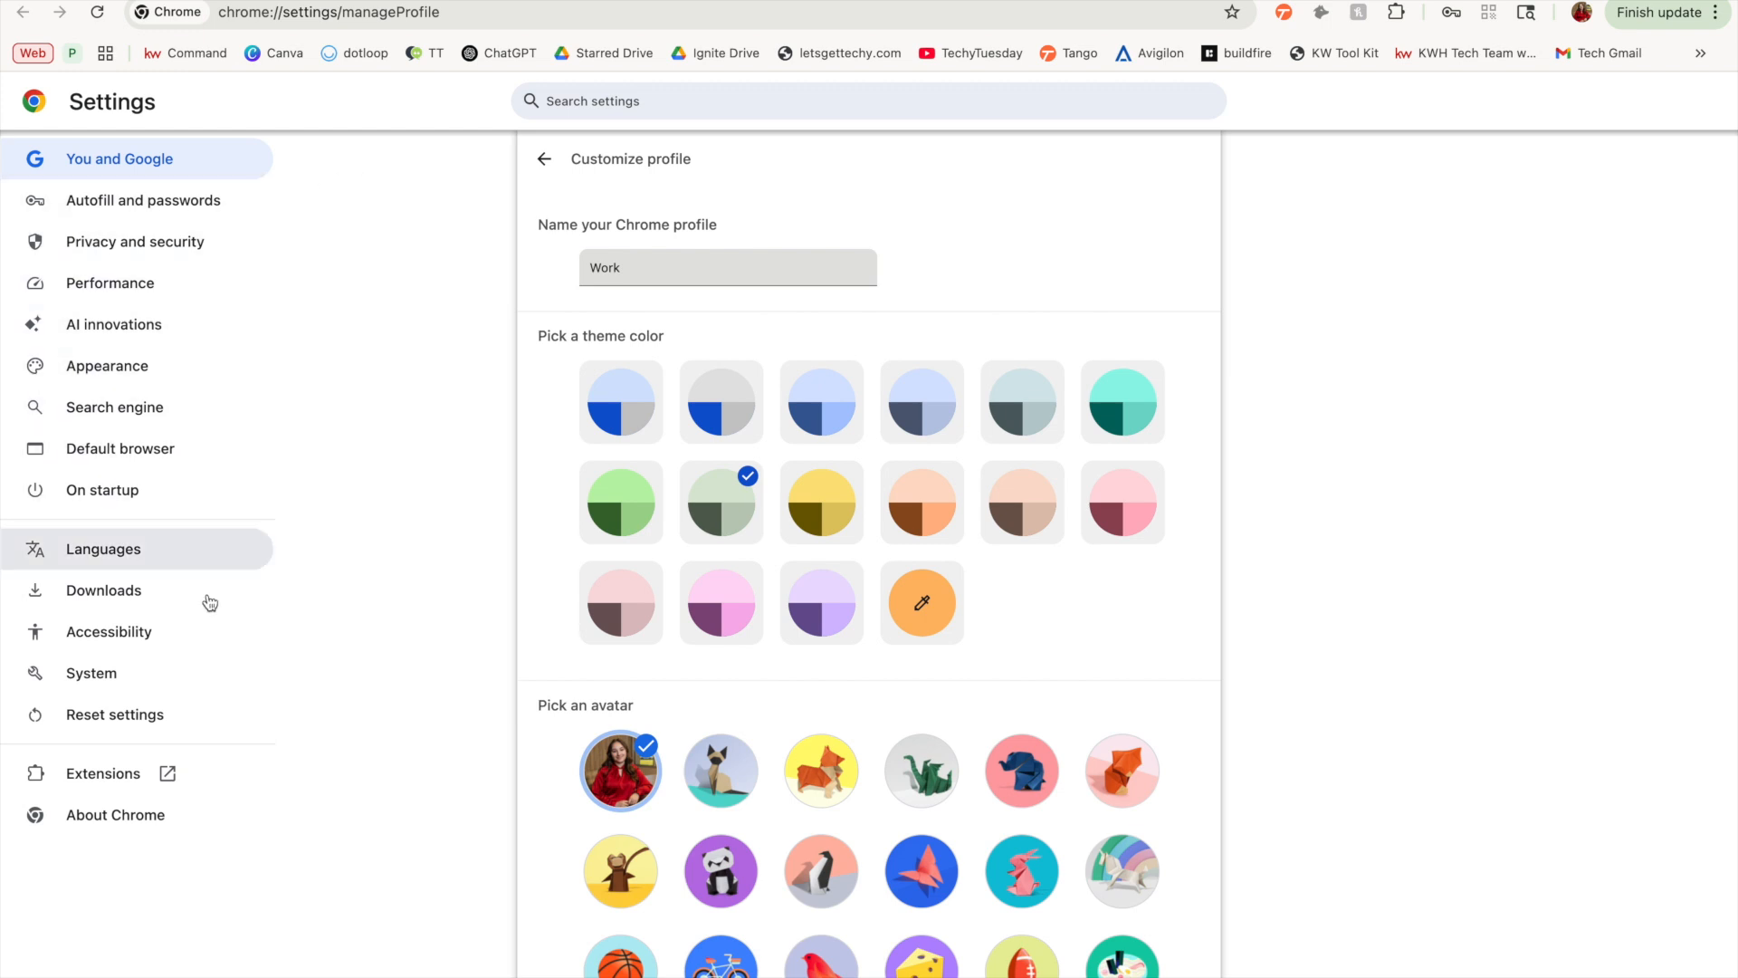
{"action": "mouse_move", "coordinate": [252, 259]}
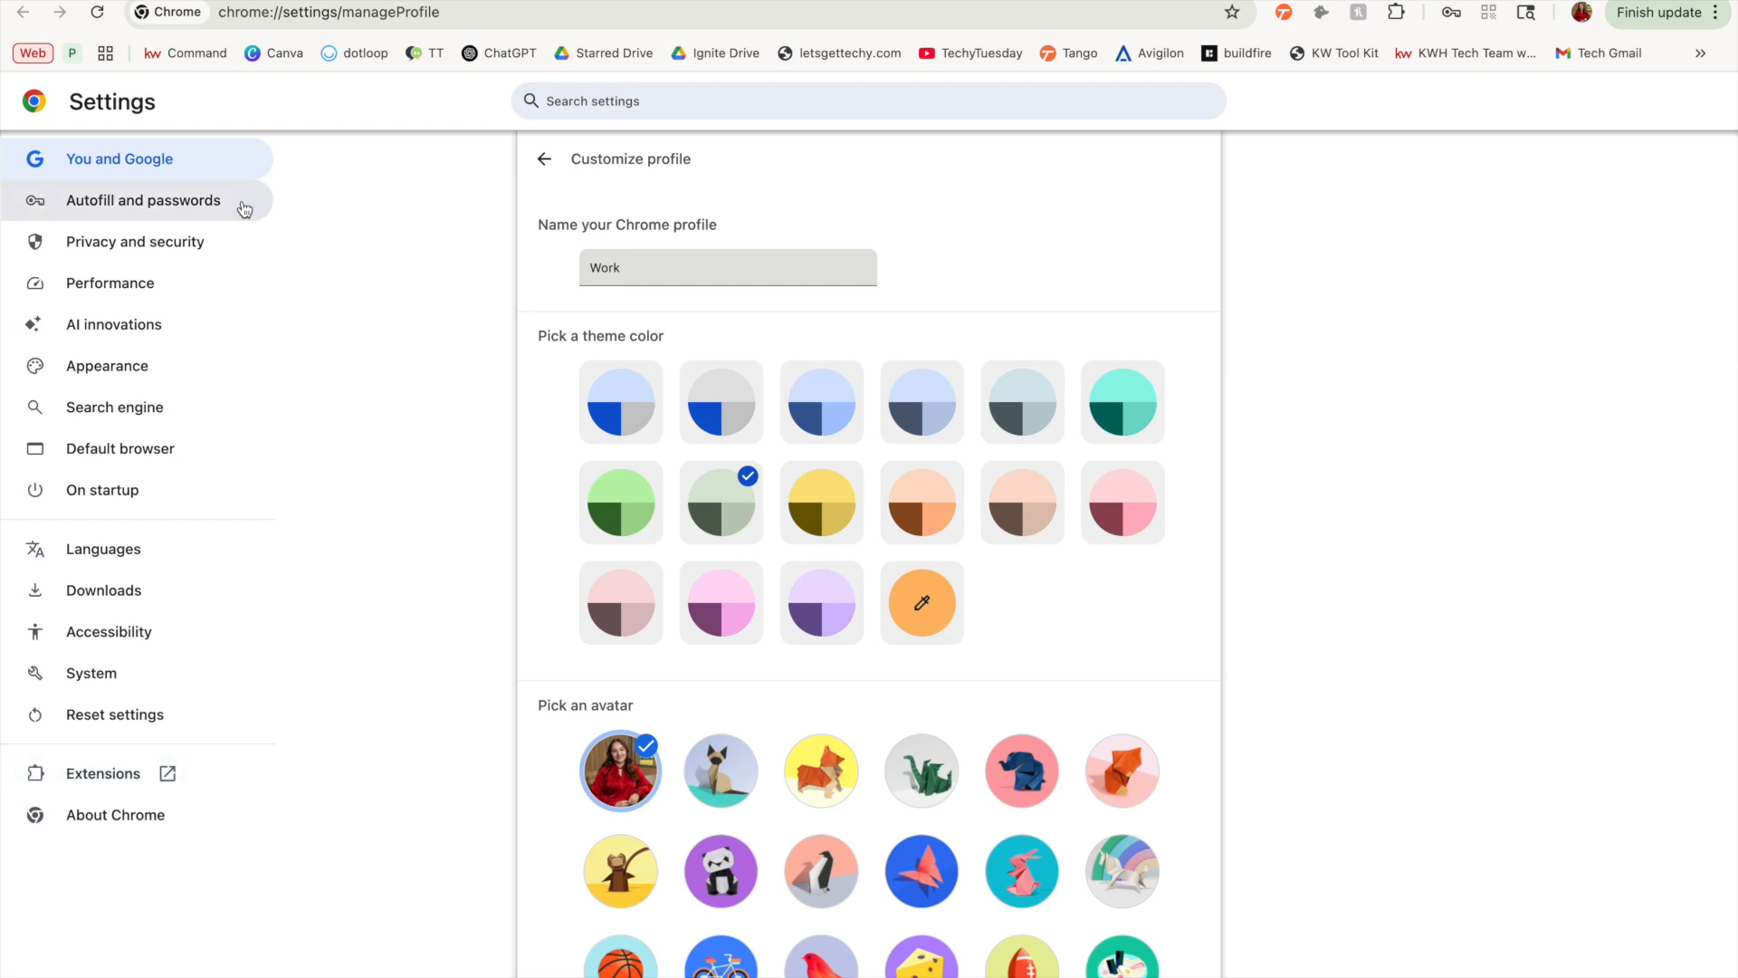
Show the Autofill and passwords settings with password manager, payments and addresses.
{"action": "left_click", "coordinate": [142, 200]}
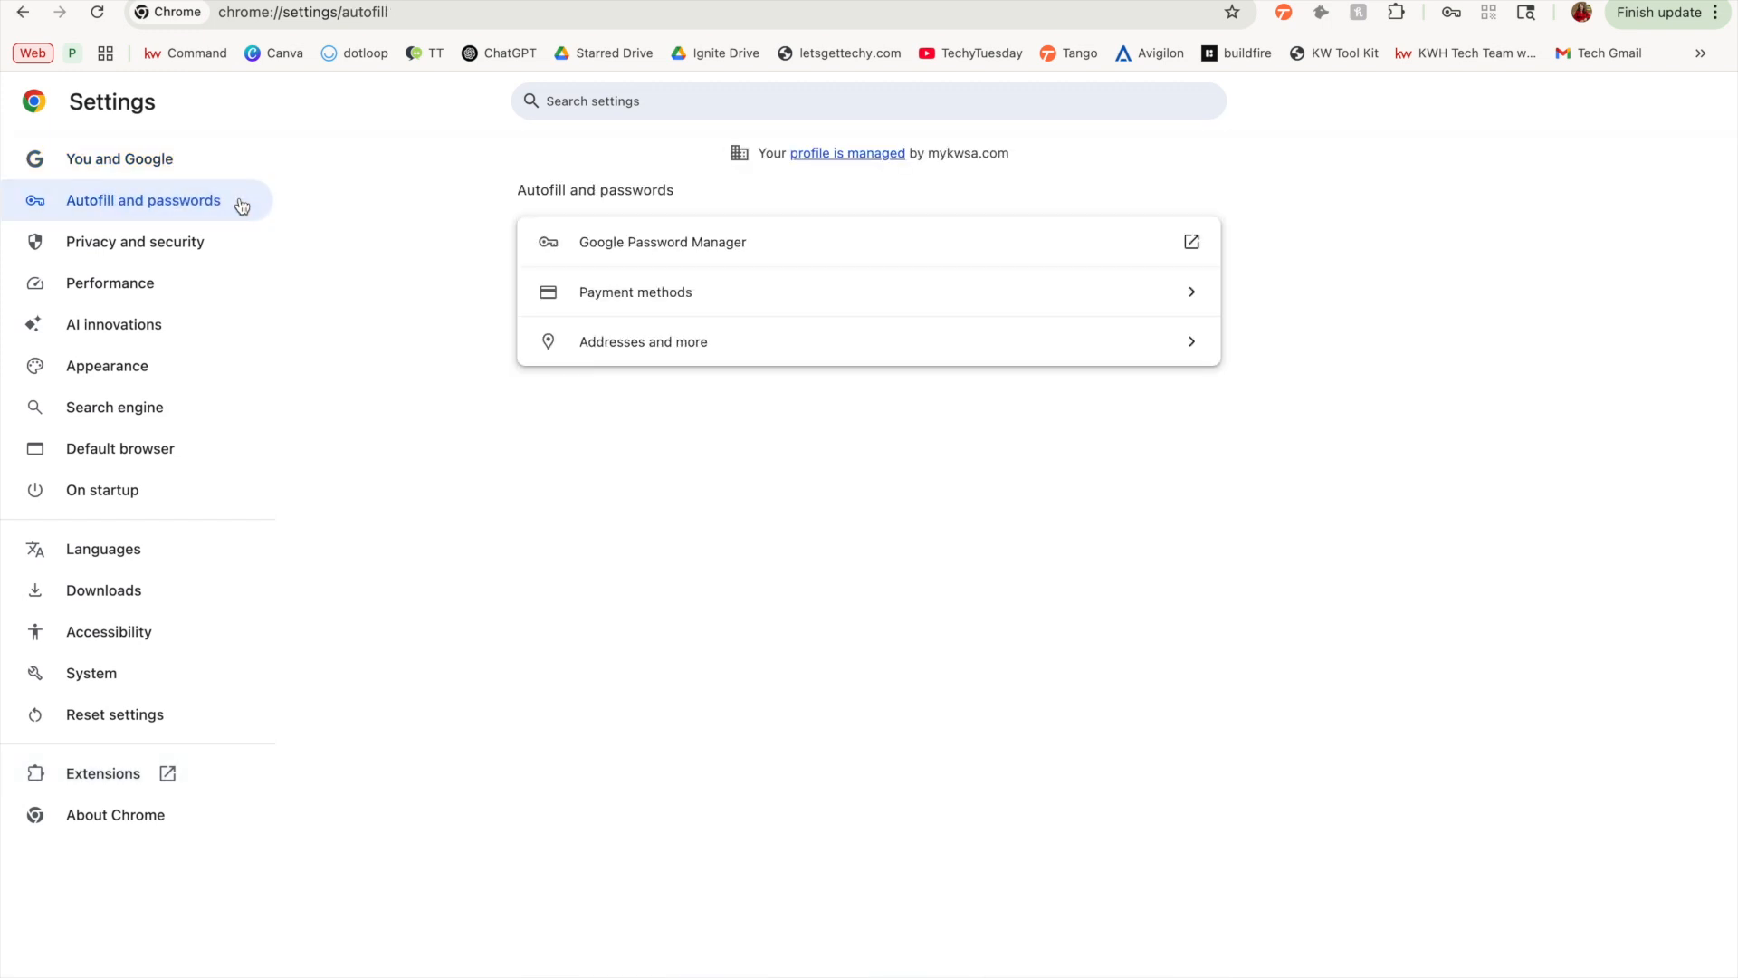
{"action": "mouse_move", "coordinate": [494, 246]}
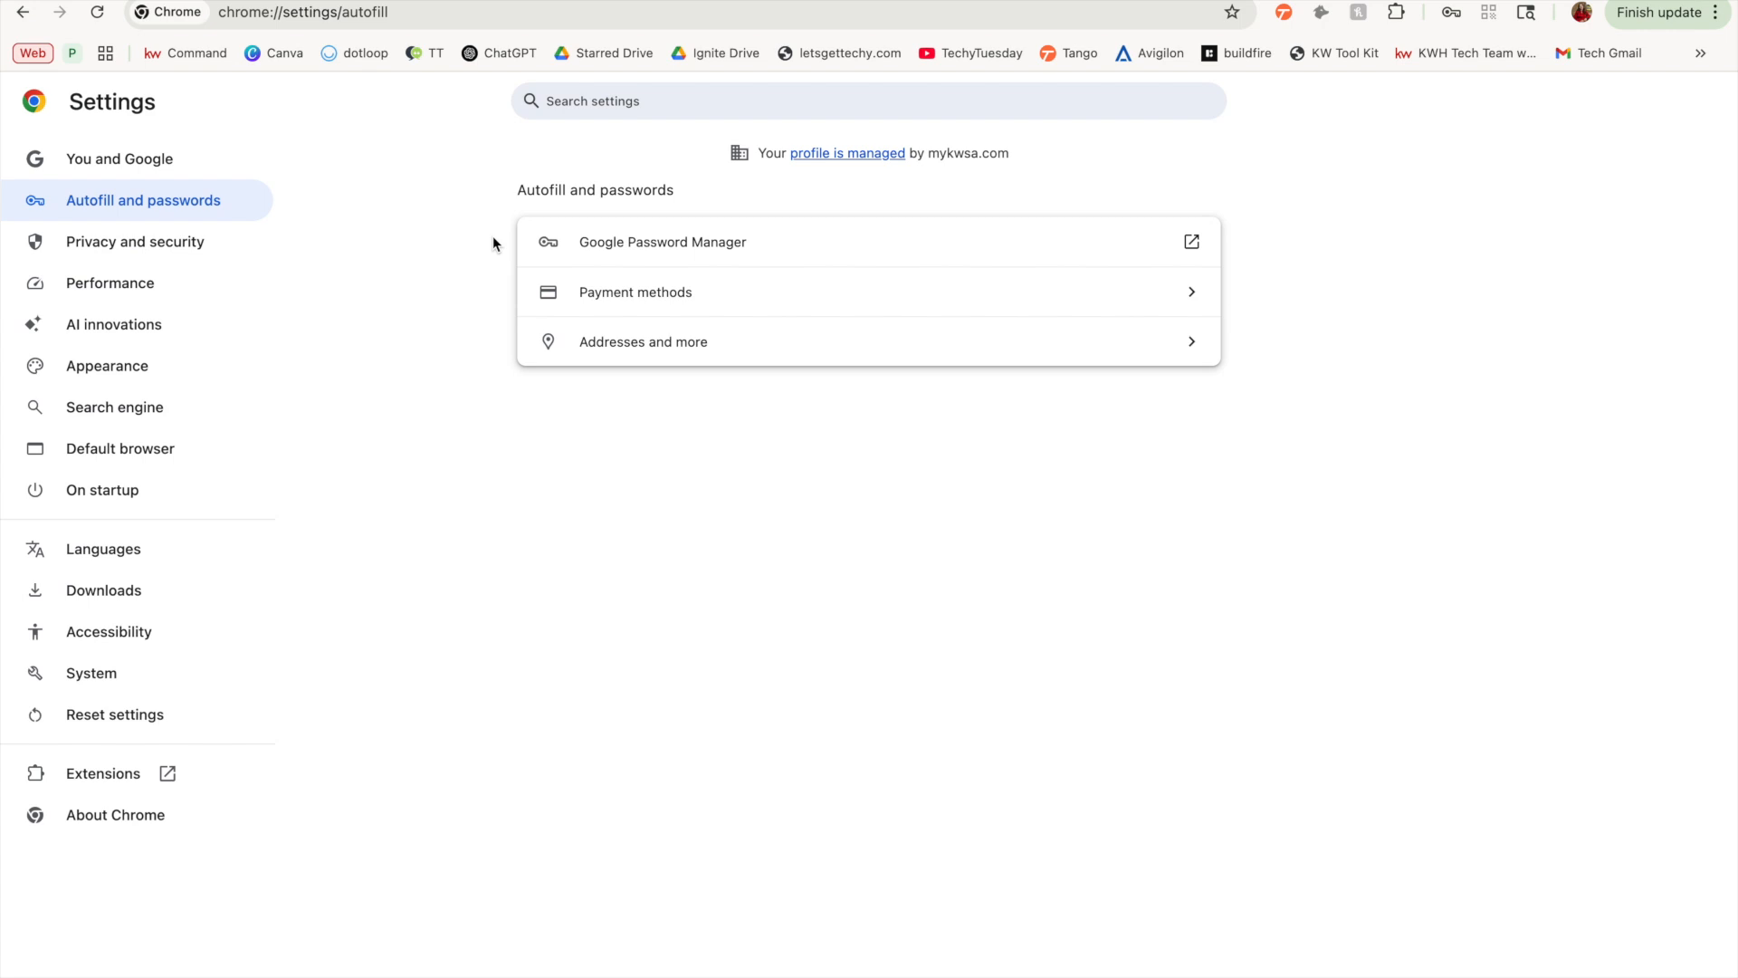
{"action": "mouse_move", "coordinate": [849, 250]}
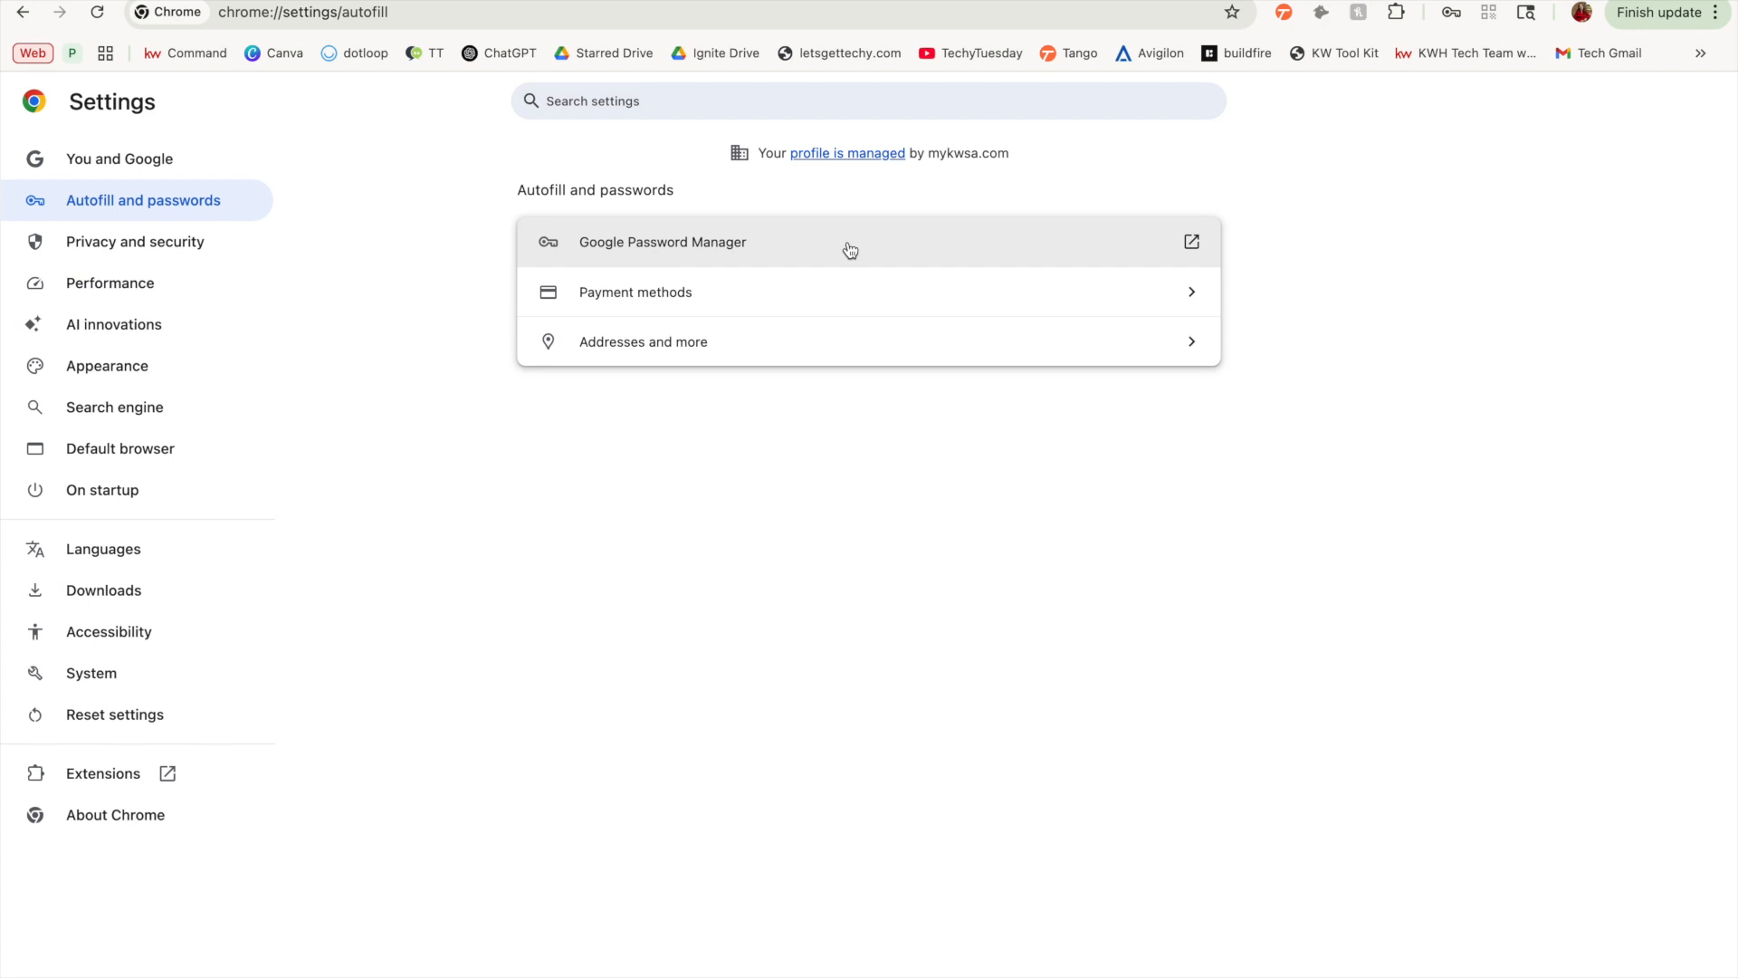
{"action": "mouse_move", "coordinate": [482, 243]}
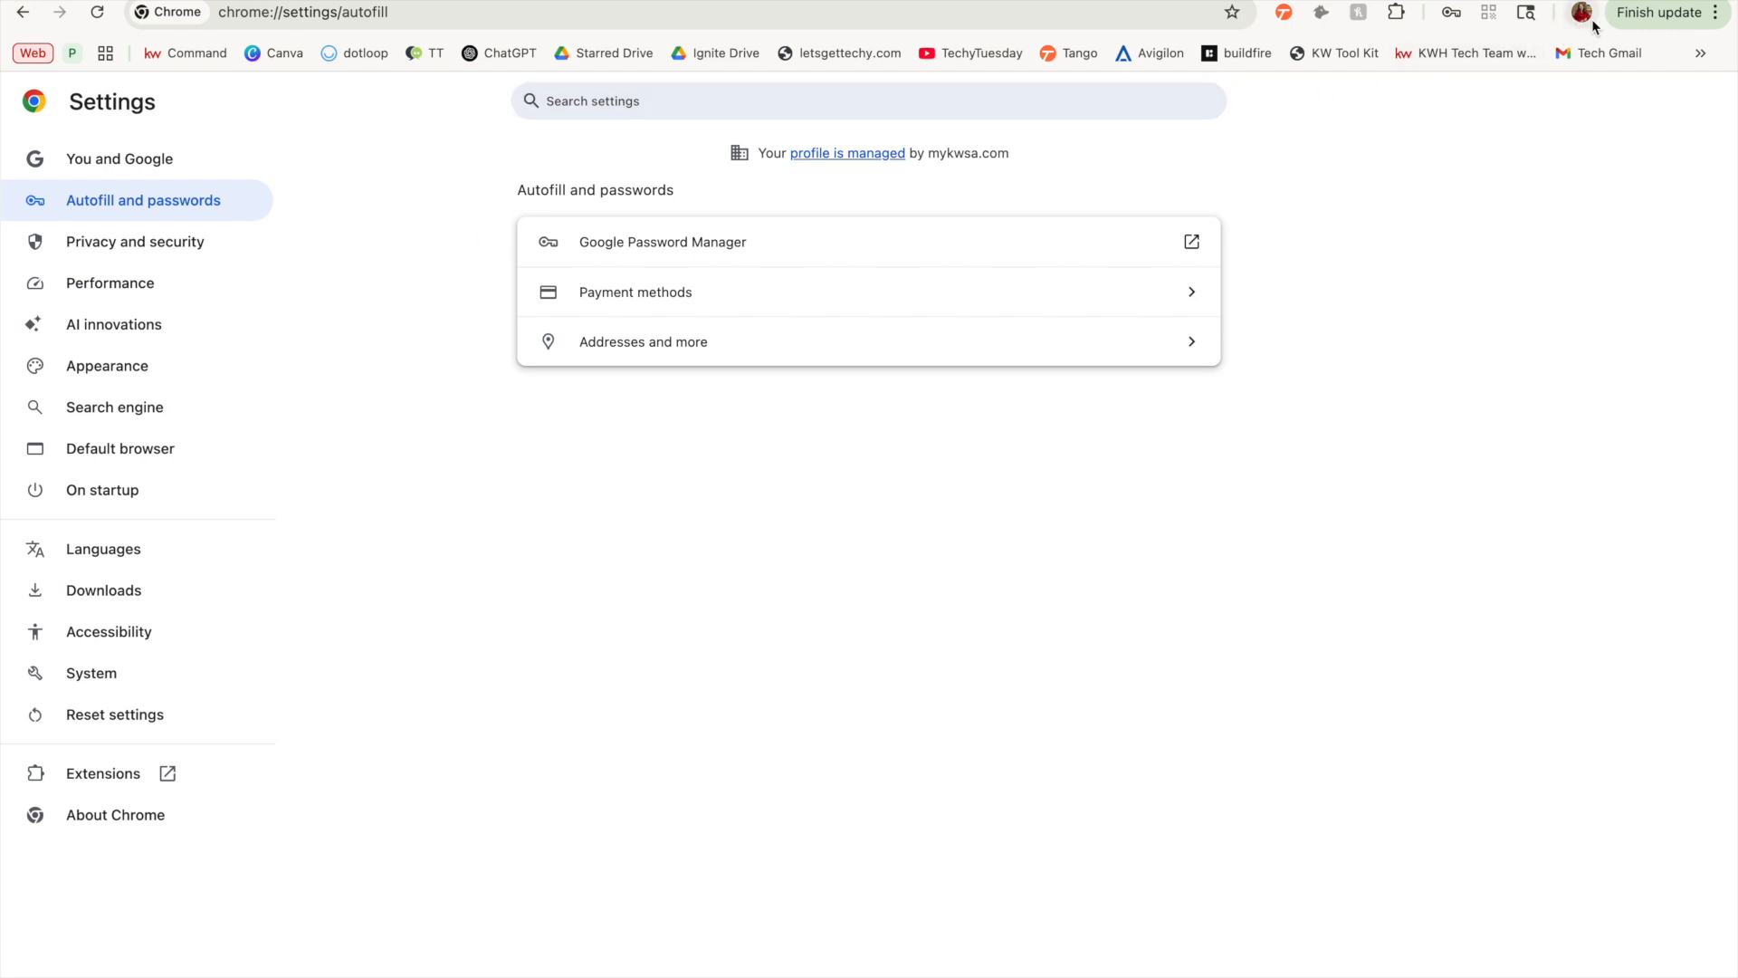
{"action": "mouse_move", "coordinate": [1584, 12]}
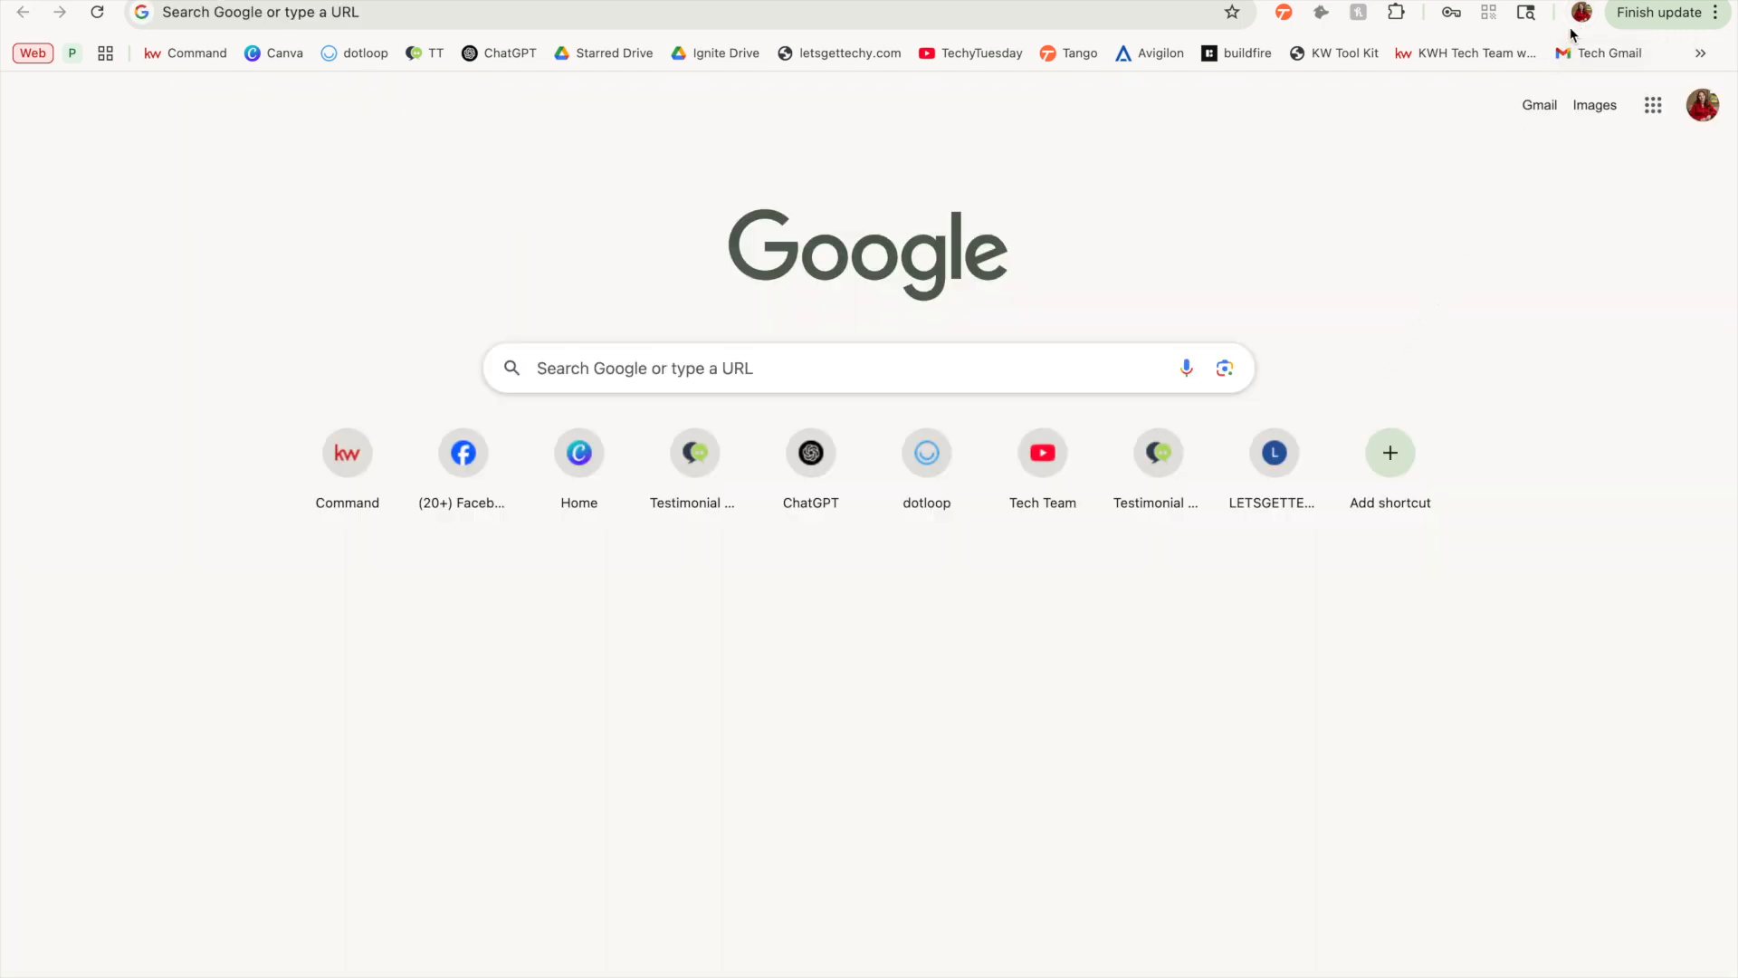
Bring up the Chrome profile picker via Manage Chrome Profiles in the avatar menu.
{"action": "left_click", "coordinate": [1578, 14]}
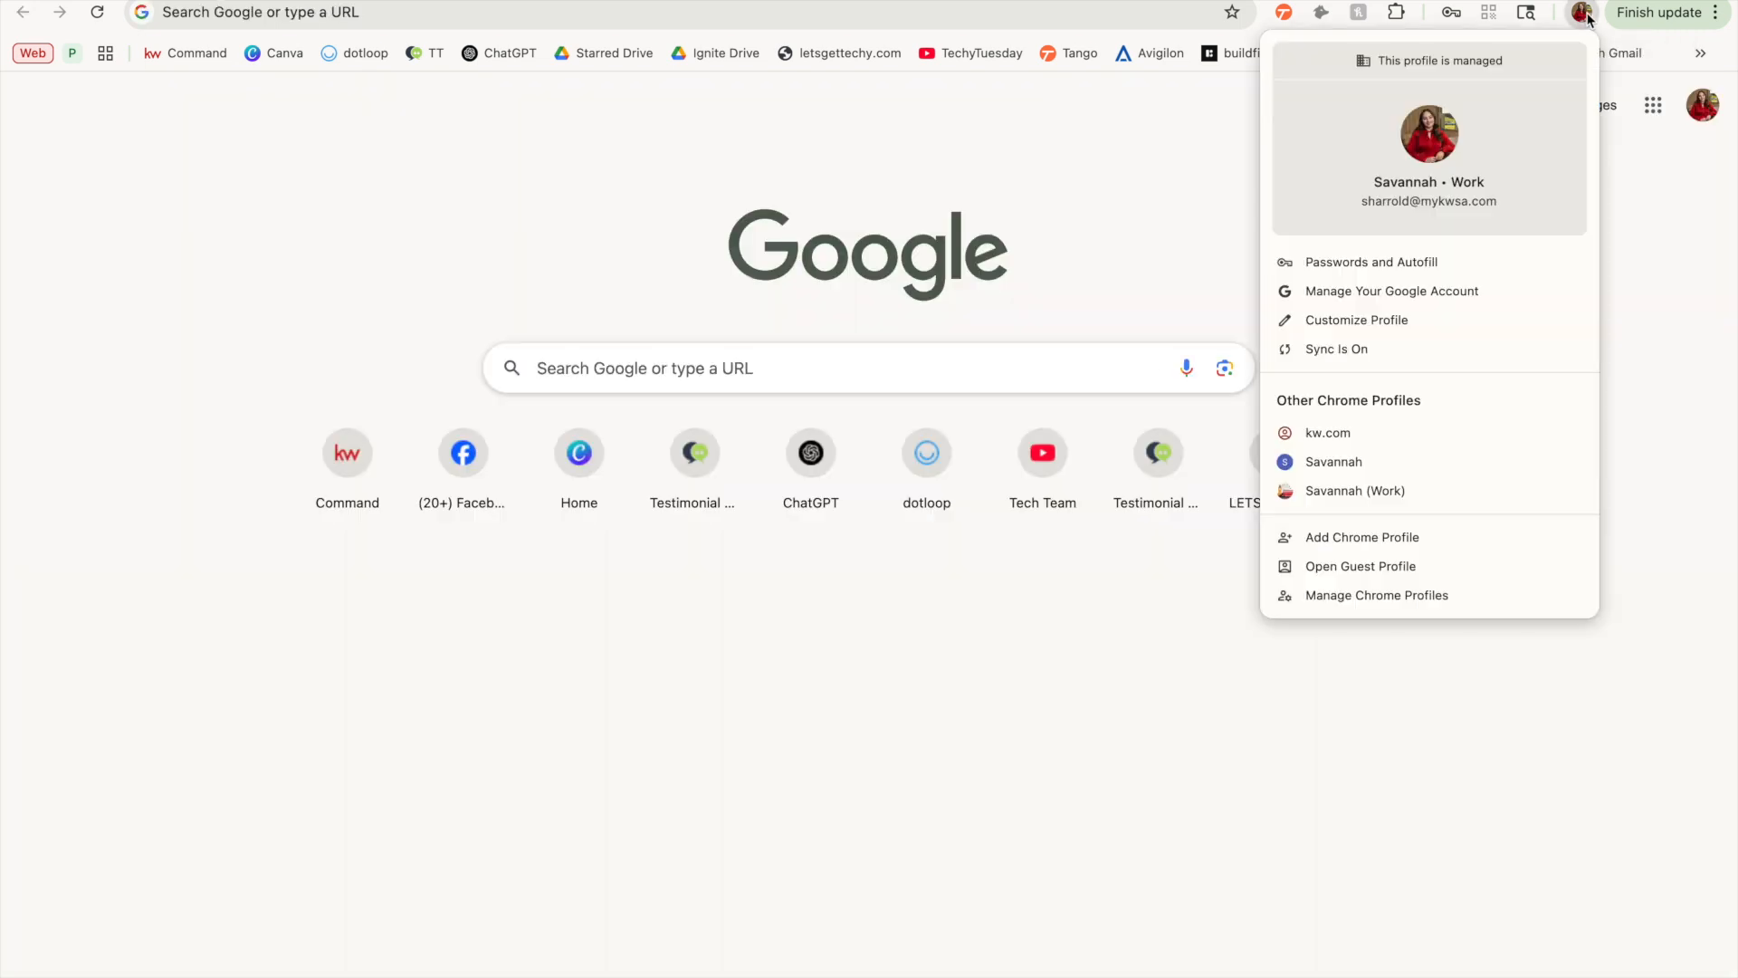
{"action": "mouse_move", "coordinate": [1493, 404]}
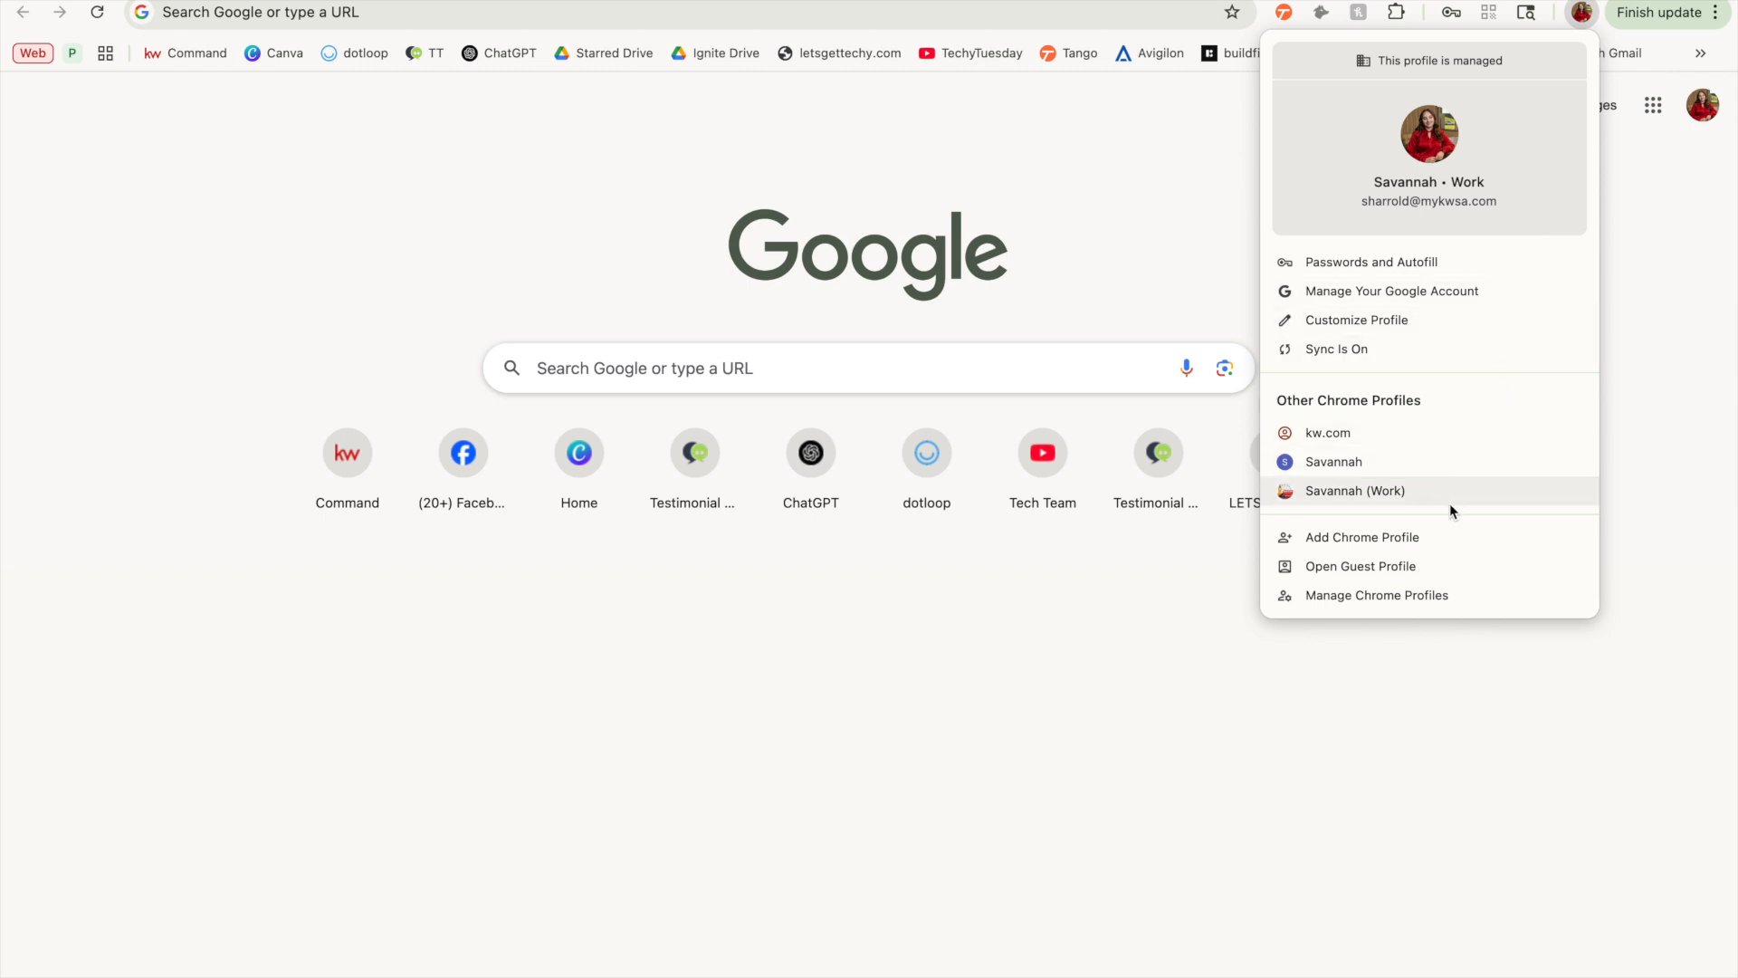
{"action": "mouse_move", "coordinate": [1470, 502]}
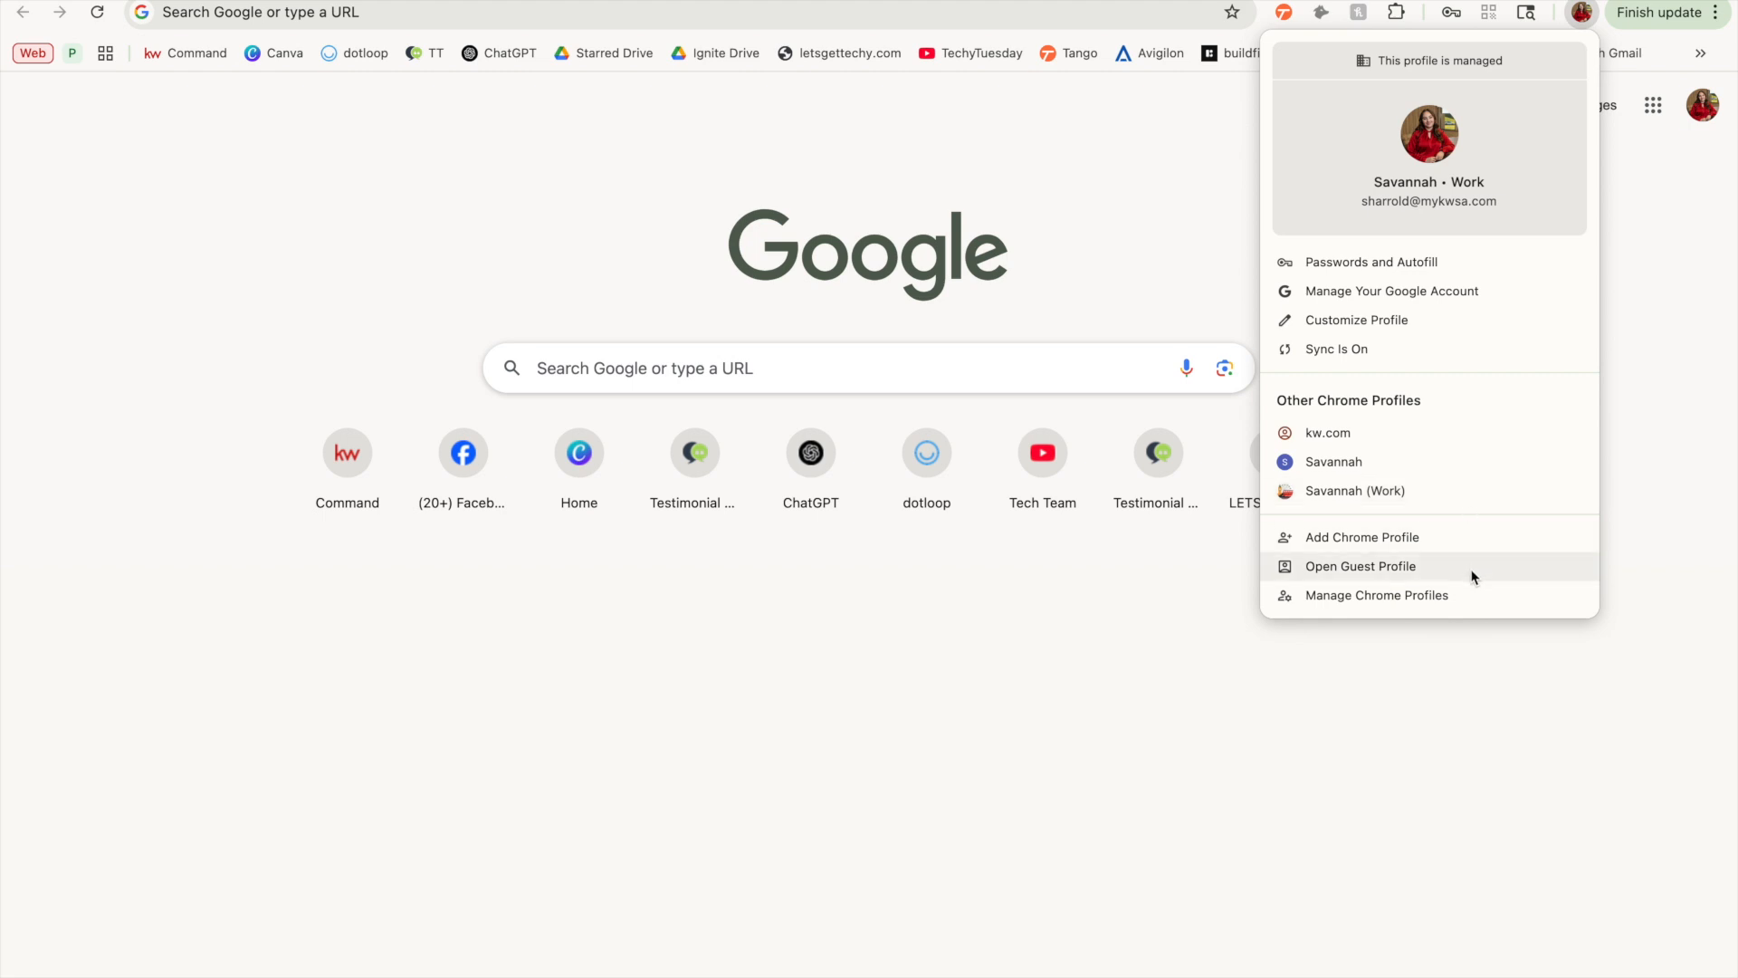
{"action": "left_click", "coordinate": [1376, 594]}
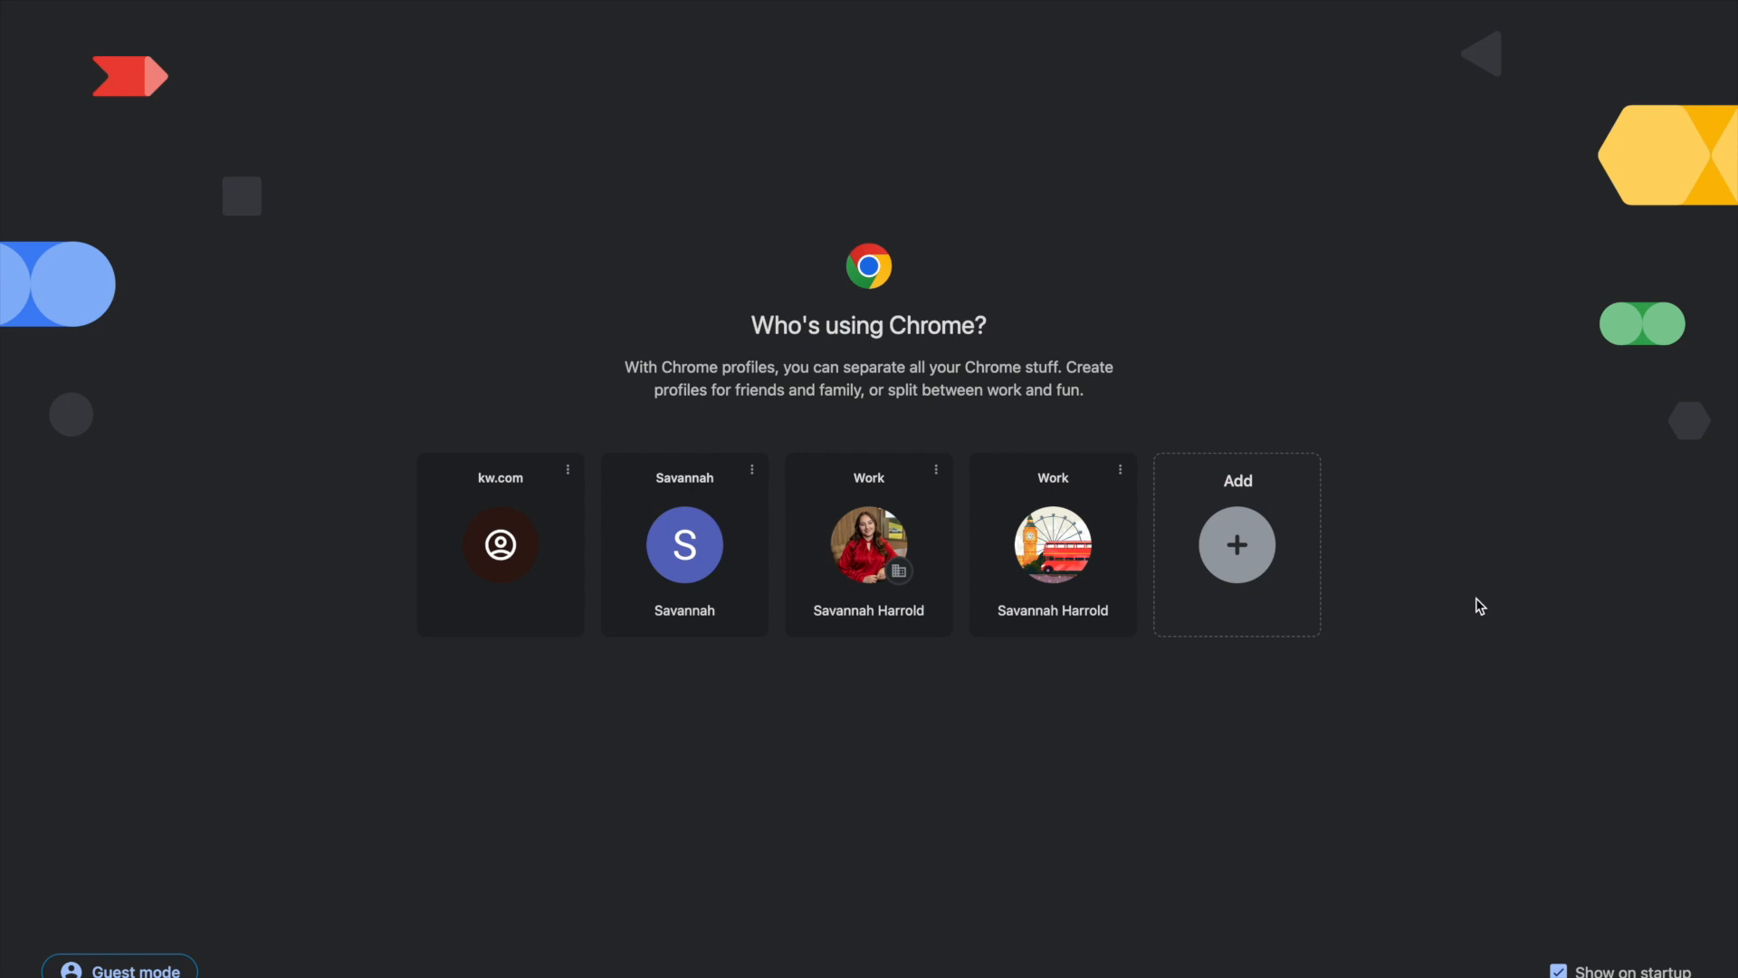
{"action": "mouse_move", "coordinate": [1376, 545]}
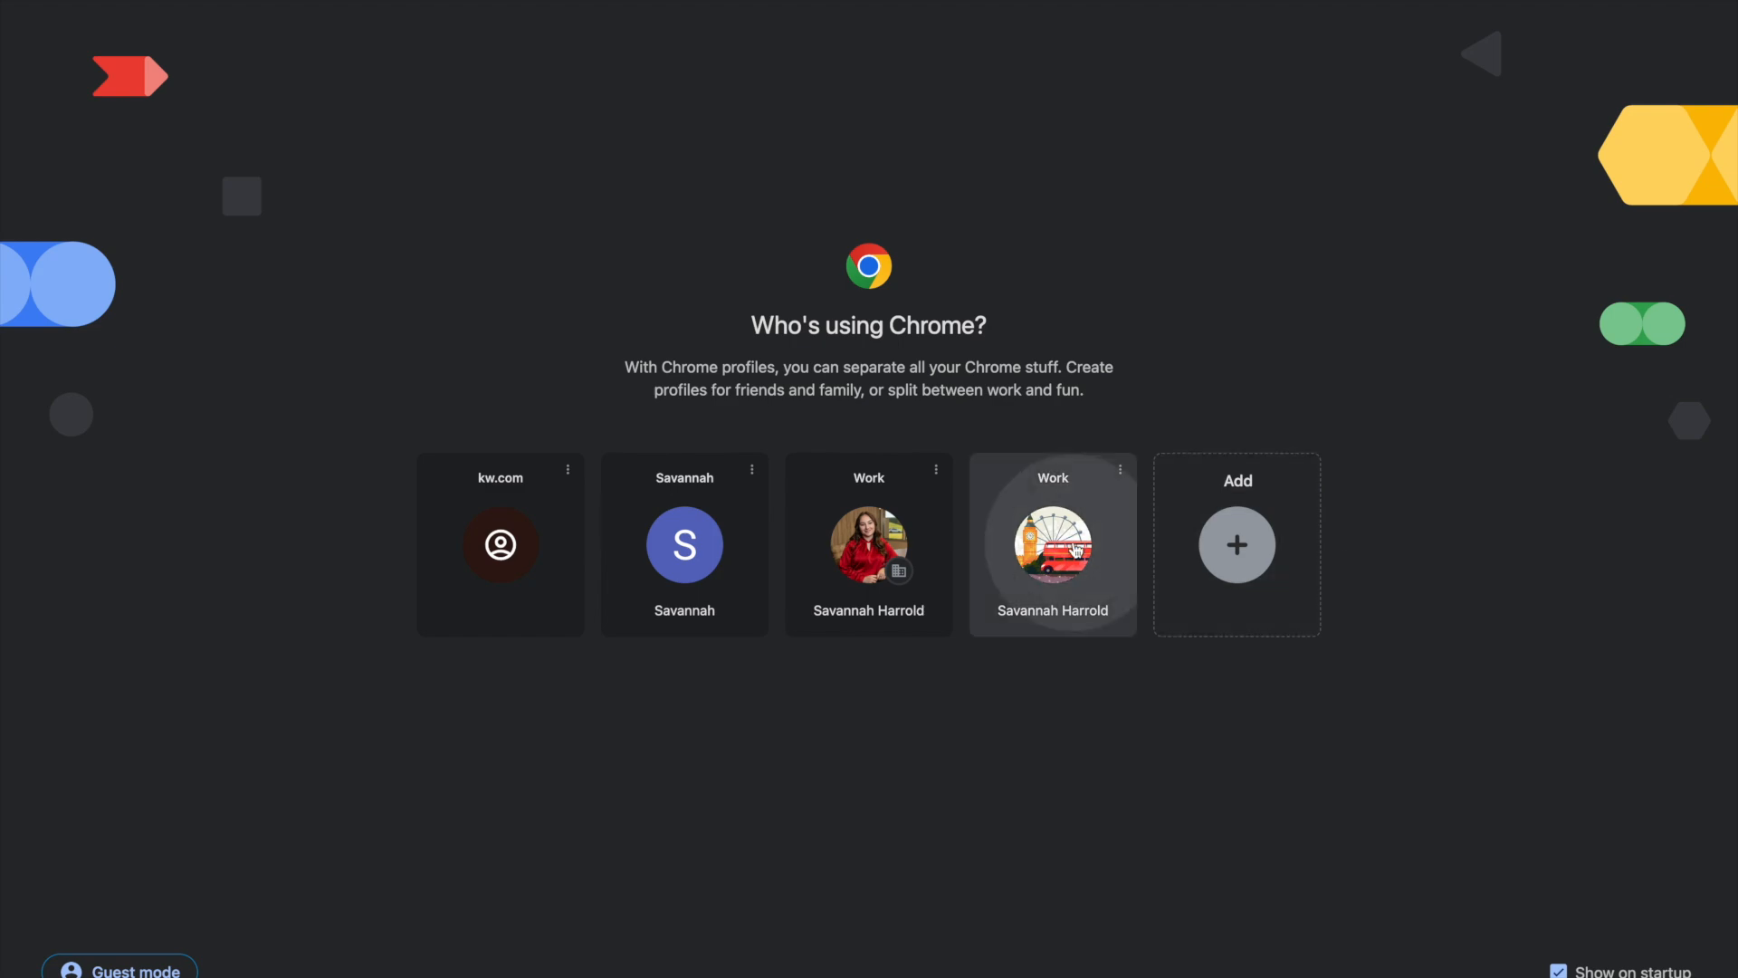
{"action": "left_click", "coordinate": [1053, 545]}
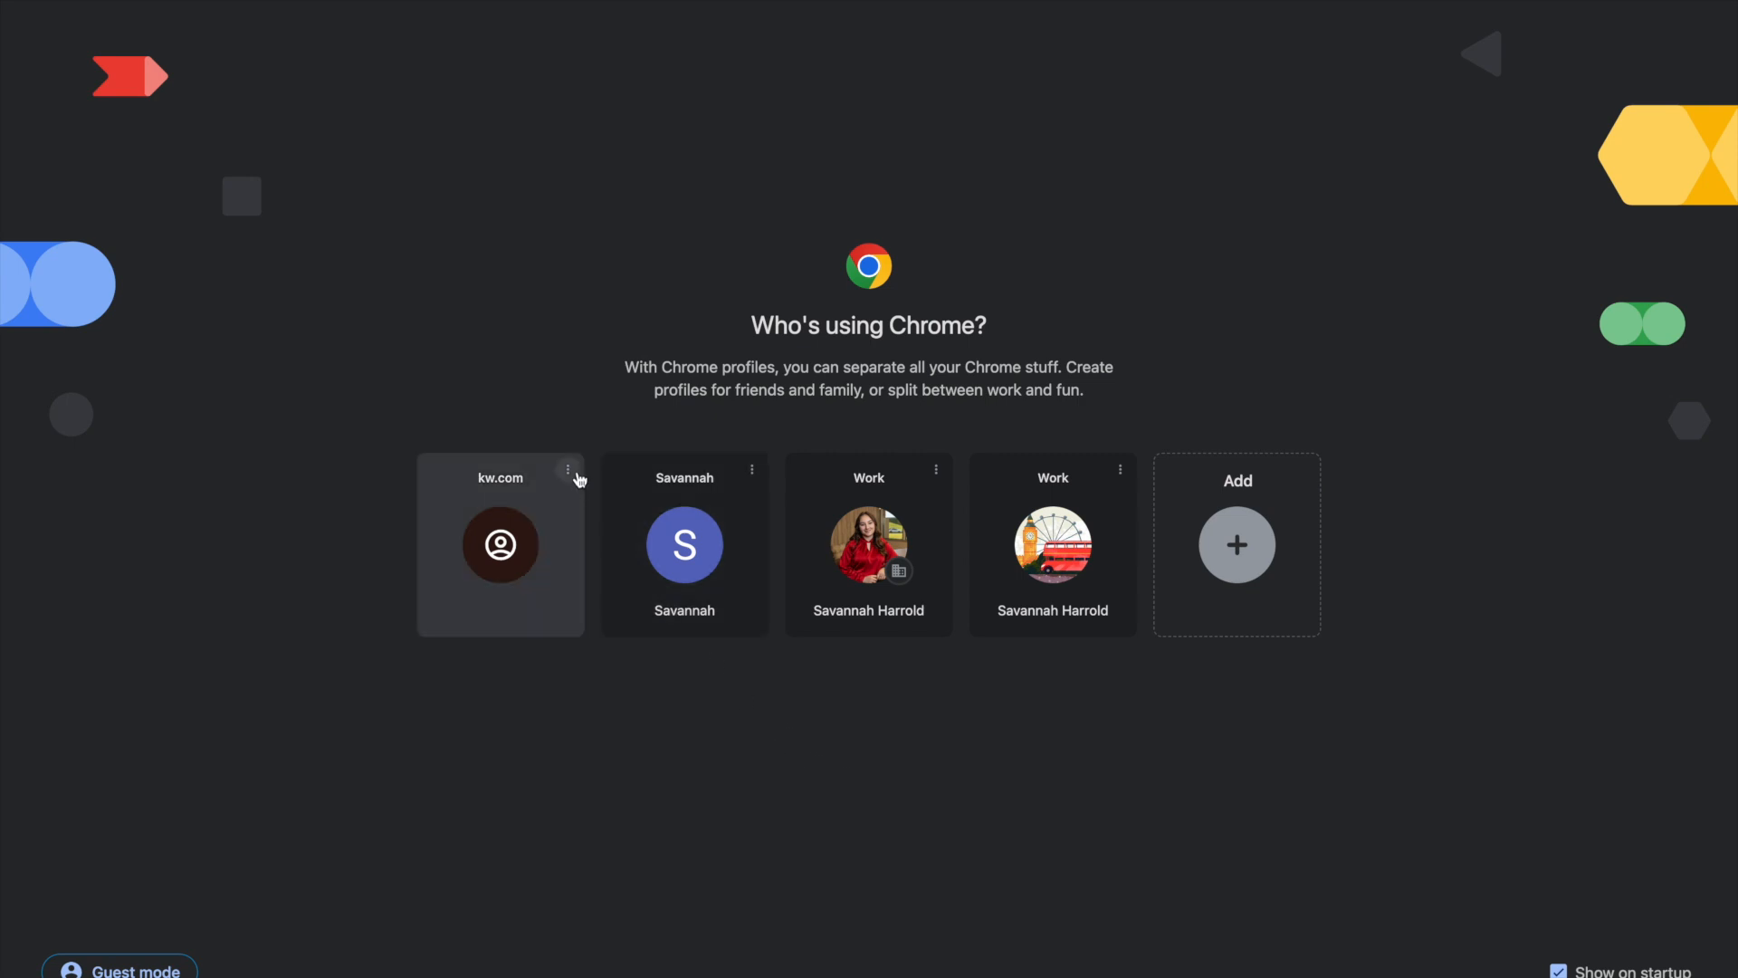
{"action": "left_click", "coordinate": [568, 470]}
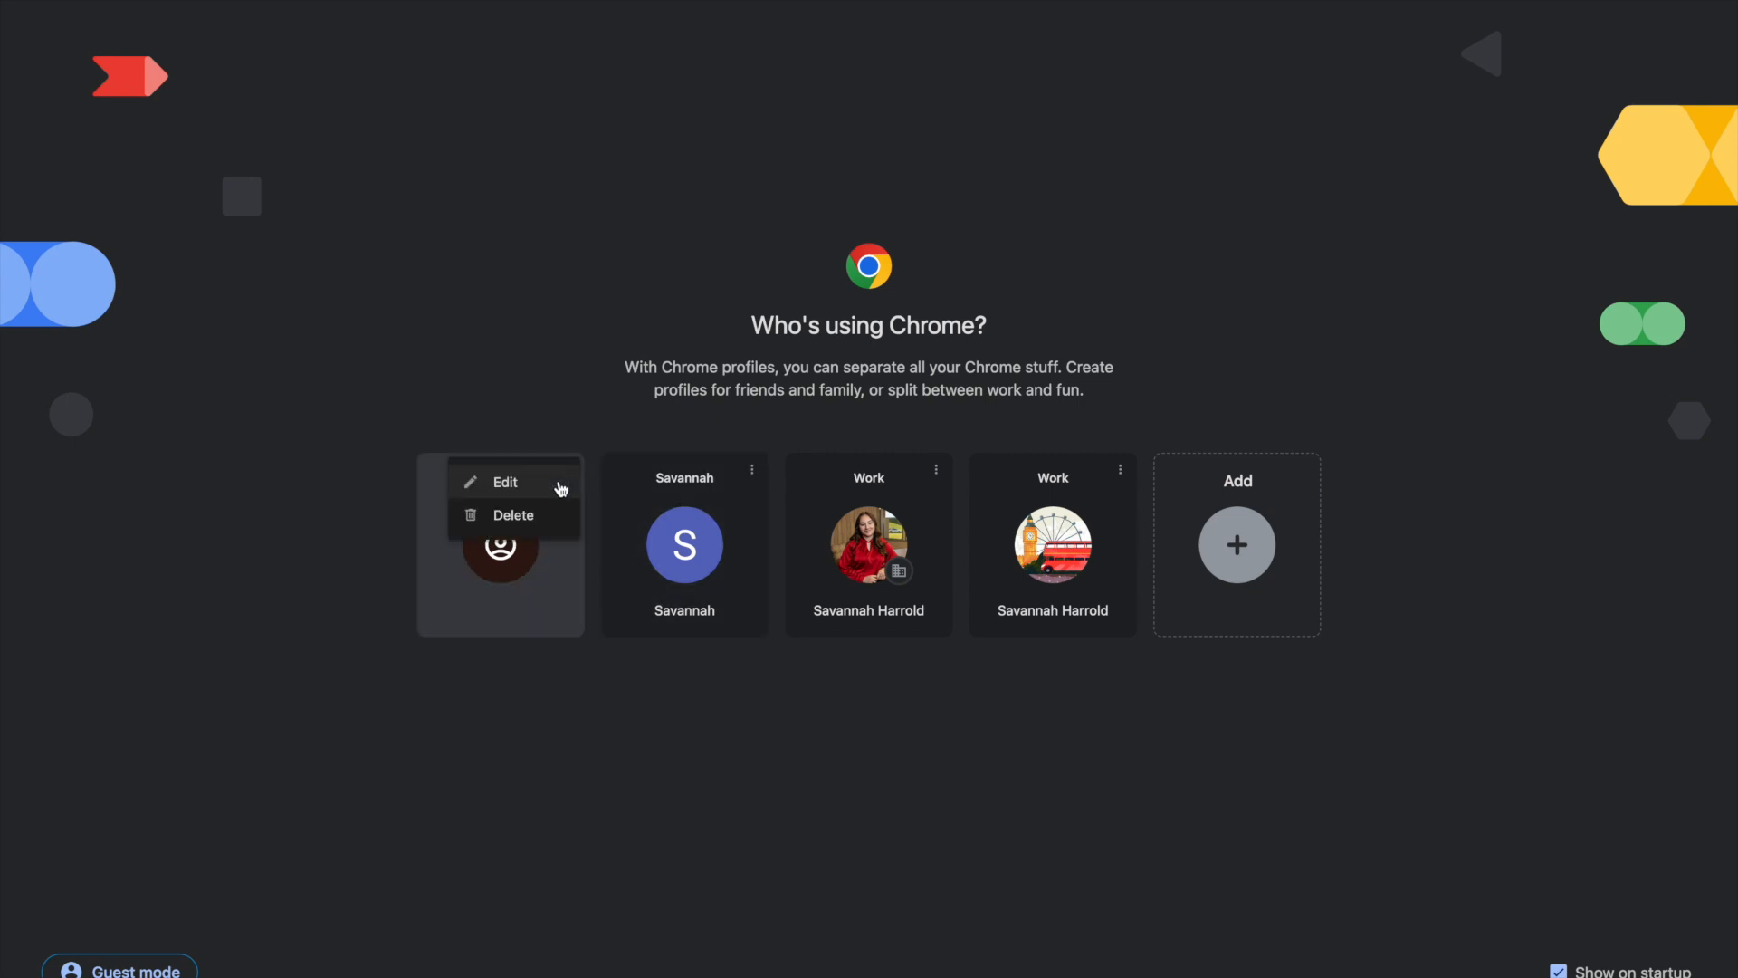
{"action": "mouse_move", "coordinate": [548, 482]}
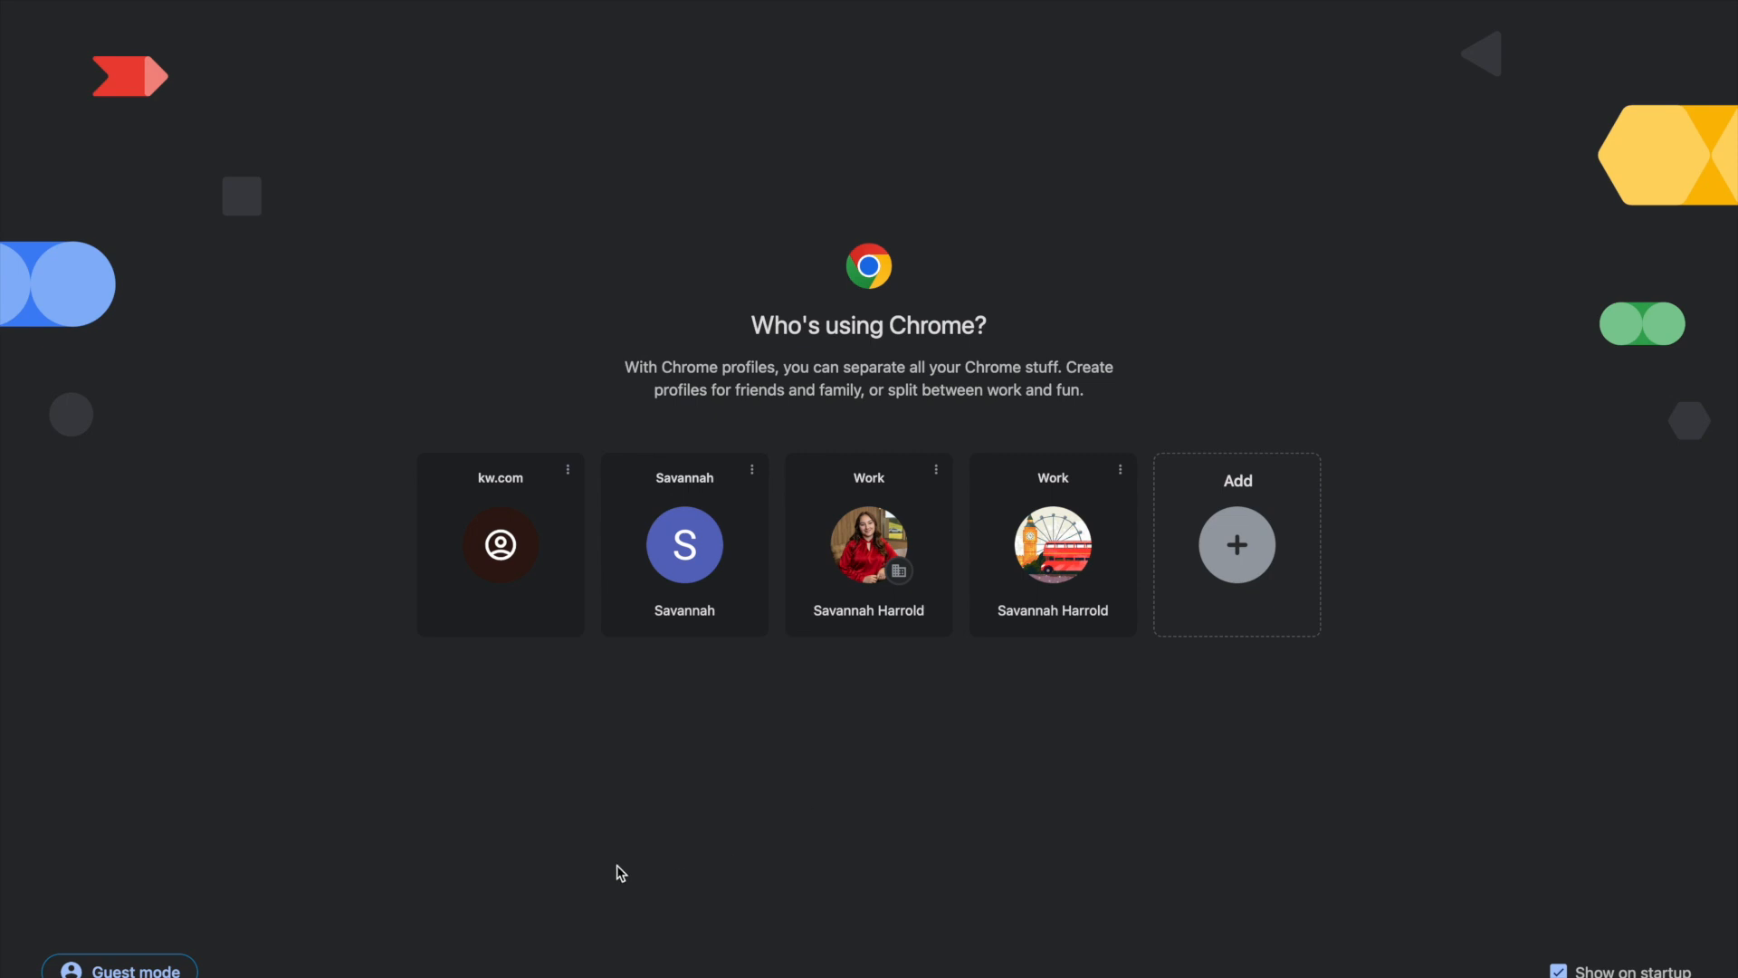
{"action": "mouse_move", "coordinate": [225, 973]}
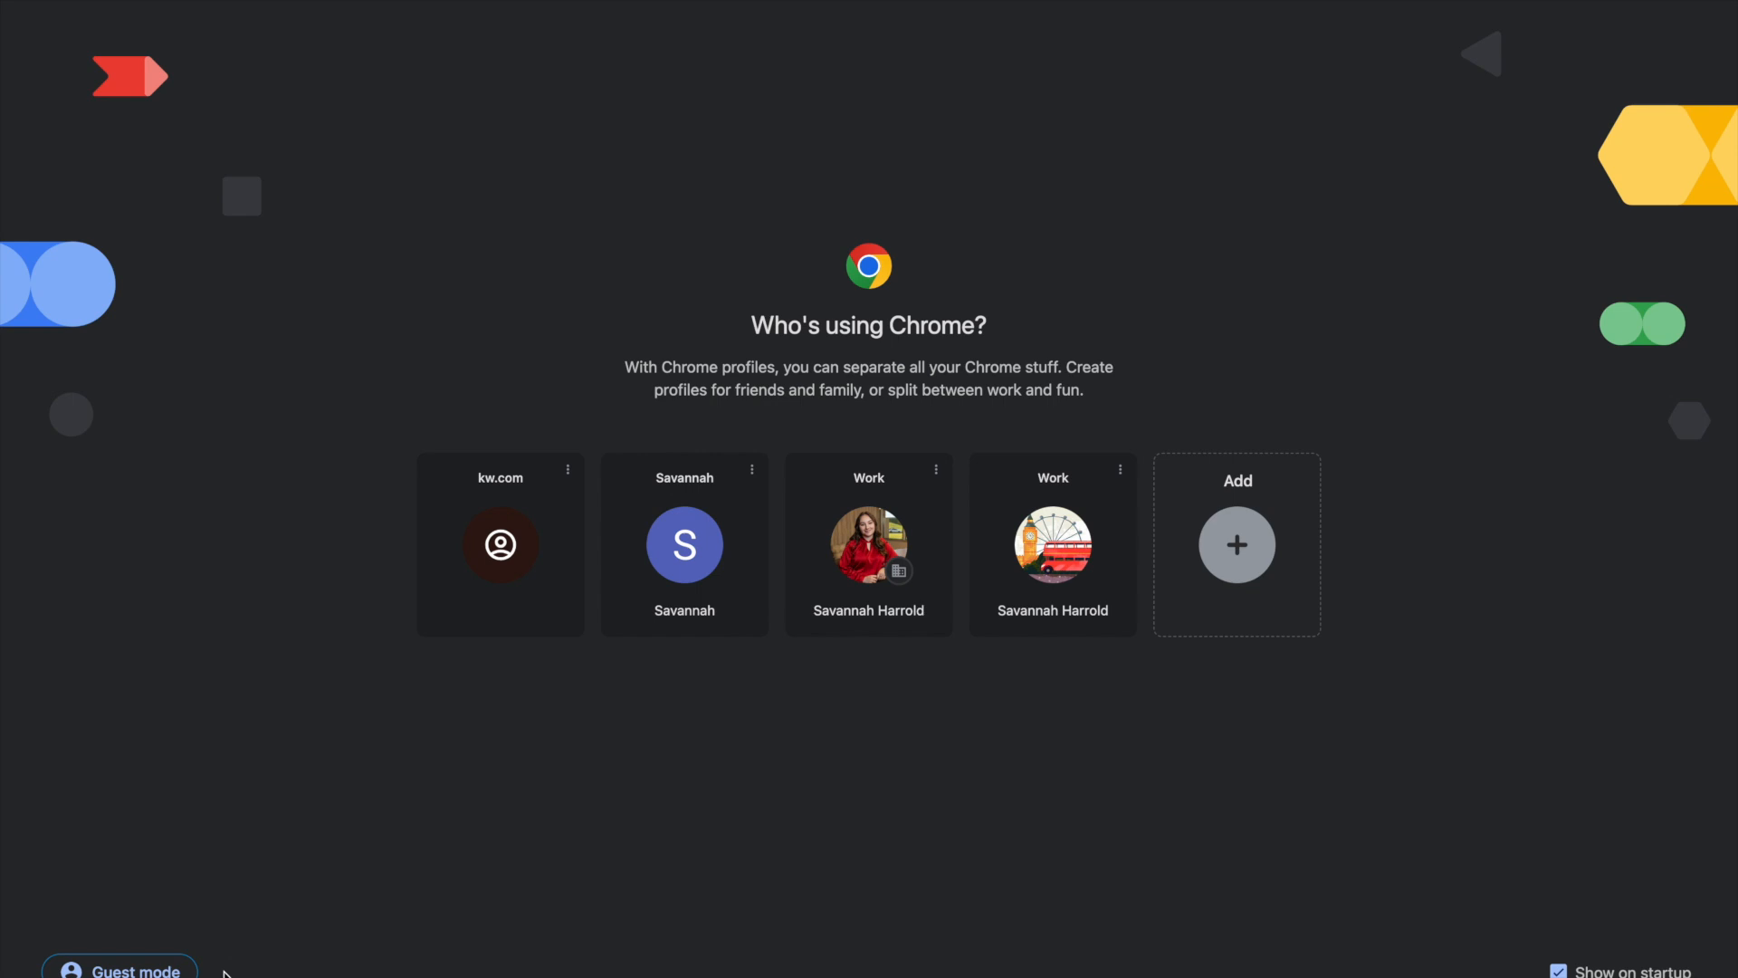
{"action": "mouse_move", "coordinate": [875, 764]}
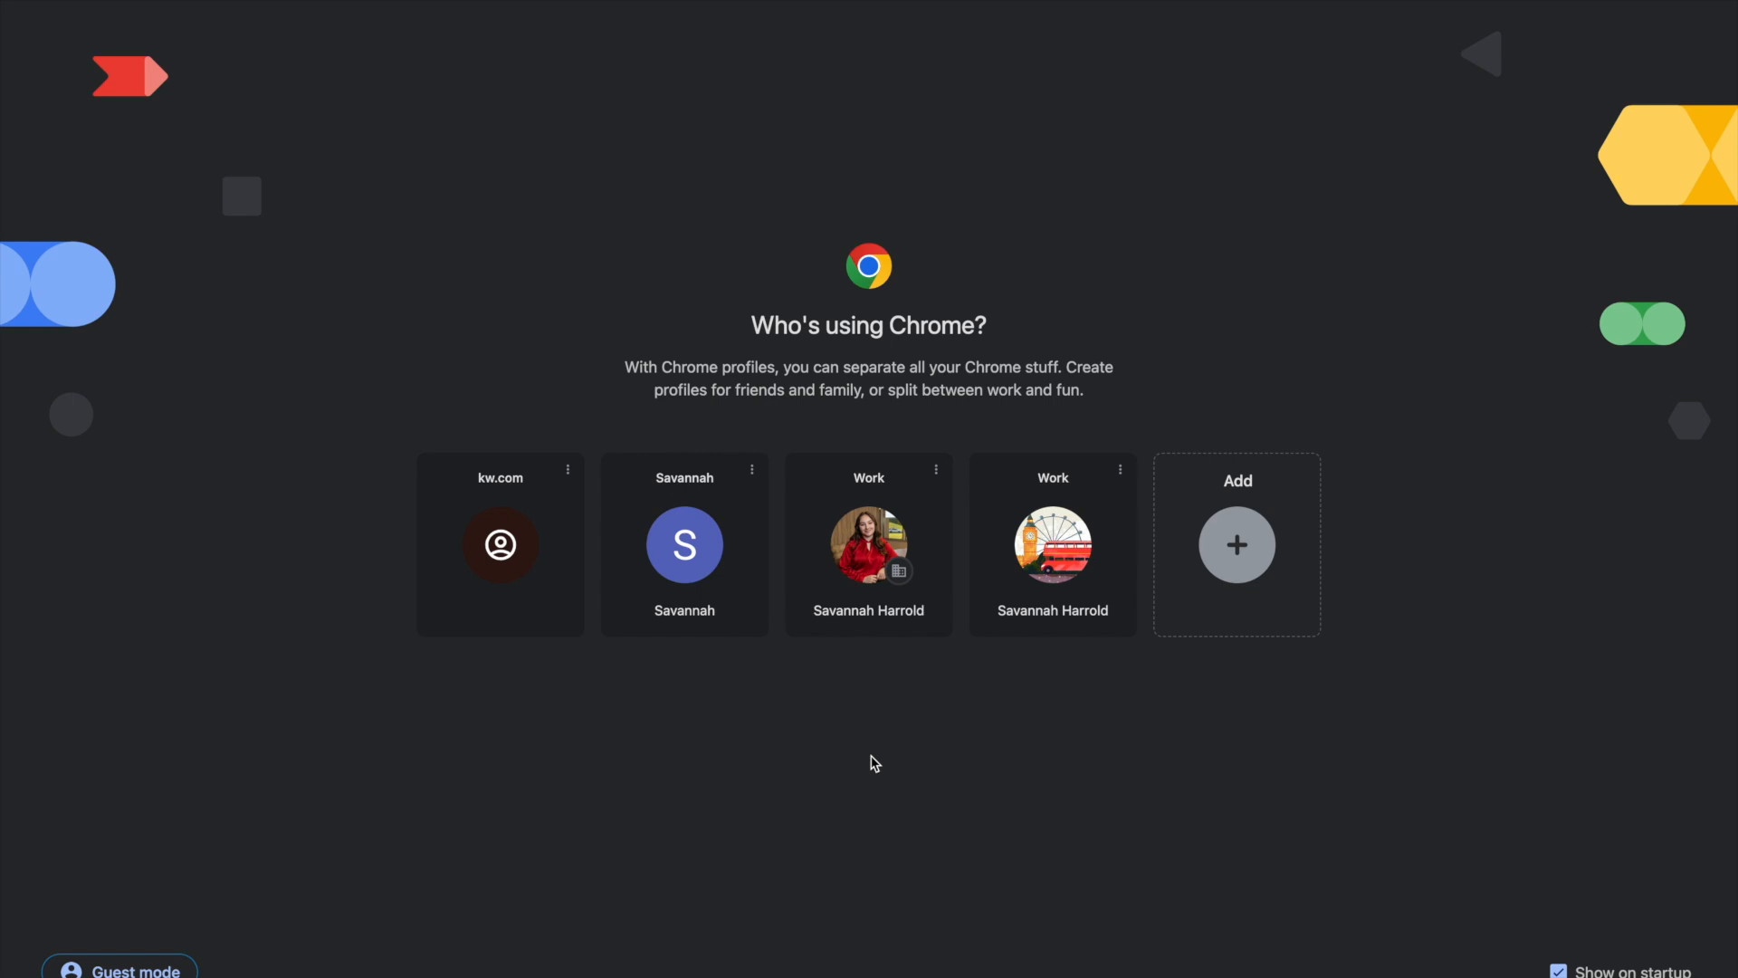
{"action": "mouse_move", "coordinate": [878, 450]}
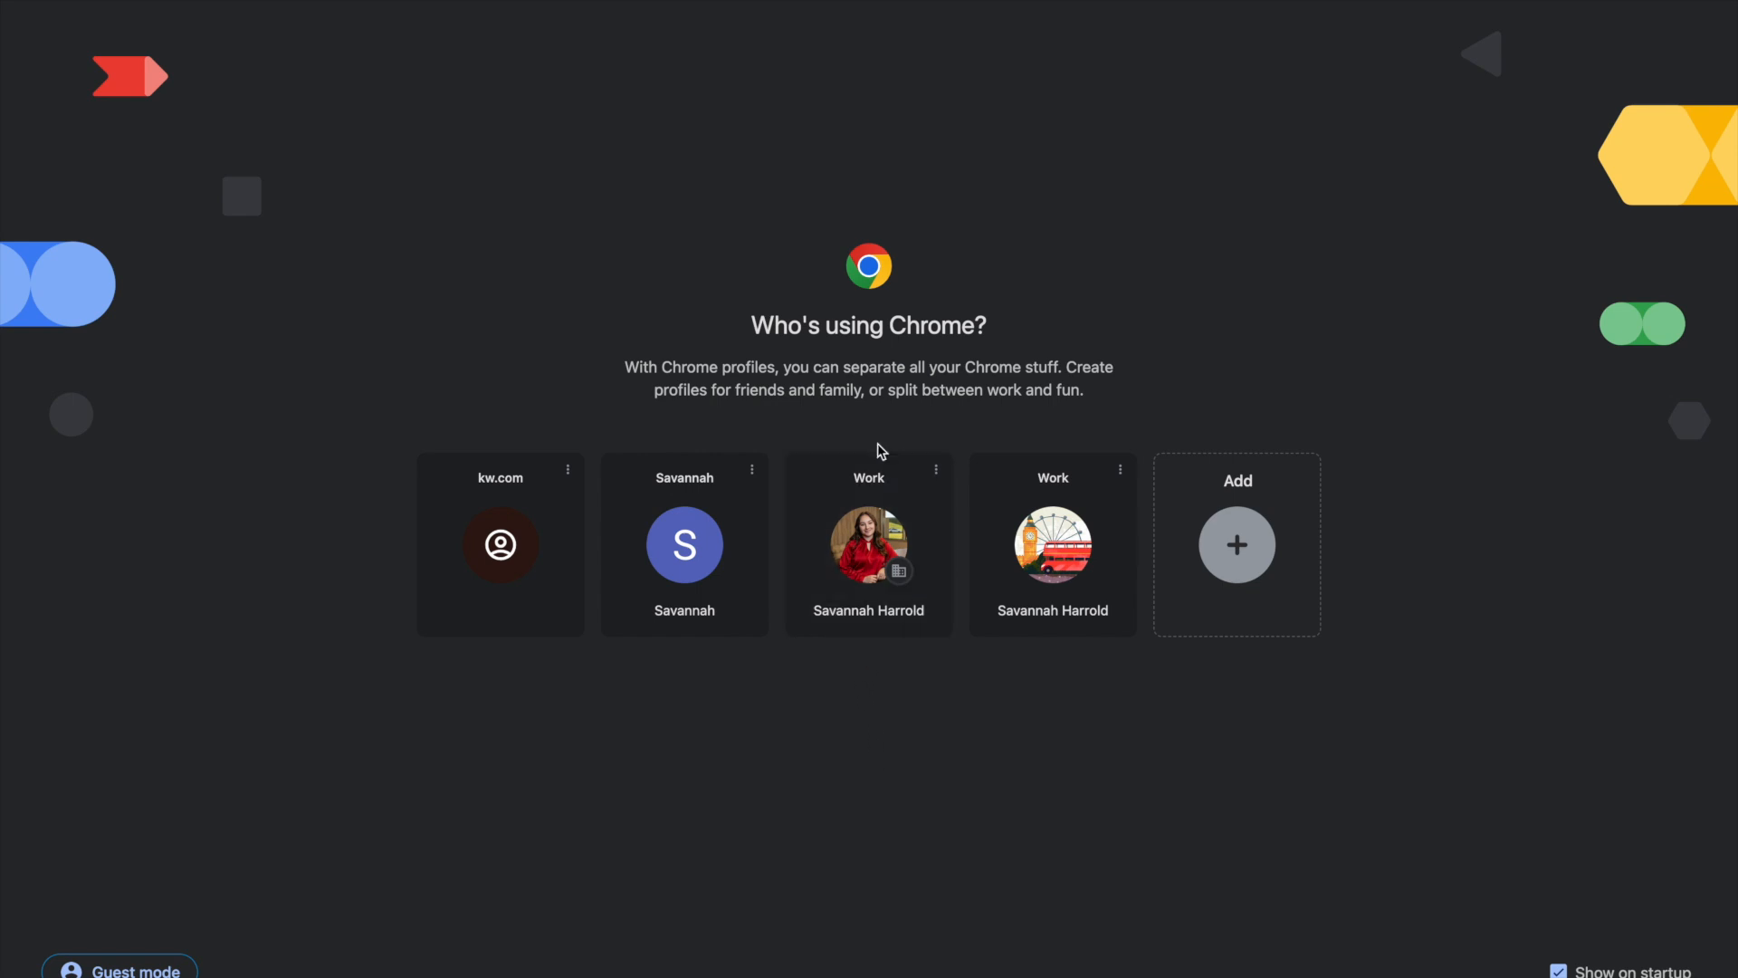
{"action": "mouse_move", "coordinate": [870, 671]}
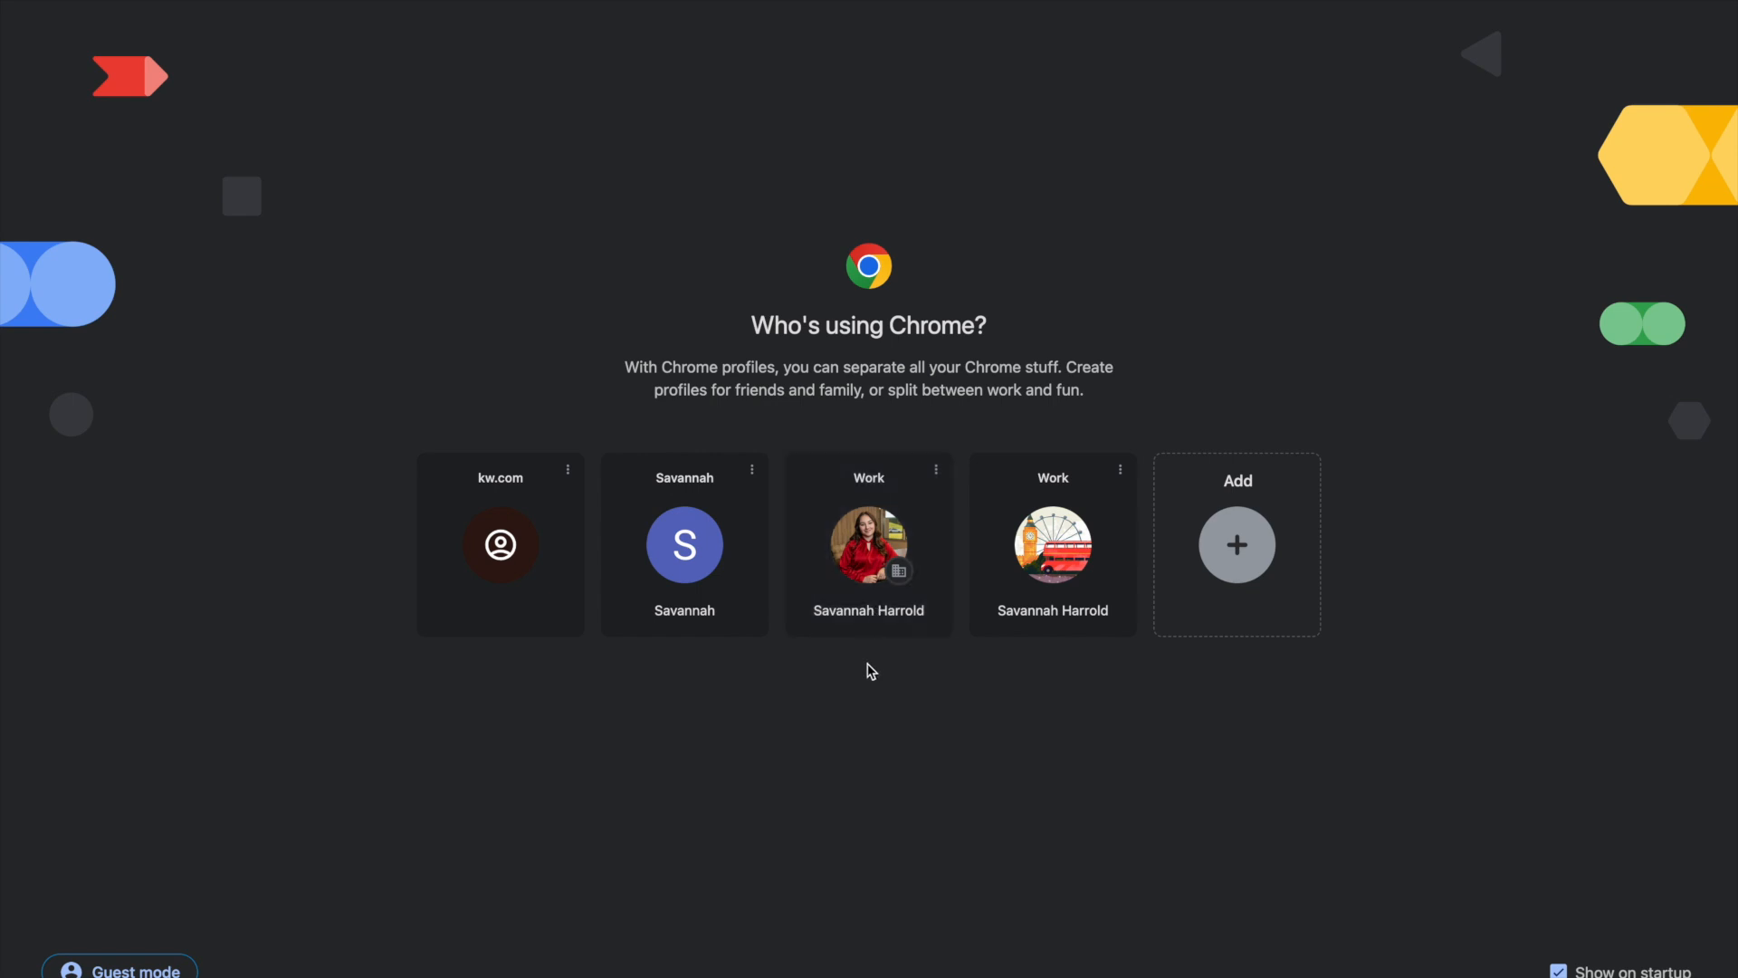
{"action": "mouse_move", "coordinate": [1130, 597]}
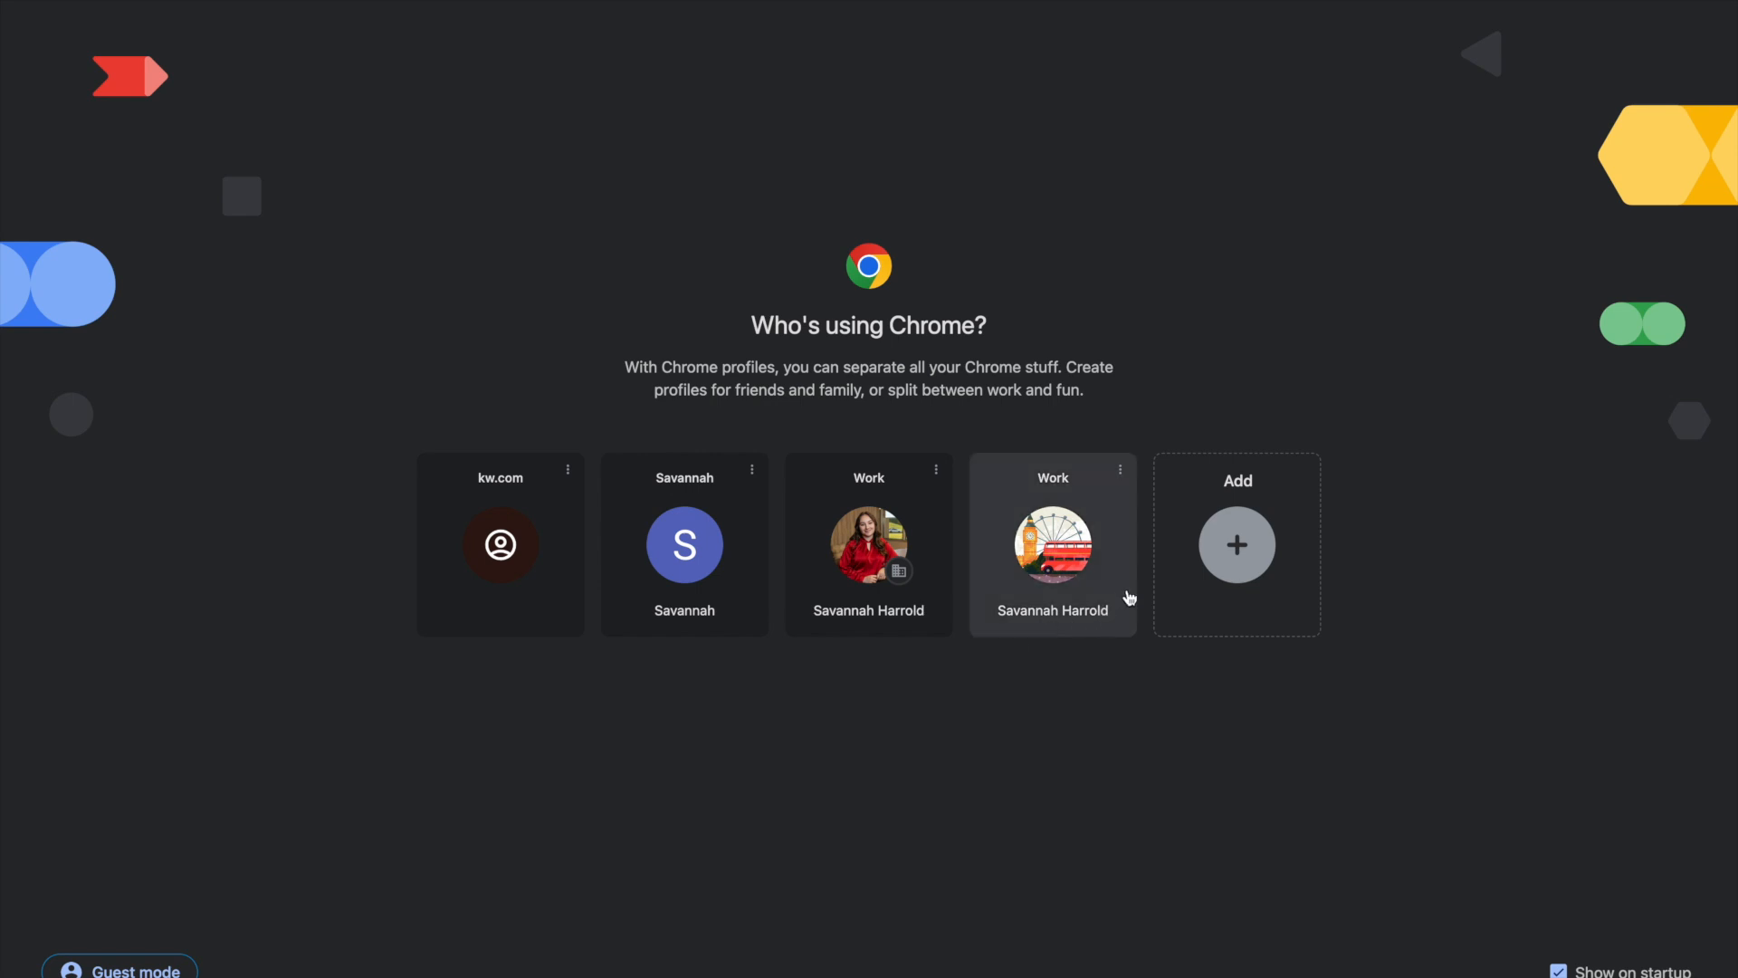
Launch a browser window from the second Work profile card, with the London bus picture.
{"action": "left_click", "coordinate": [1053, 545]}
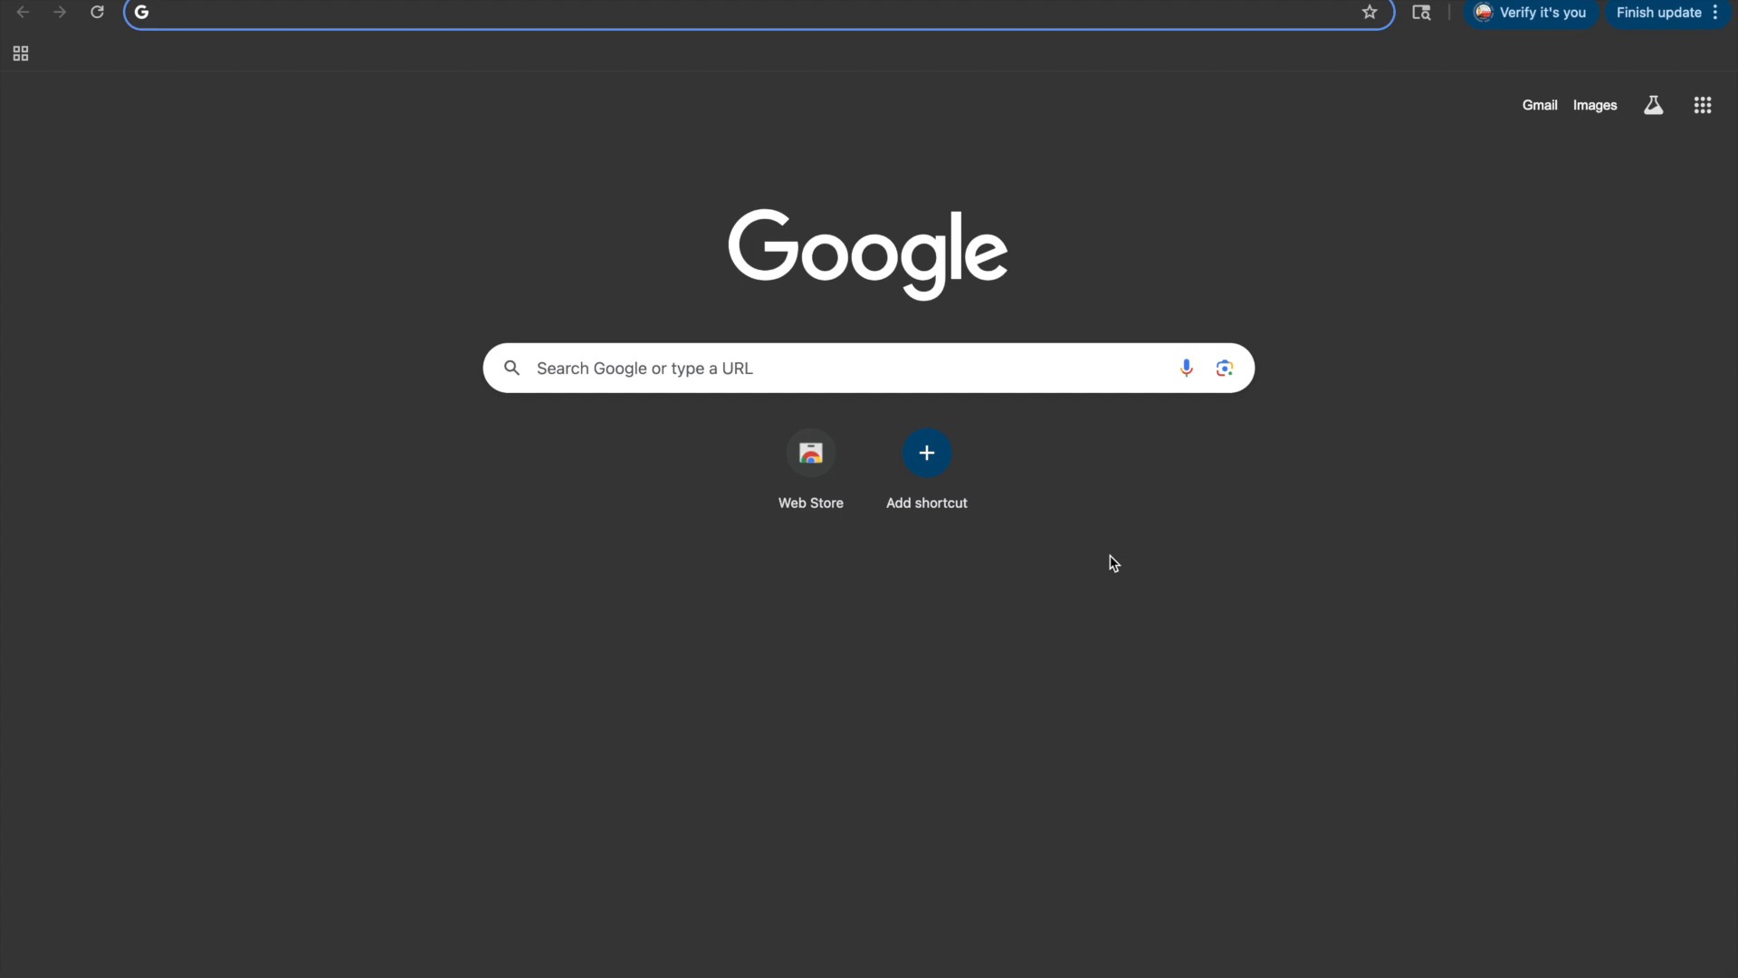
{"action": "mouse_move", "coordinate": [1108, 98]}
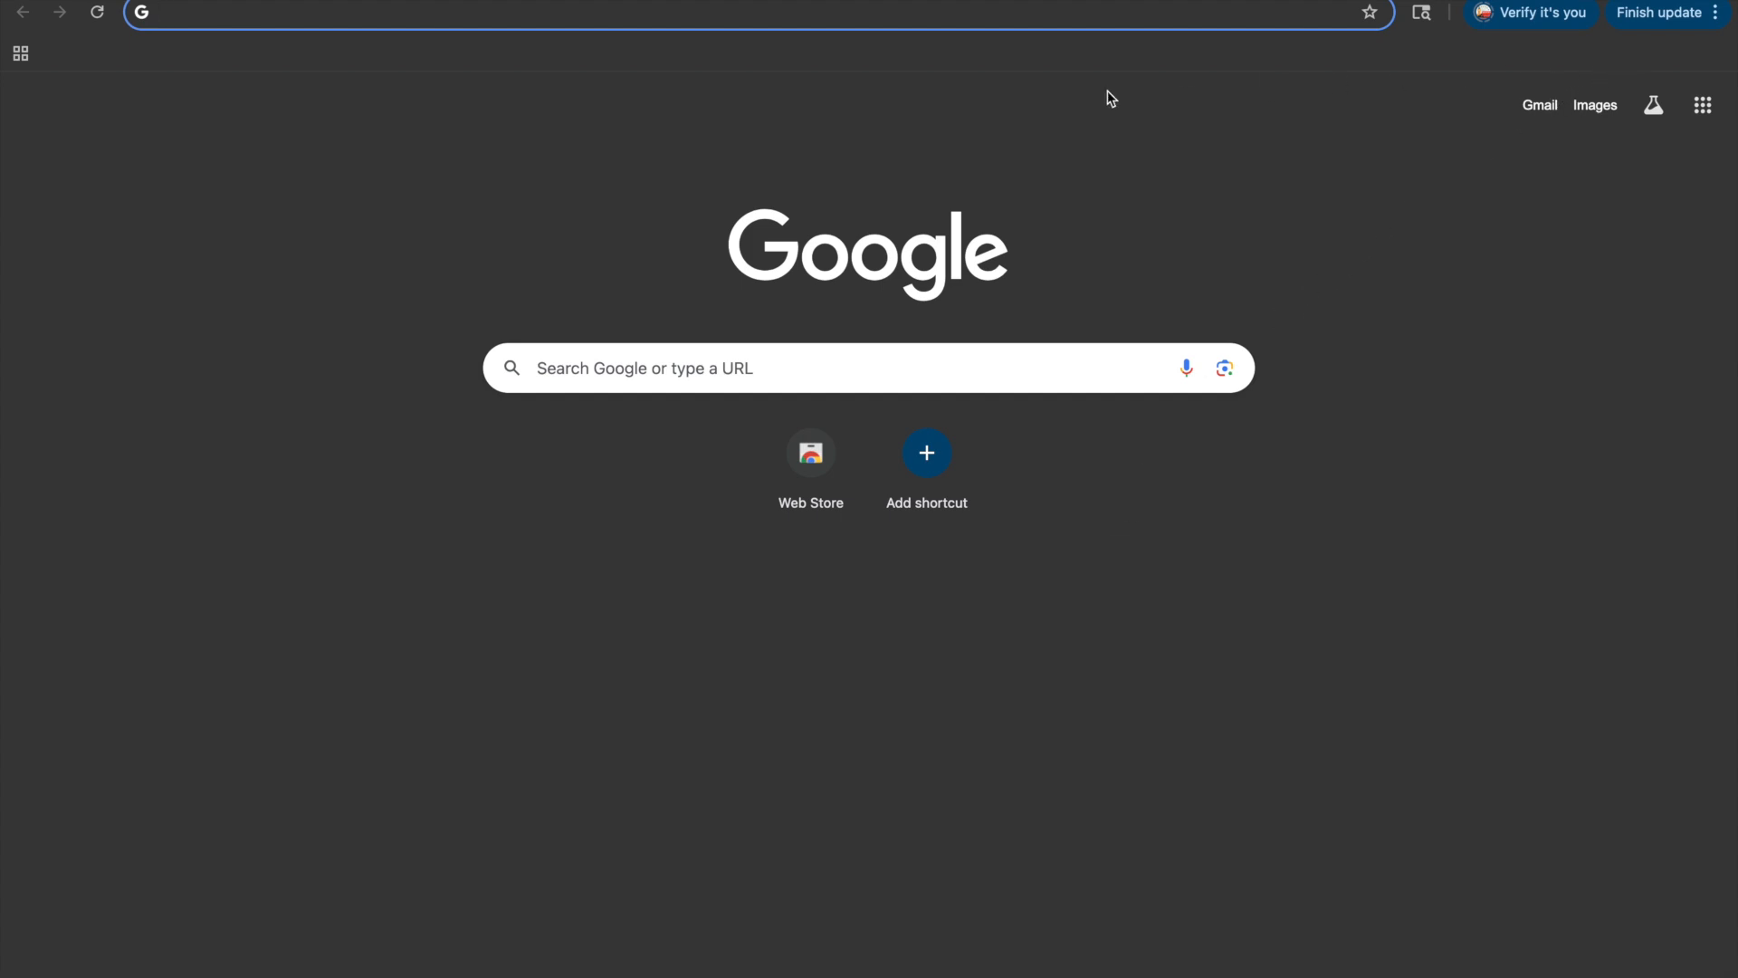
{"action": "mouse_move", "coordinate": [1402, 143]}
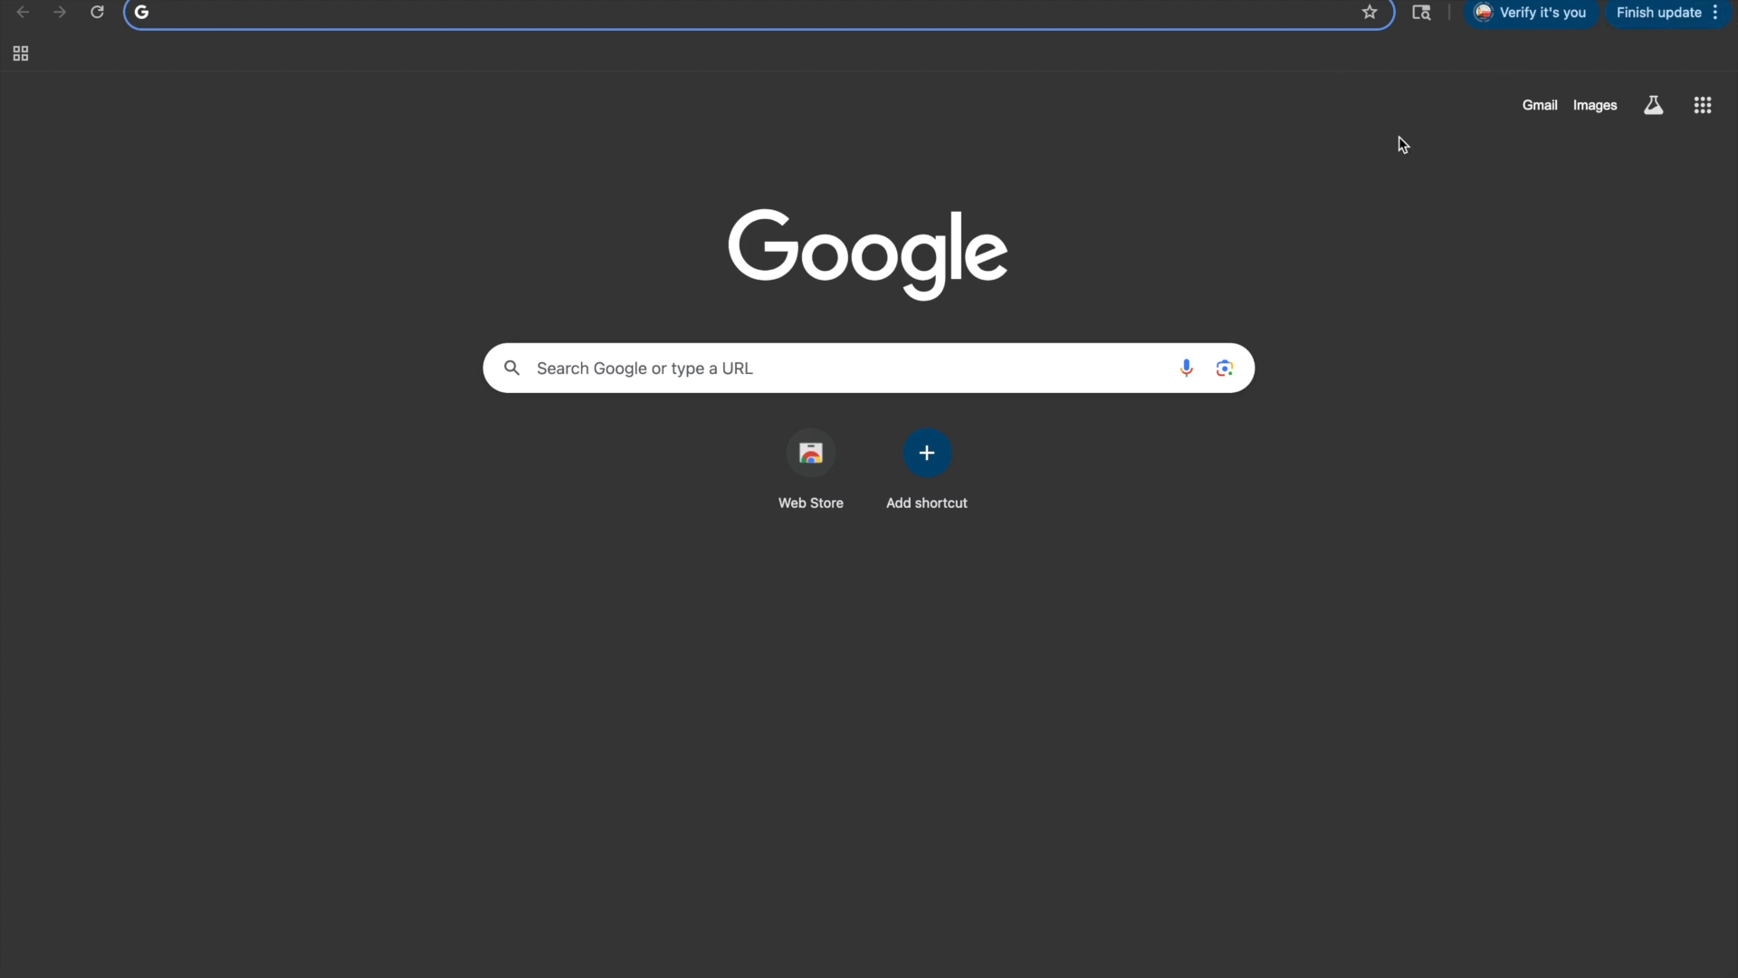
{"action": "mouse_move", "coordinate": [1497, 77]}
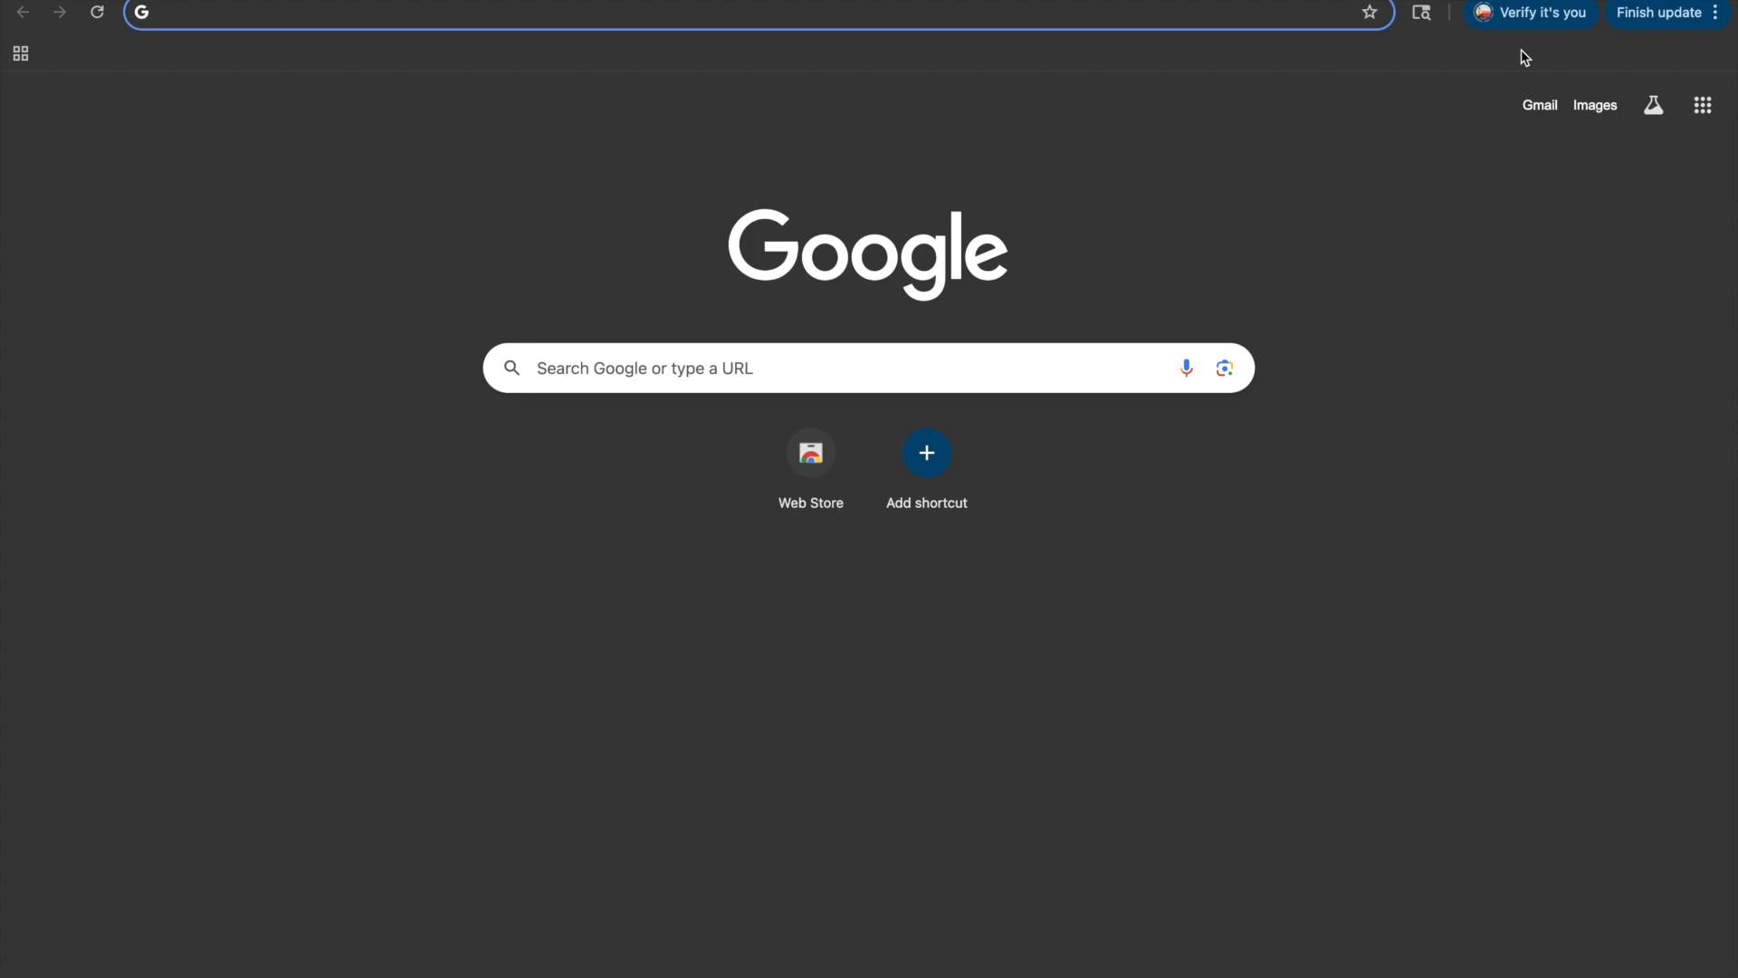
Switch to the original Work profile from Other Chrome Profiles in the avatar menu.
{"action": "left_click", "coordinate": [1534, 14]}
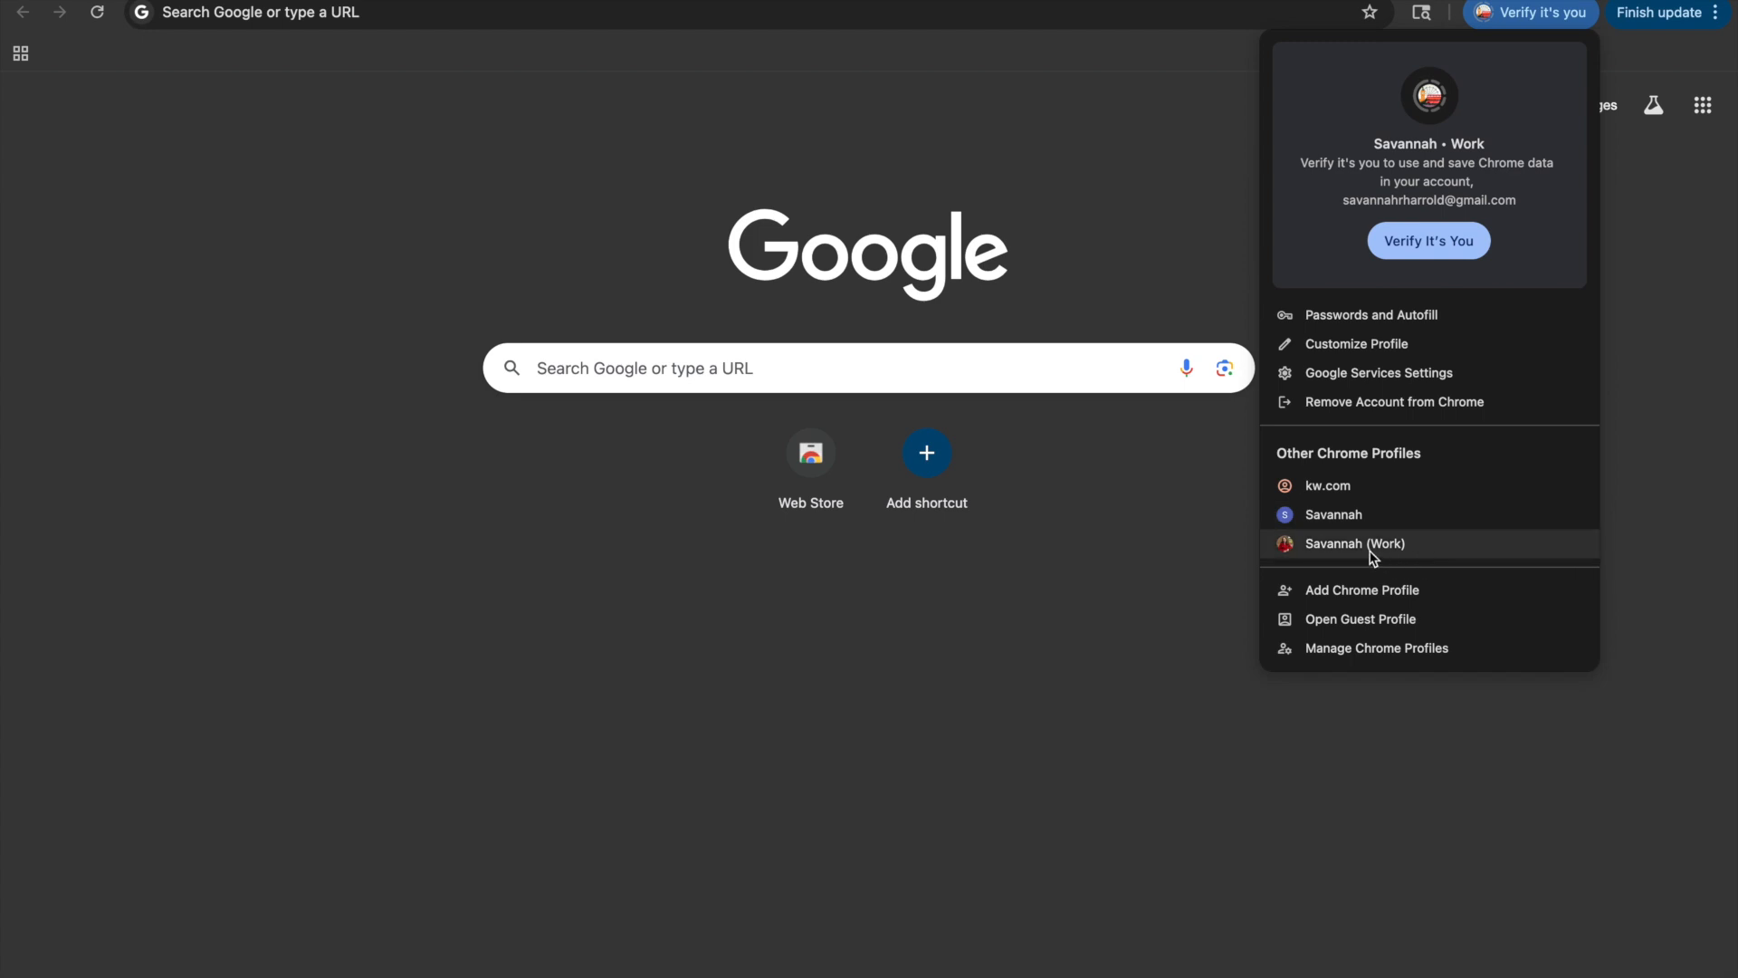
{"action": "left_click", "coordinate": [1355, 543]}
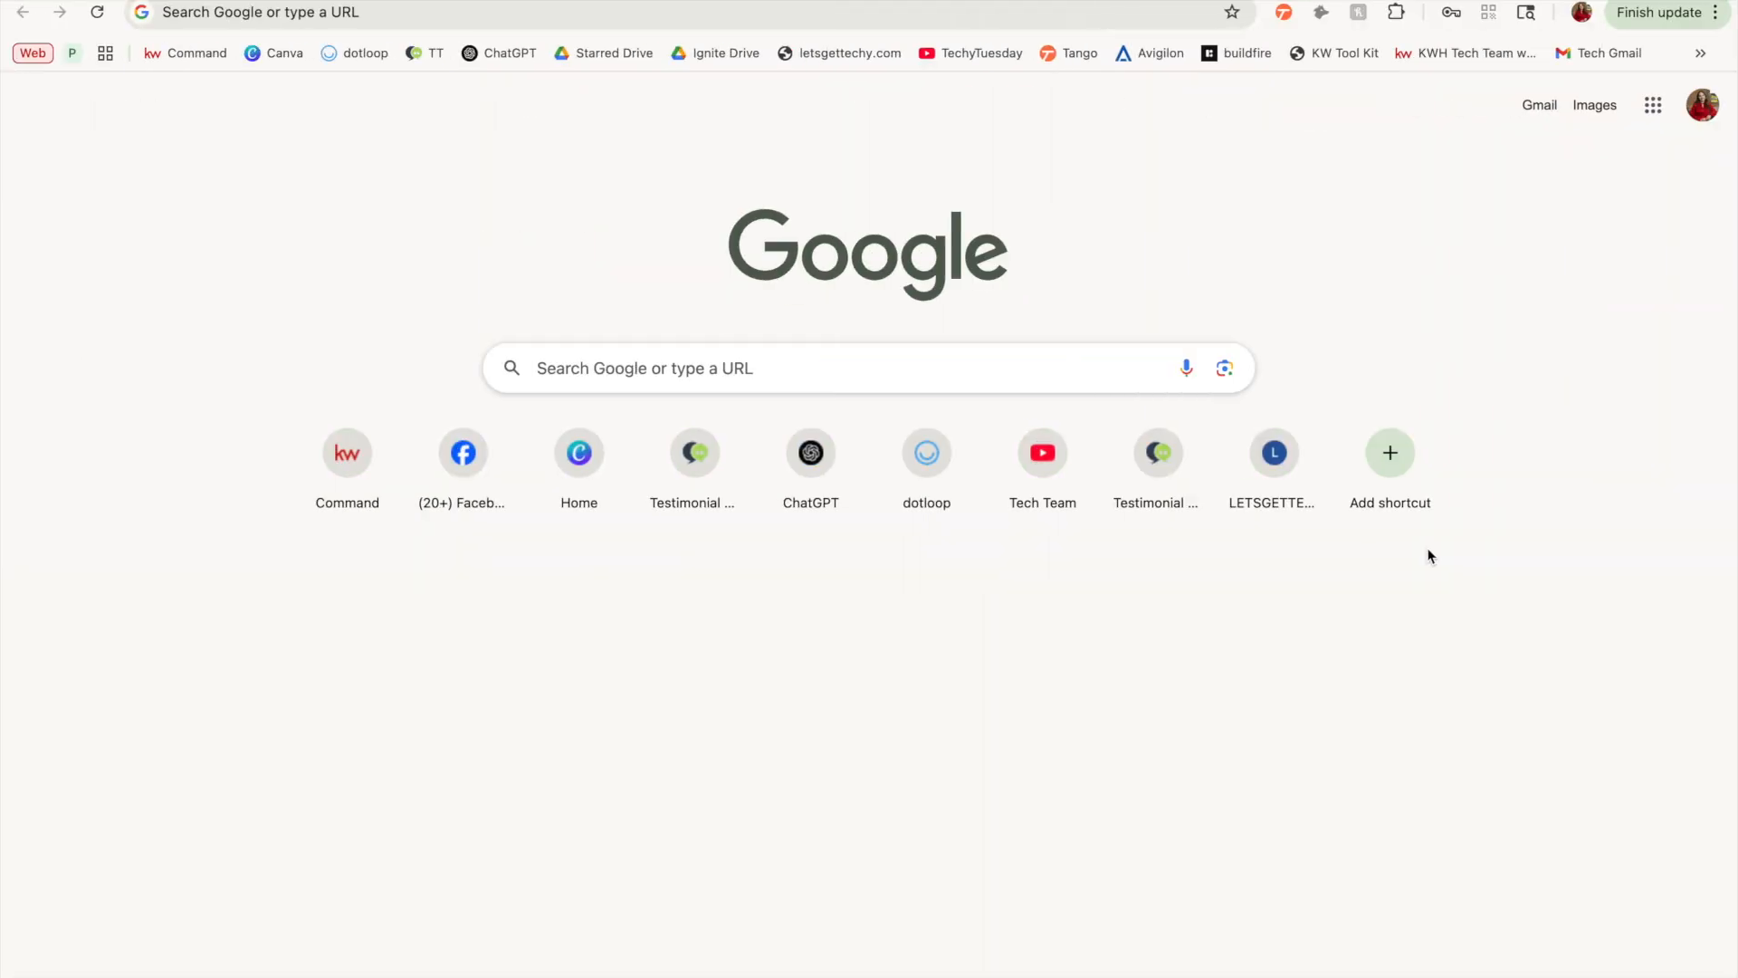
{"action": "mouse_move", "coordinate": [144, 58]}
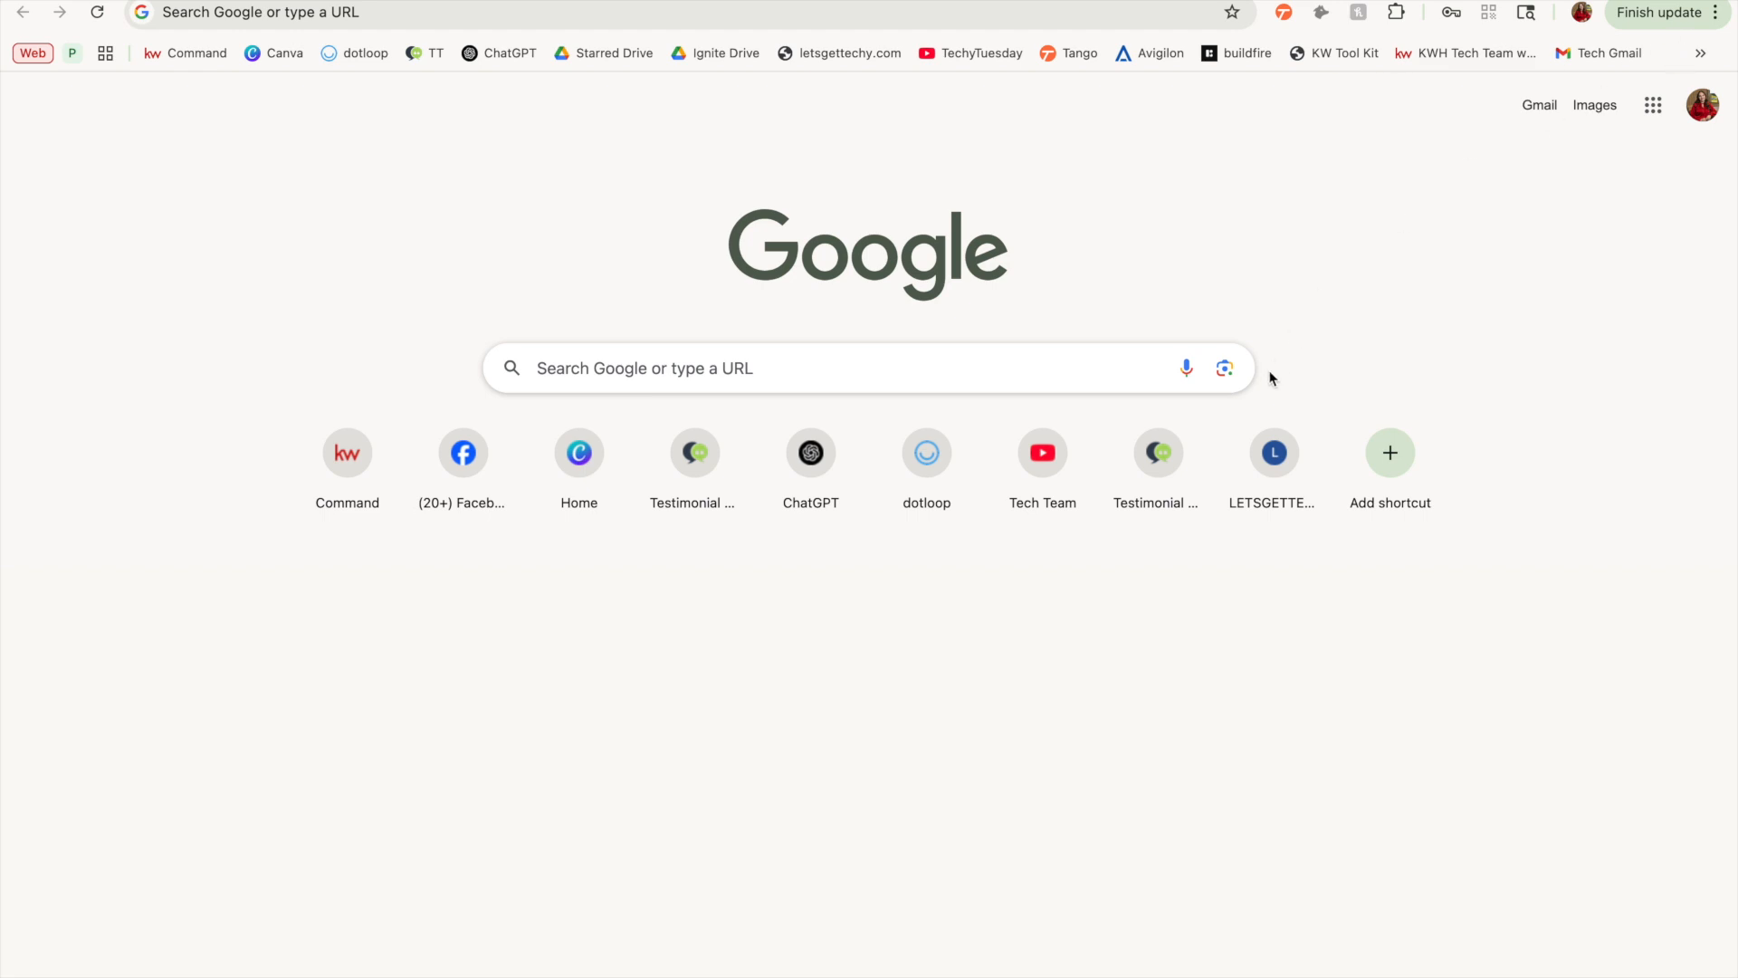
{"action": "mouse_move", "coordinate": [1072, 270]}
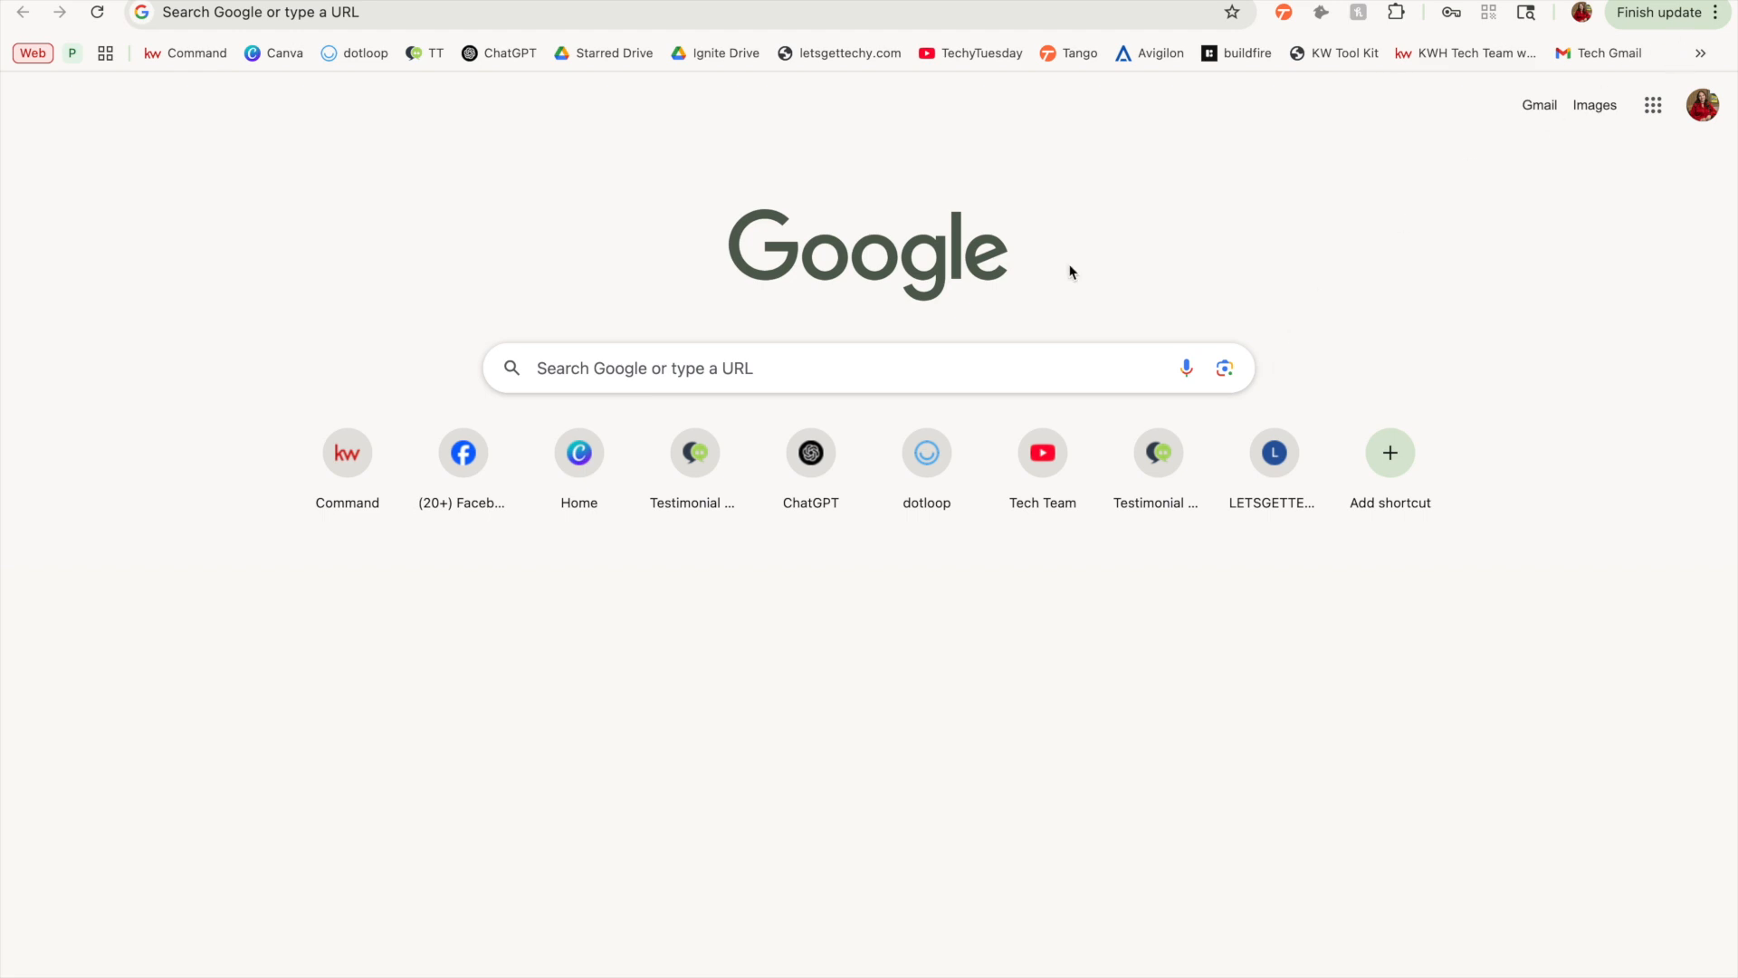